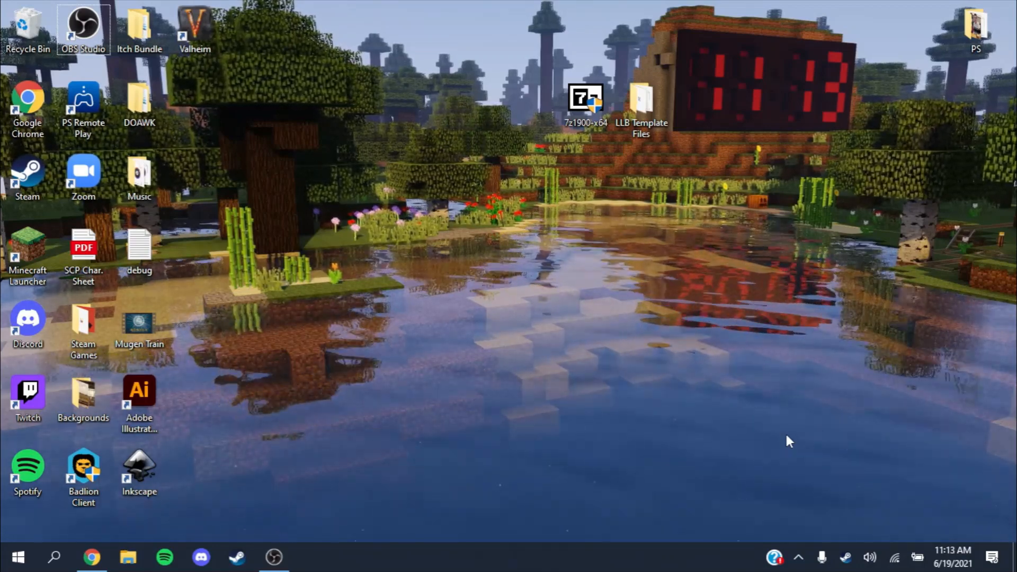
{"action": "mouse_move", "coordinate": [384, 475]}
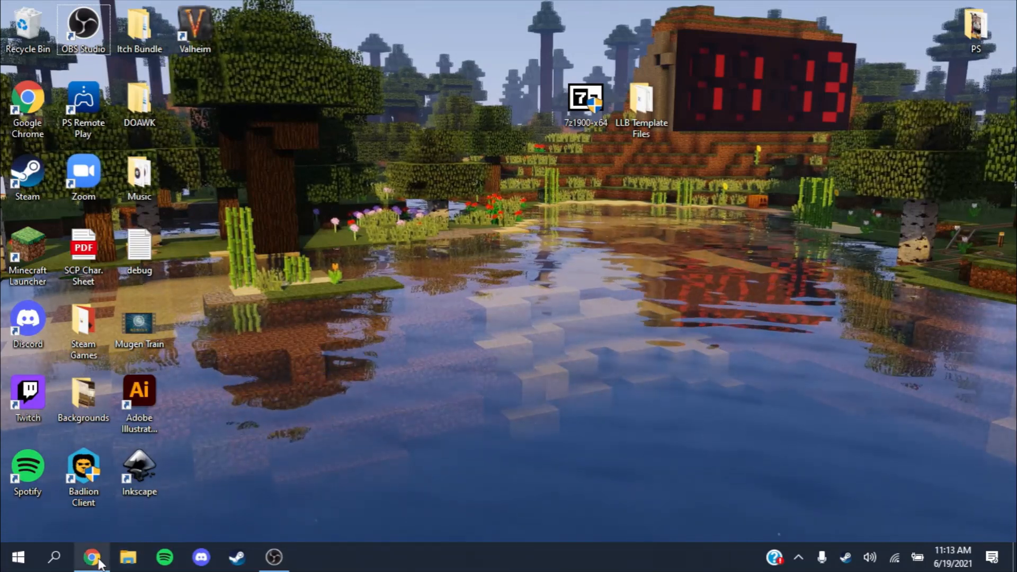
Bring up Chrome's Creative Cloud Graphic Design plans, with Illustrator at US$20.99/mo
{"action": "left_click", "coordinate": [93, 557]}
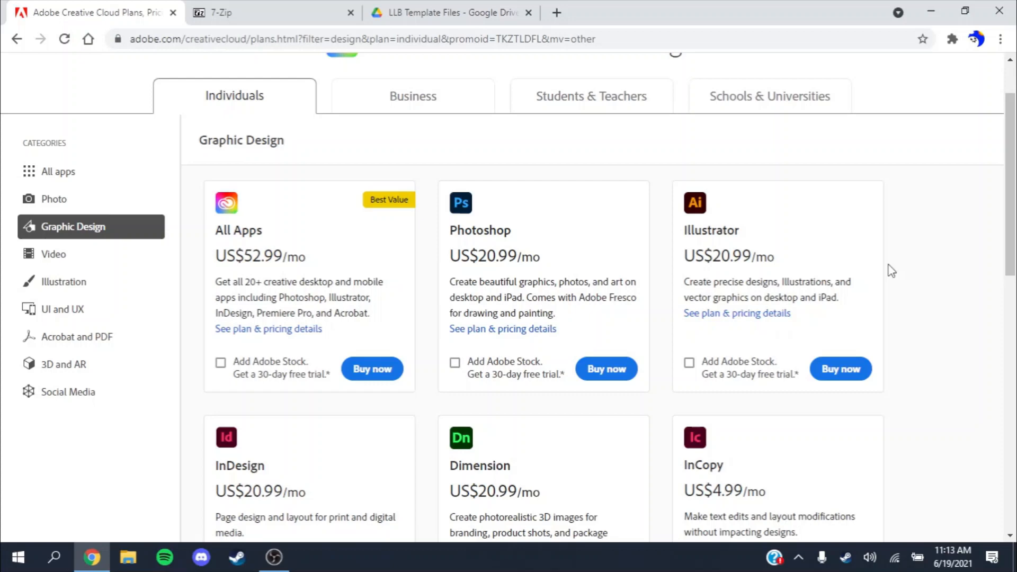
{"action": "mouse_move", "coordinate": [861, 269]}
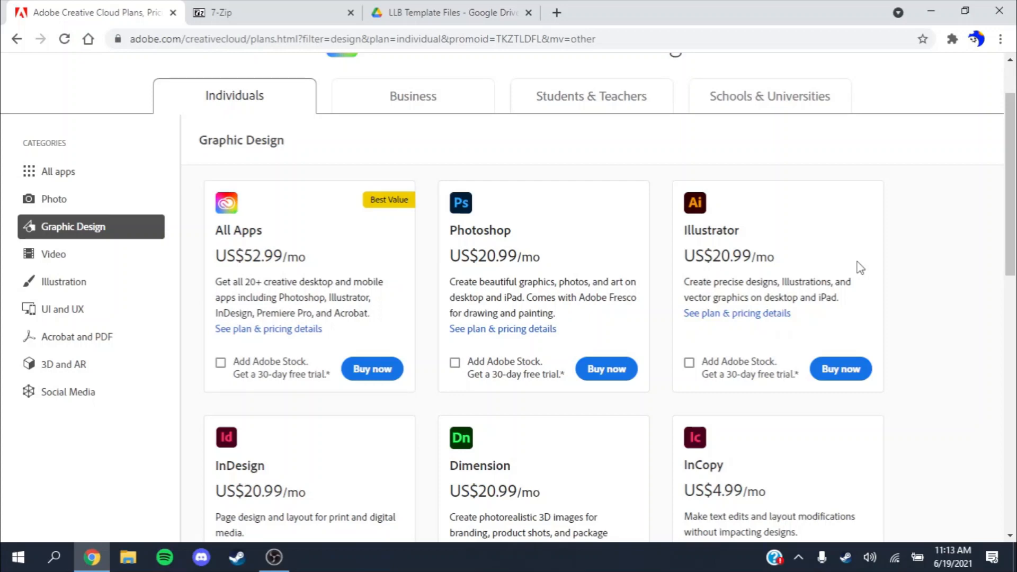
{"action": "mouse_move", "coordinate": [755, 196]}
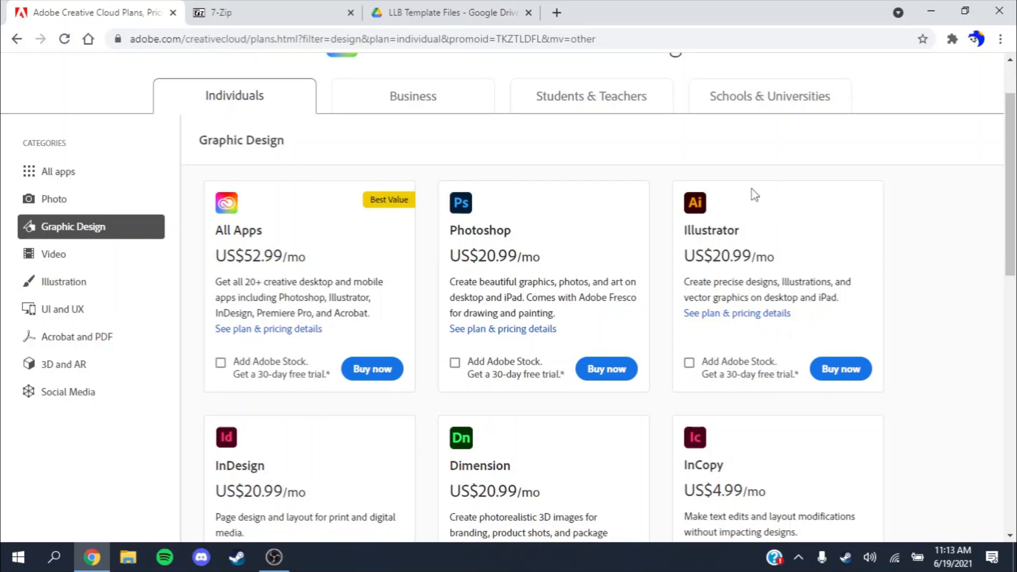
{"action": "mouse_move", "coordinate": [696, 224]}
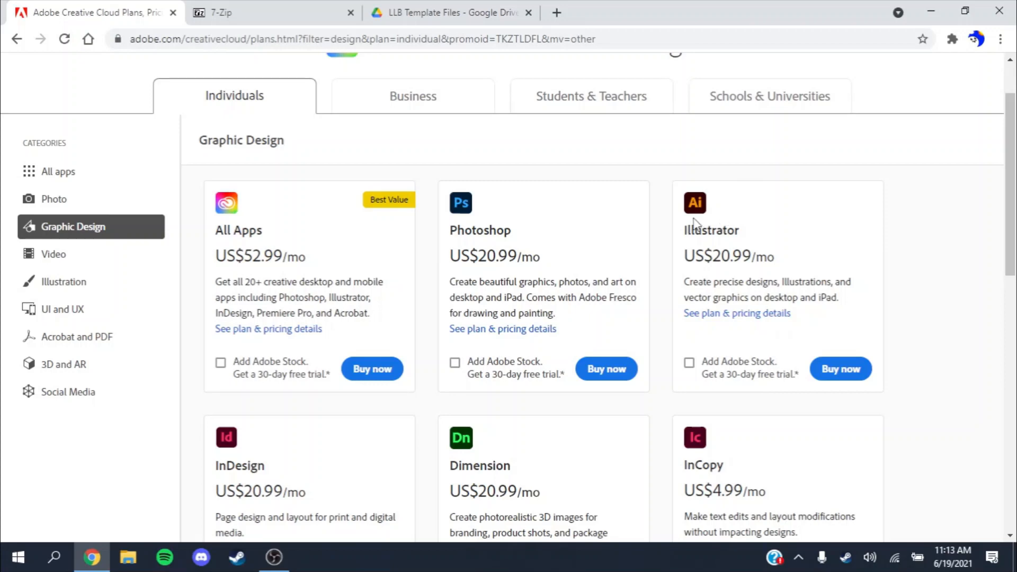
{"action": "mouse_move", "coordinate": [680, 232]}
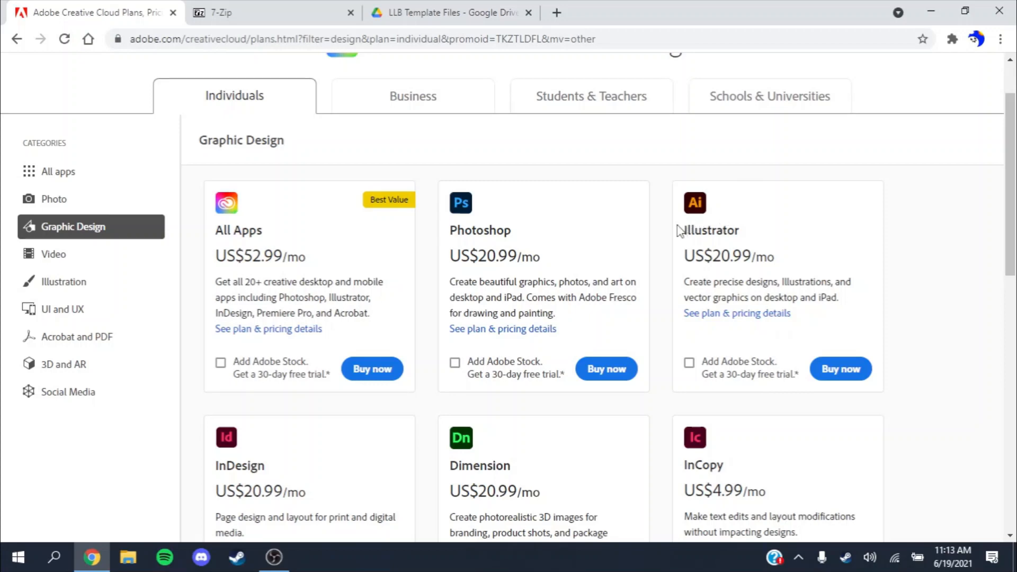
Show the LLB Template Files Drive folder, start downloading it, then cancel the download
{"action": "left_click", "coordinate": [450, 12]}
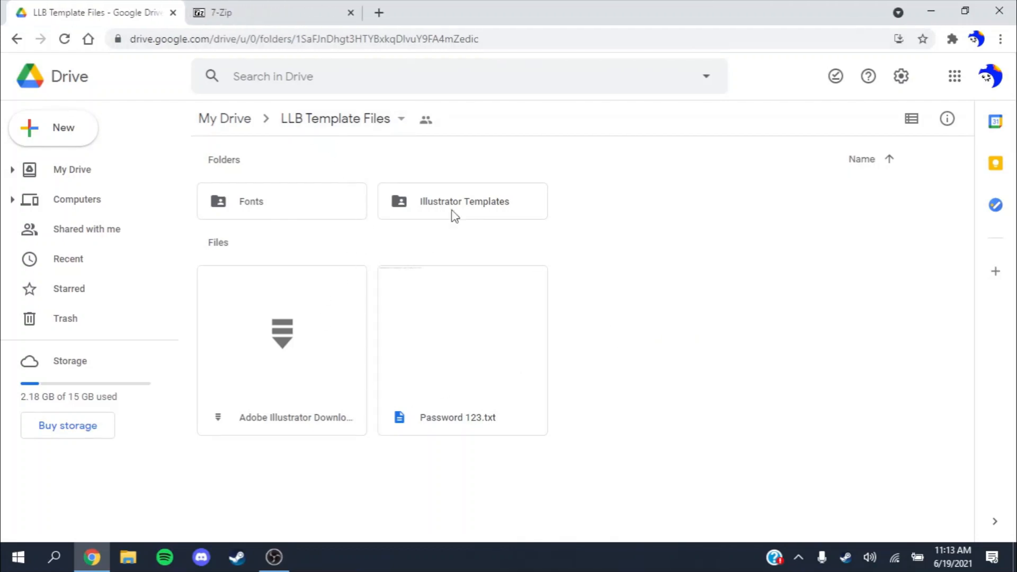
{"action": "mouse_move", "coordinate": [492, 288]}
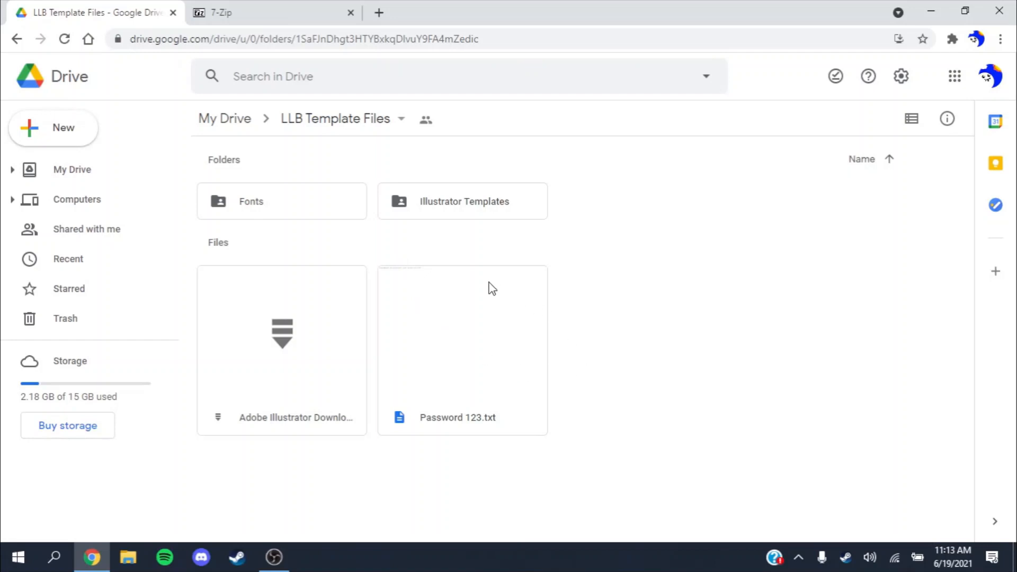
{"action": "mouse_move", "coordinate": [596, 347]}
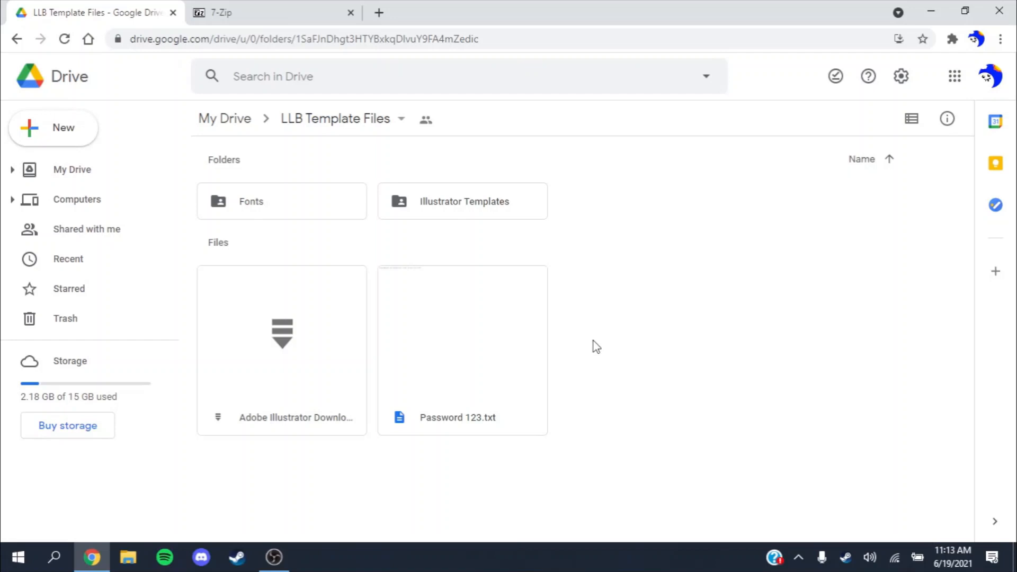
{"action": "mouse_move", "coordinate": [579, 358]}
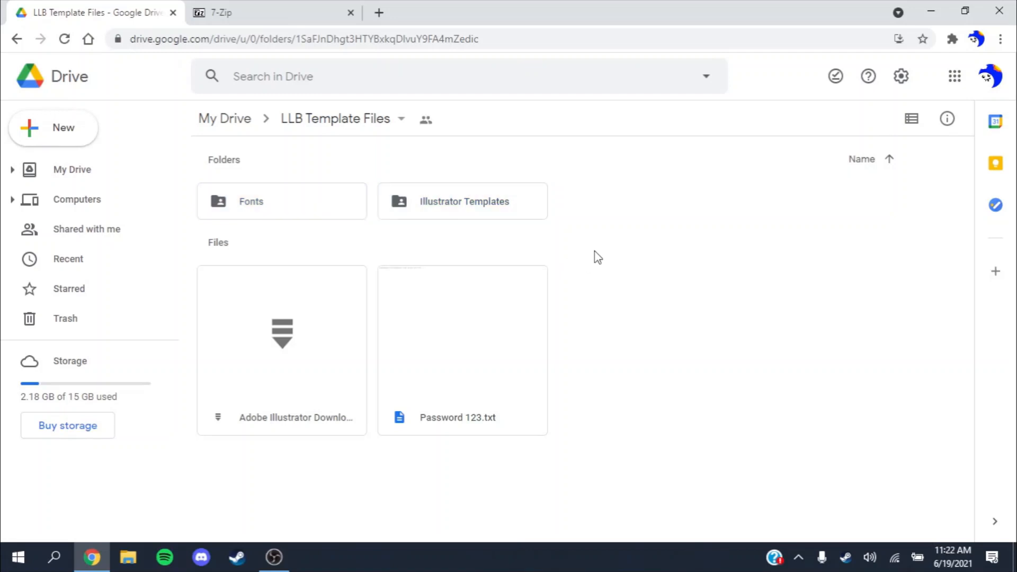
{"action": "mouse_move", "coordinate": [508, 177]}
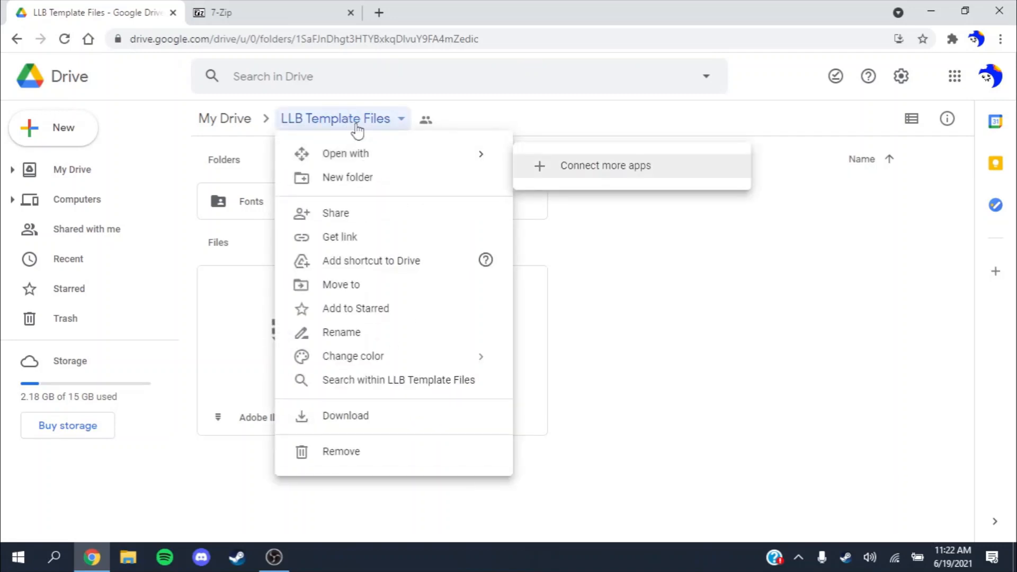
{"action": "mouse_move", "coordinate": [377, 416]}
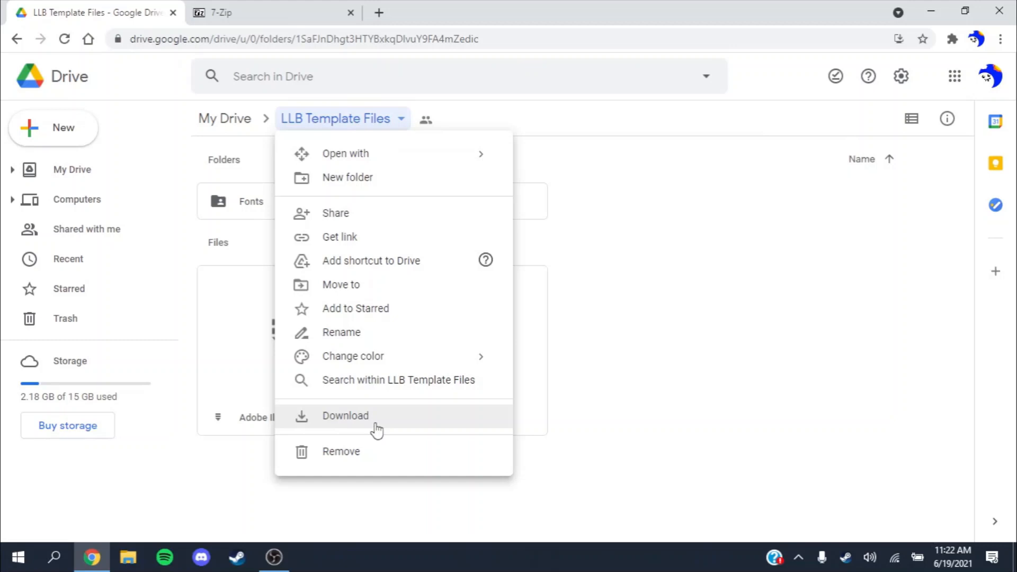
{"action": "left_click", "coordinate": [345, 416]}
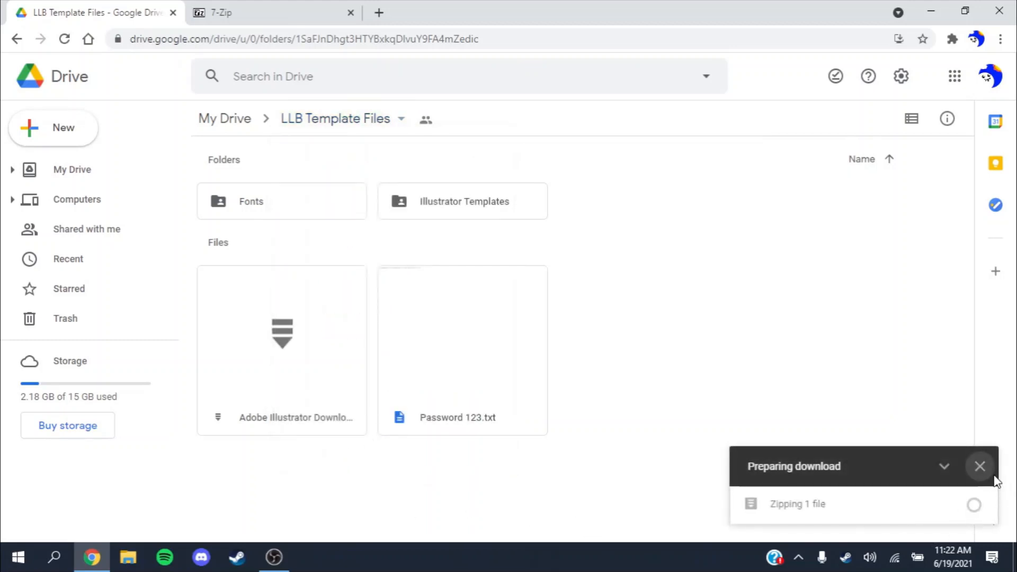
{"action": "mouse_move", "coordinate": [980, 466]}
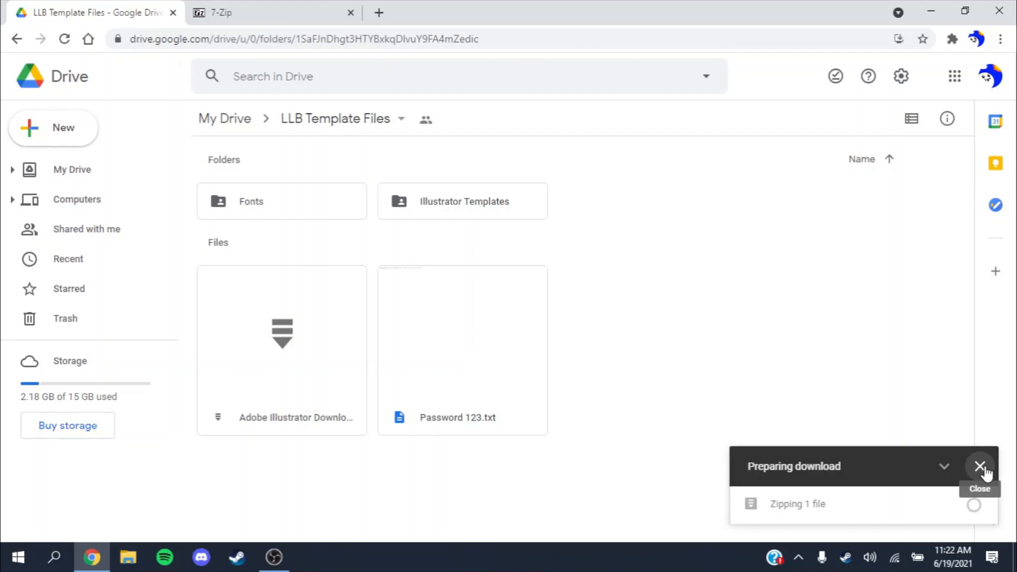
{"action": "left_click", "coordinate": [980, 467]}
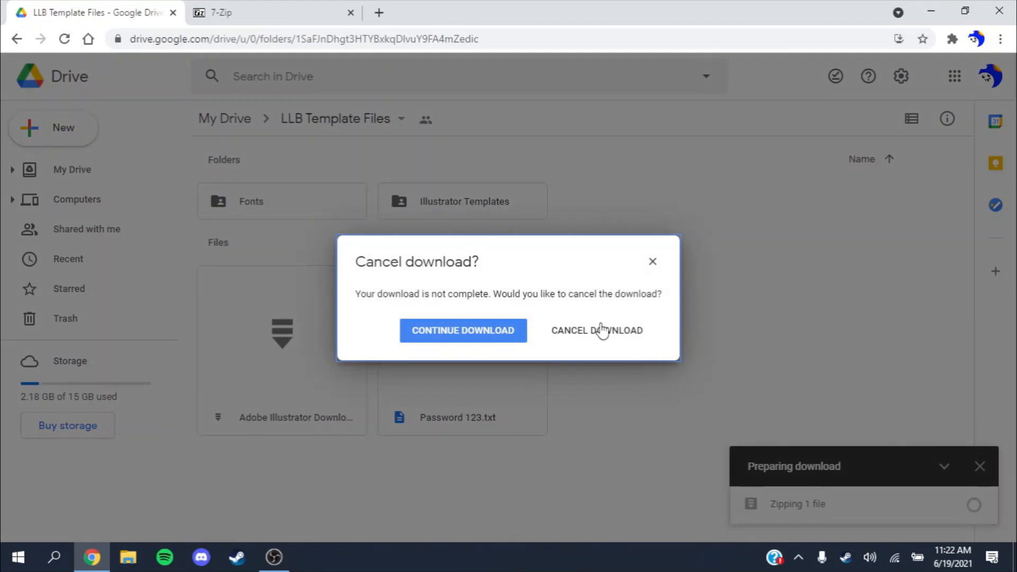
{"action": "left_click", "coordinate": [596, 330]}
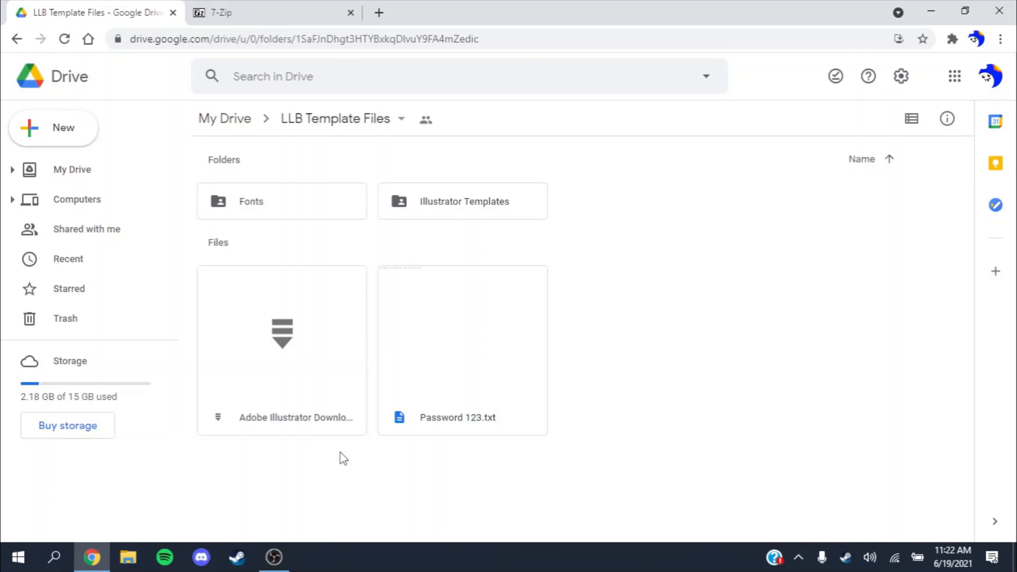
{"action": "mouse_move", "coordinate": [982, 535]}
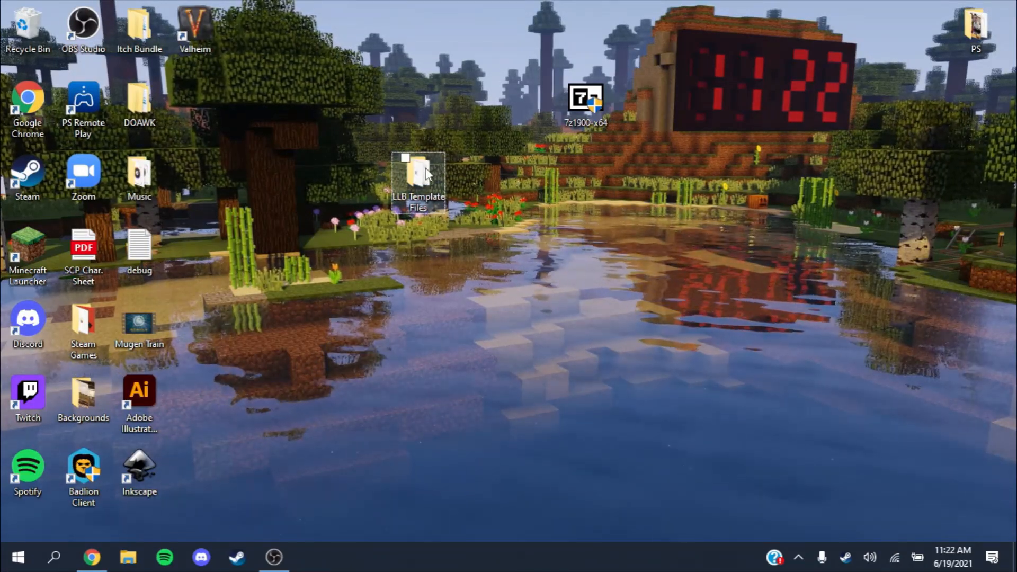
Open LLB Template Files > Fonts and preview Kongtext, keeping the already installed copy
{"action": "double_click", "coordinate": [419, 182]}
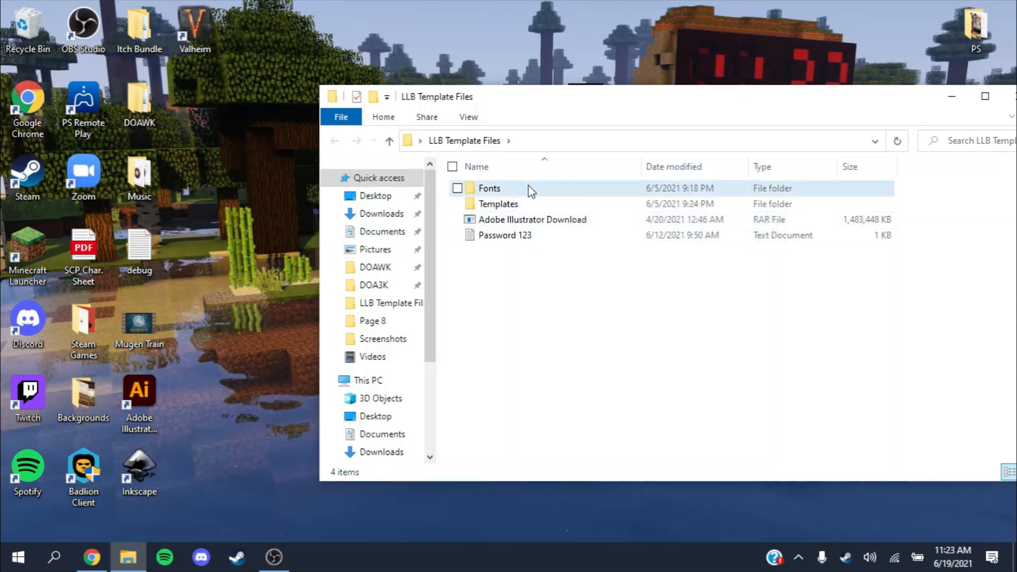
{"action": "double_click", "coordinate": [489, 188]}
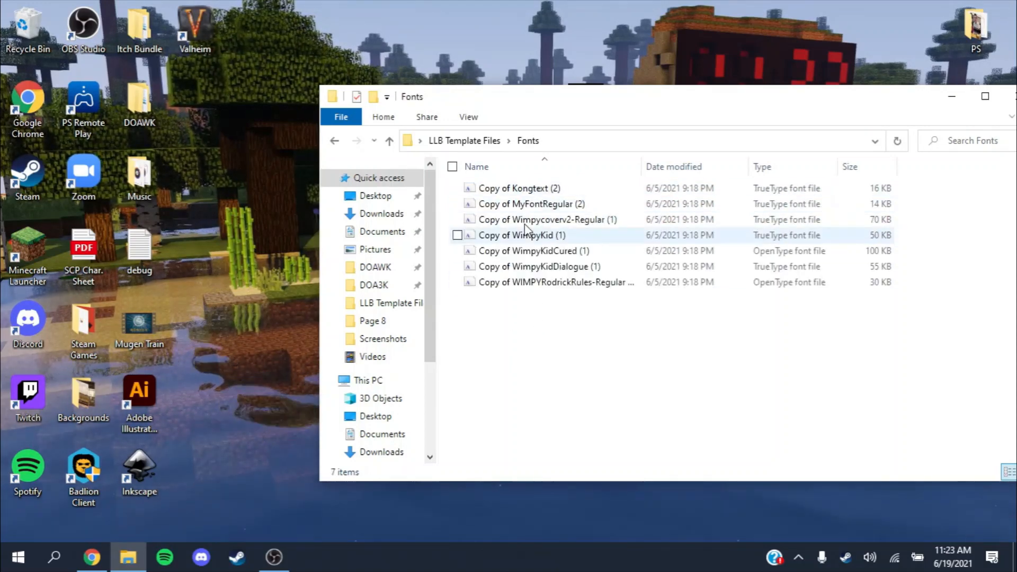
{"action": "mouse_move", "coordinate": [532, 204]}
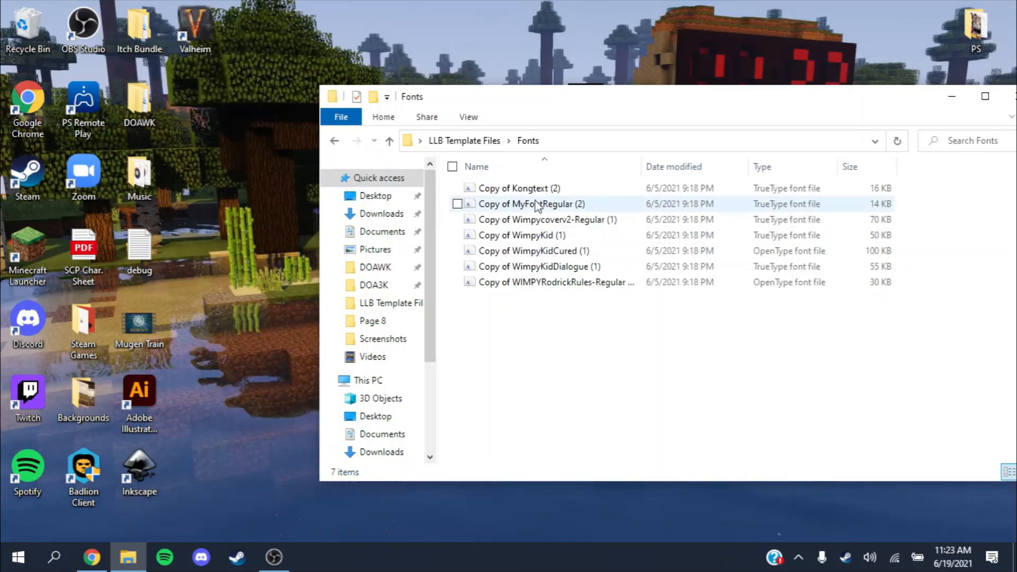
{"action": "mouse_move", "coordinate": [542, 196]}
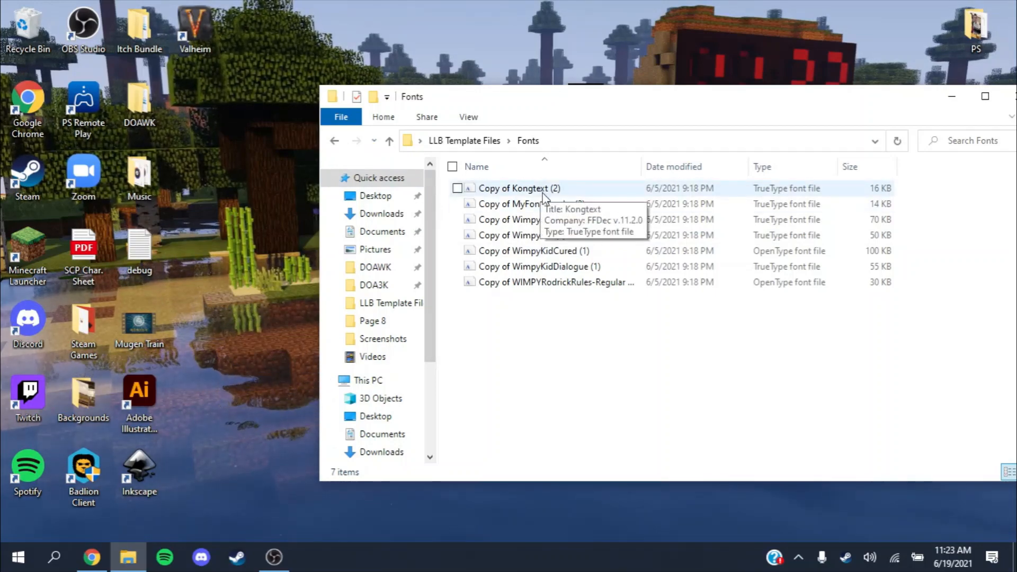
{"action": "double_click", "coordinate": [512, 188]}
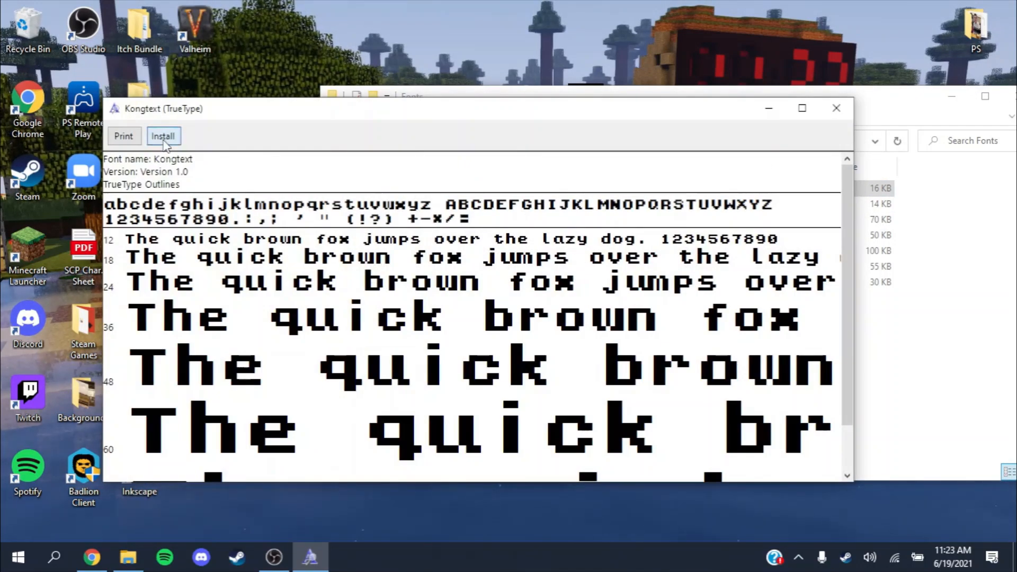
{"action": "left_click", "coordinate": [163, 136]}
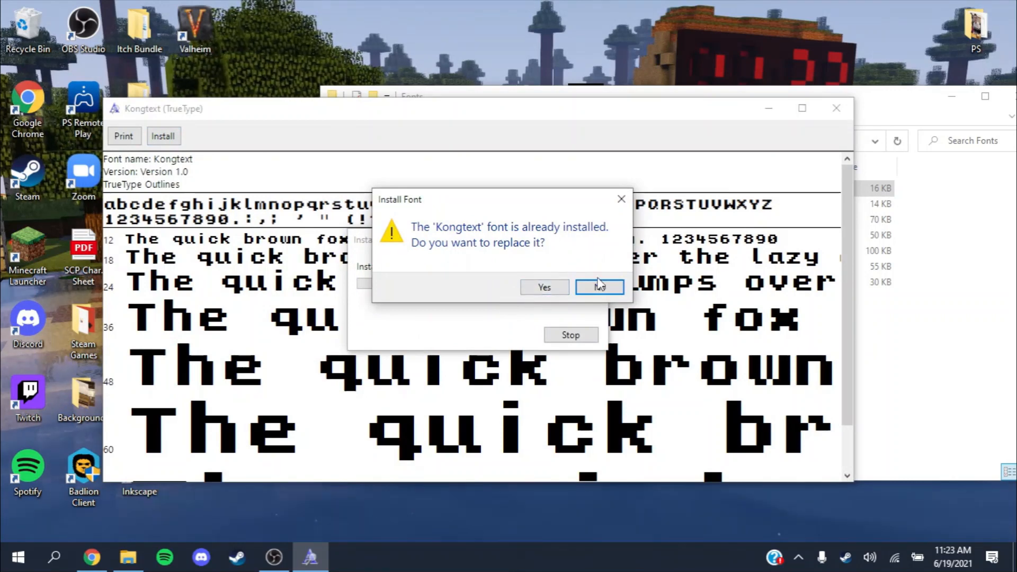
{"action": "left_click", "coordinate": [544, 286]}
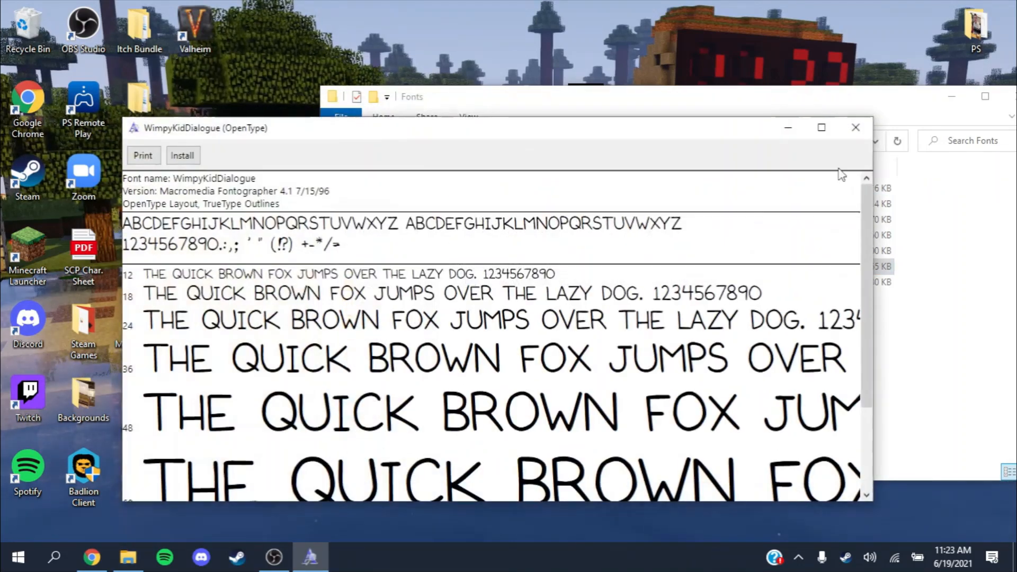
Preview the WimpyKidDialogue and Wimpy Kid Cured fonts, then minimise the folder window
{"action": "left_click", "coordinate": [856, 127]}
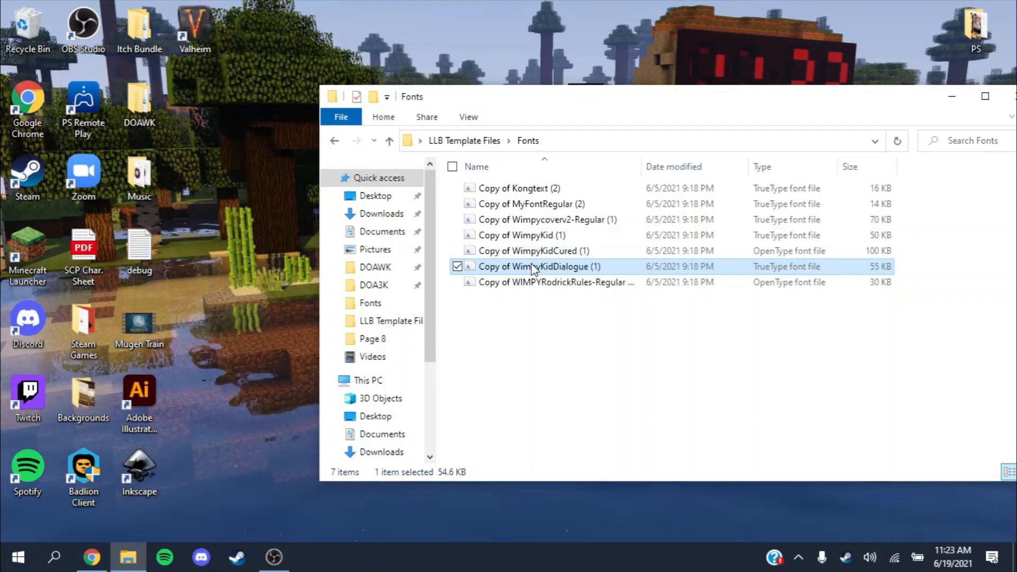
{"action": "double_click", "coordinate": [534, 267]}
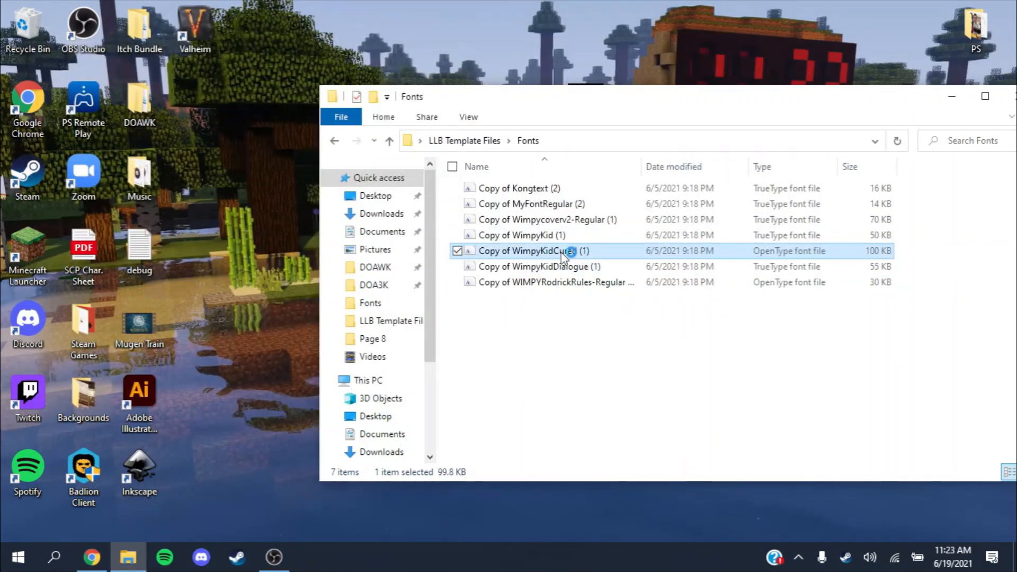
{"action": "double_click", "coordinate": [528, 251]}
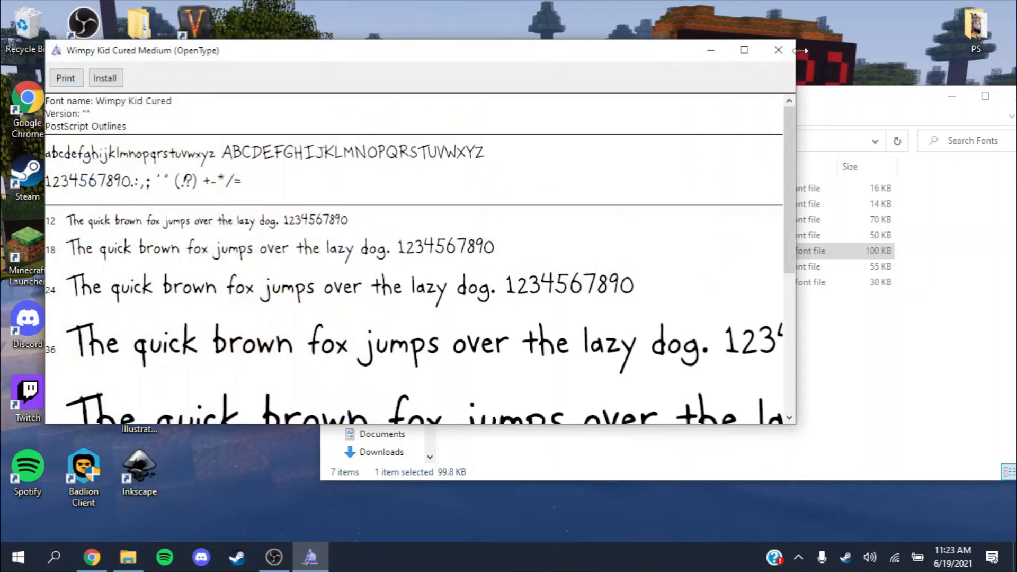
{"action": "left_click", "coordinate": [779, 50]}
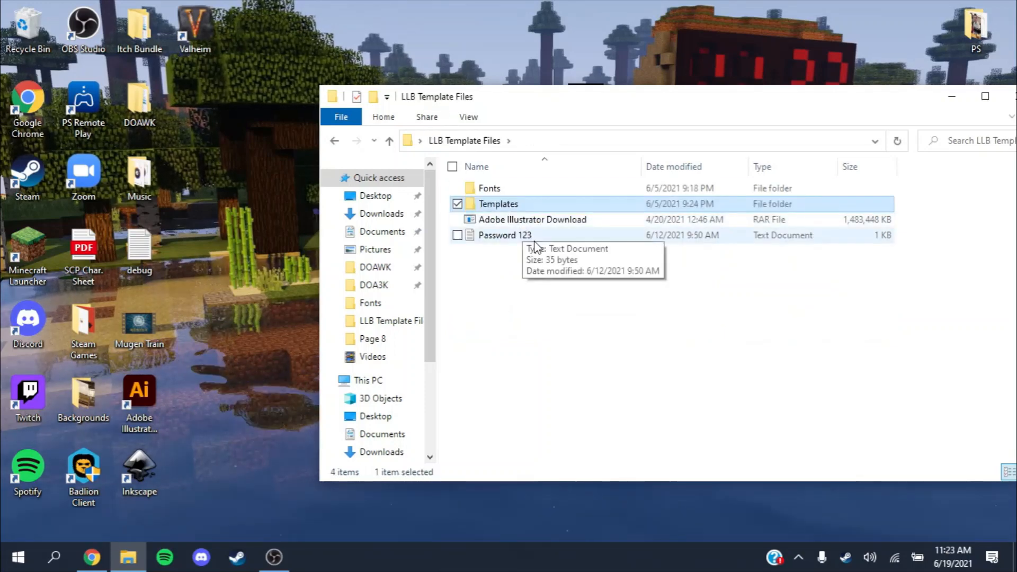
{"action": "left_click", "coordinate": [532, 220]}
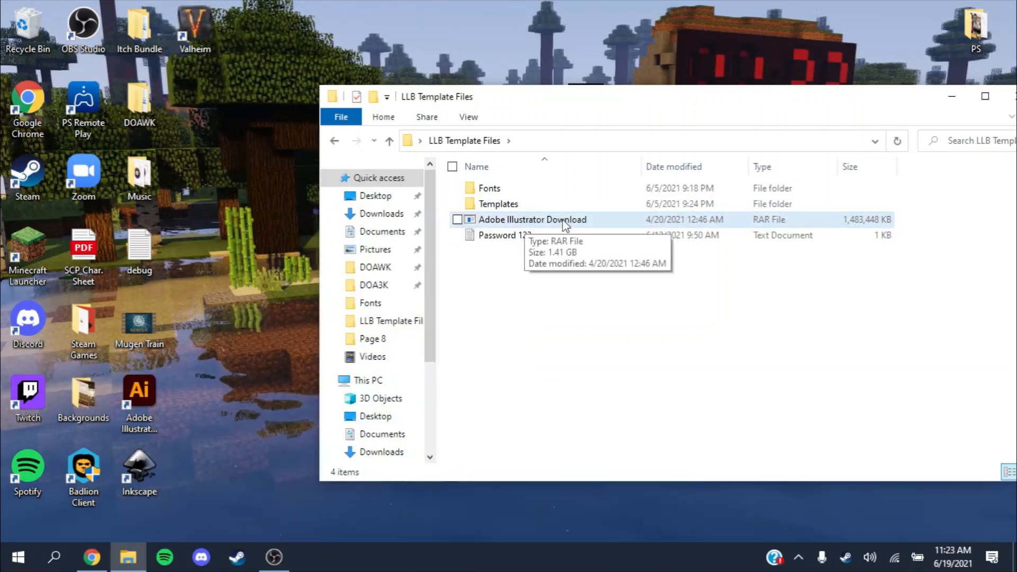
{"action": "mouse_move", "coordinate": [863, 124]}
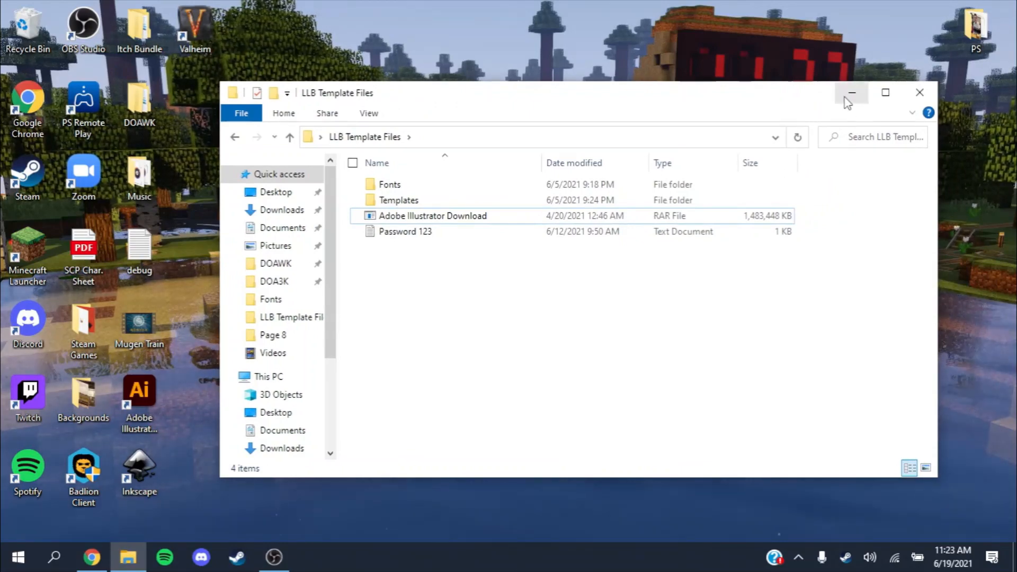
{"action": "left_click", "coordinate": [853, 93]}
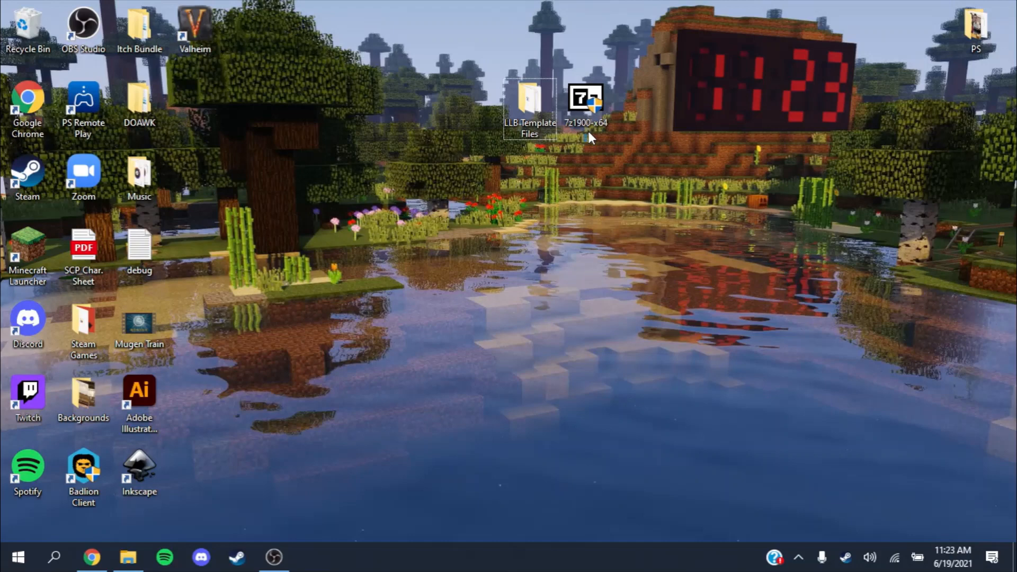
Launch the 7z1900-x64 installer and show the 7-Zip 19.00 download page
{"action": "double_click", "coordinate": [530, 104]}
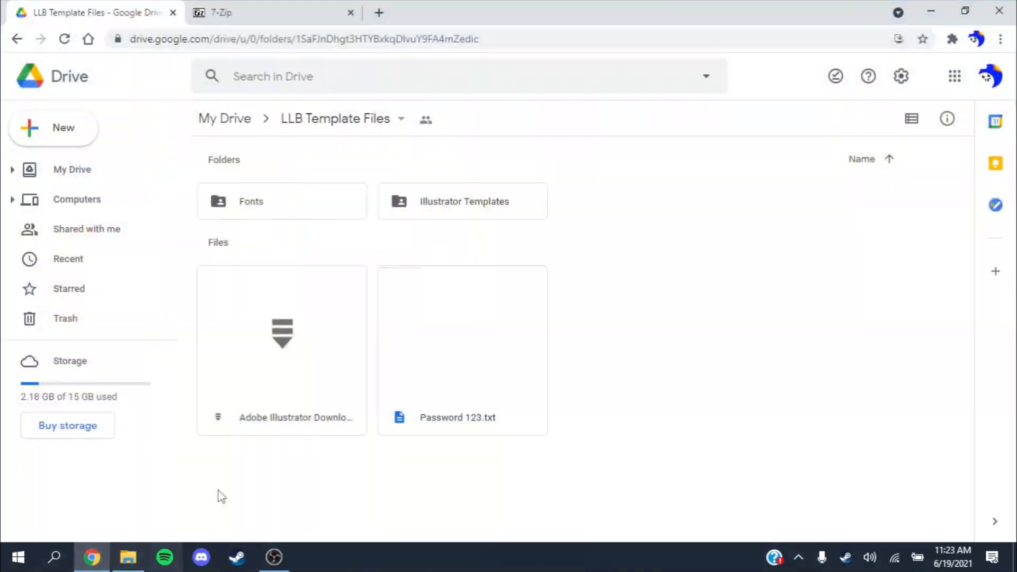
{"action": "left_click", "coordinate": [273, 13]}
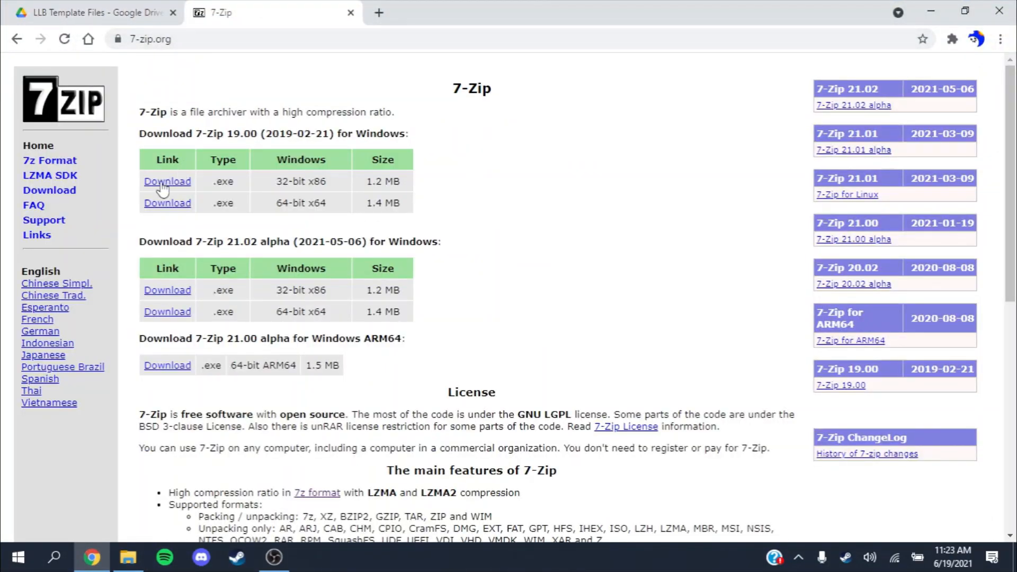
{"action": "mouse_move", "coordinate": [378, 197]}
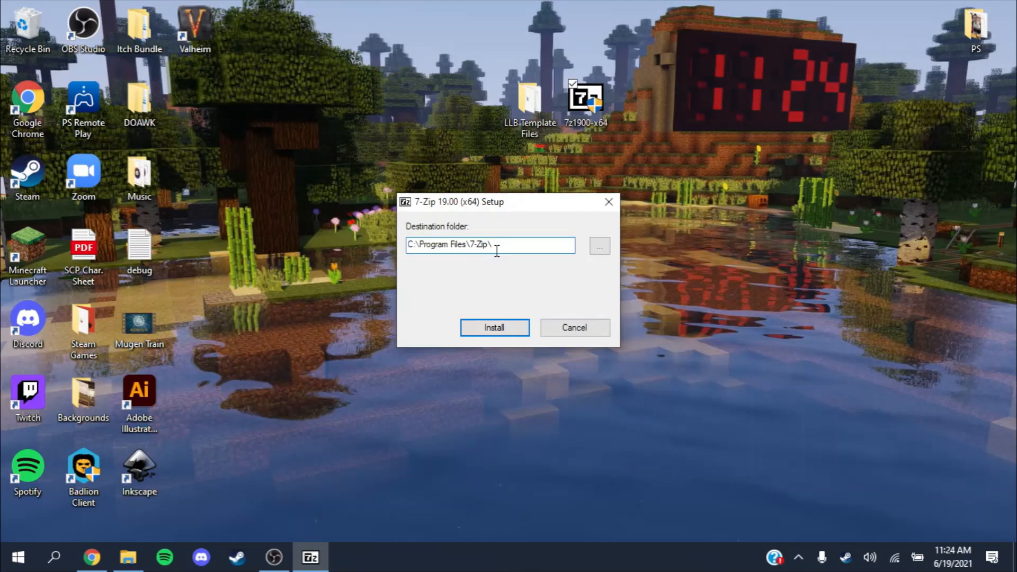
Install 7-Zip 19.00, check C:\Program Files\7-Zip in File Explorer, then minimise it
{"action": "left_click", "coordinate": [494, 327]}
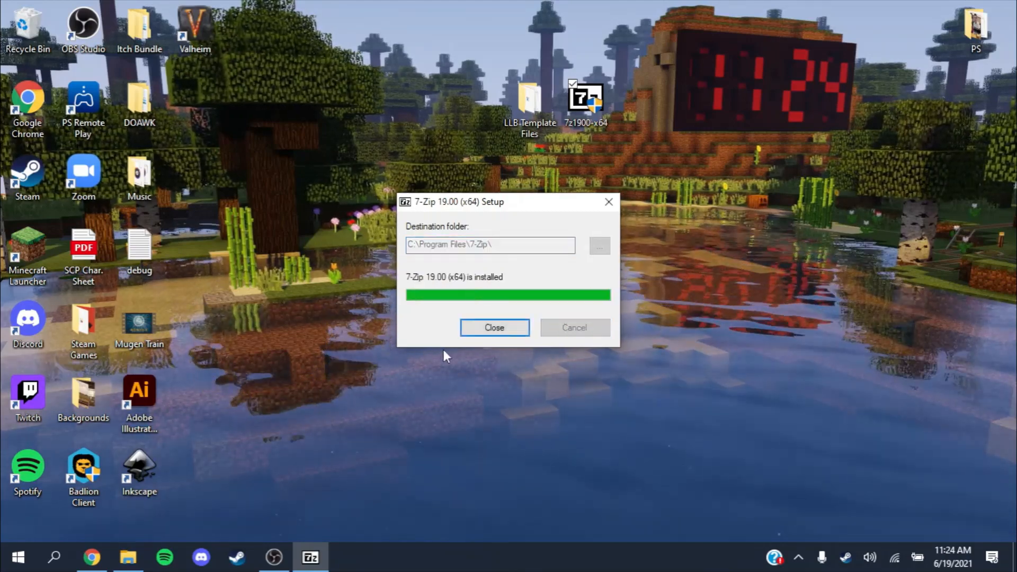
{"action": "left_click", "coordinate": [494, 327]}
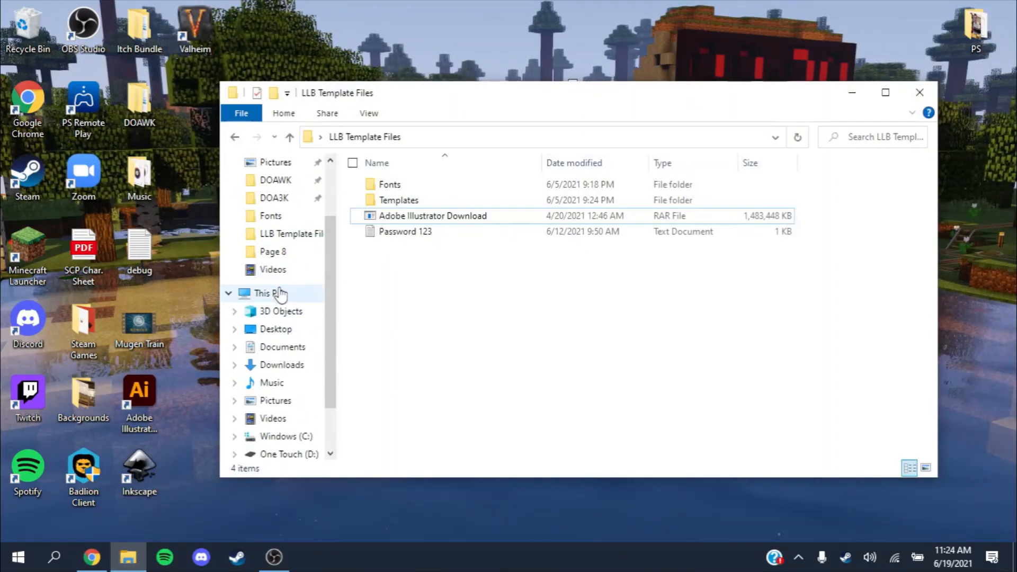
{"action": "left_click", "coordinate": [263, 292]}
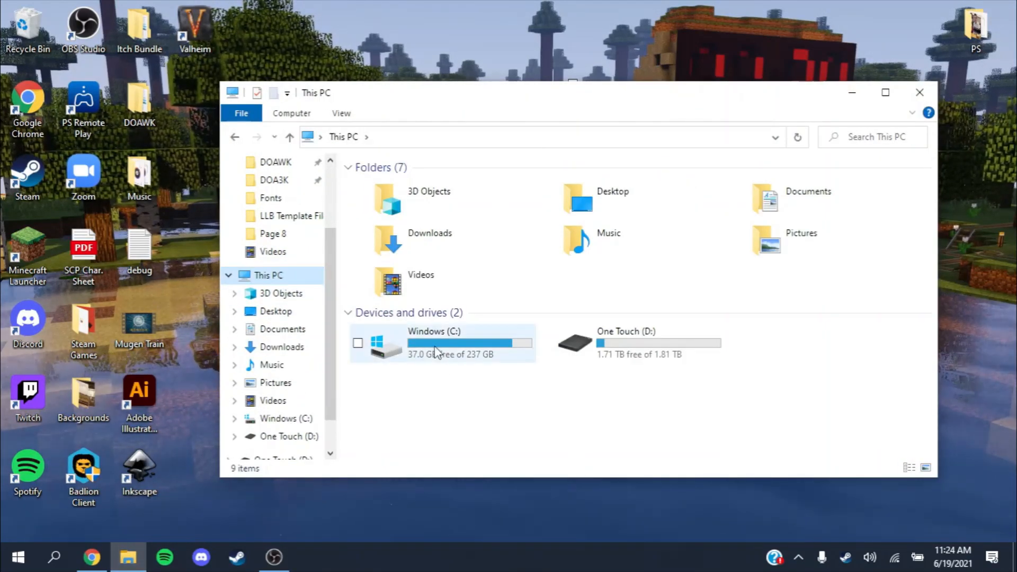
{"action": "double_click", "coordinate": [434, 343]}
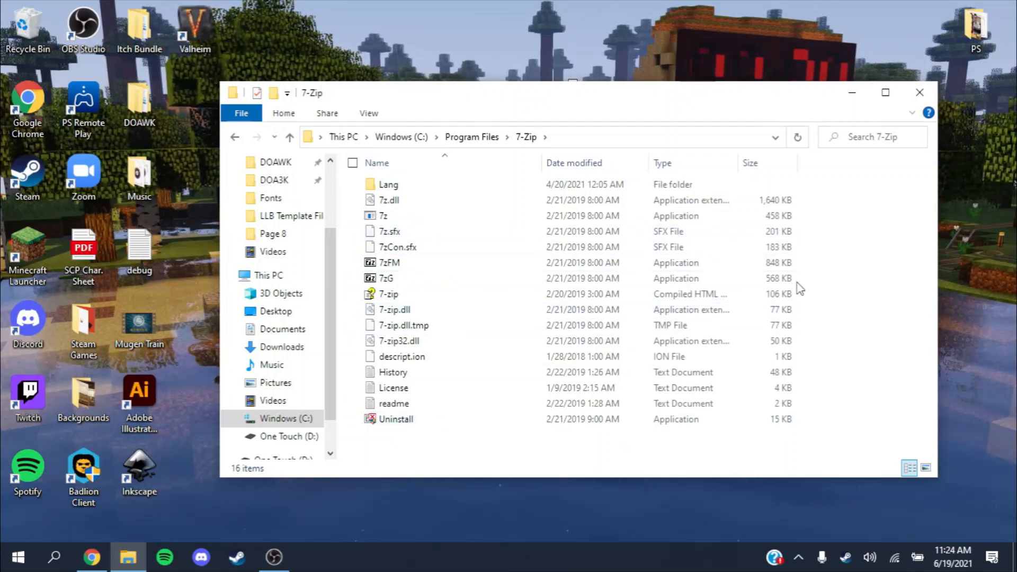
{"action": "left_click", "coordinate": [389, 263]}
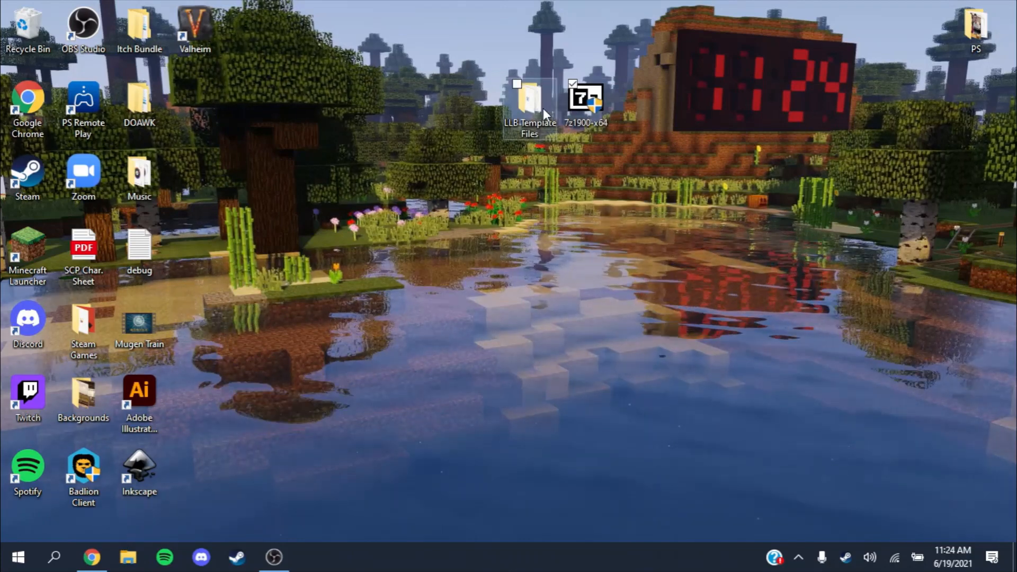
Open the Adobe Illustrator Download RAR with 7zFM from C:\Program Files\7-Zip
{"action": "double_click", "coordinate": [530, 104]}
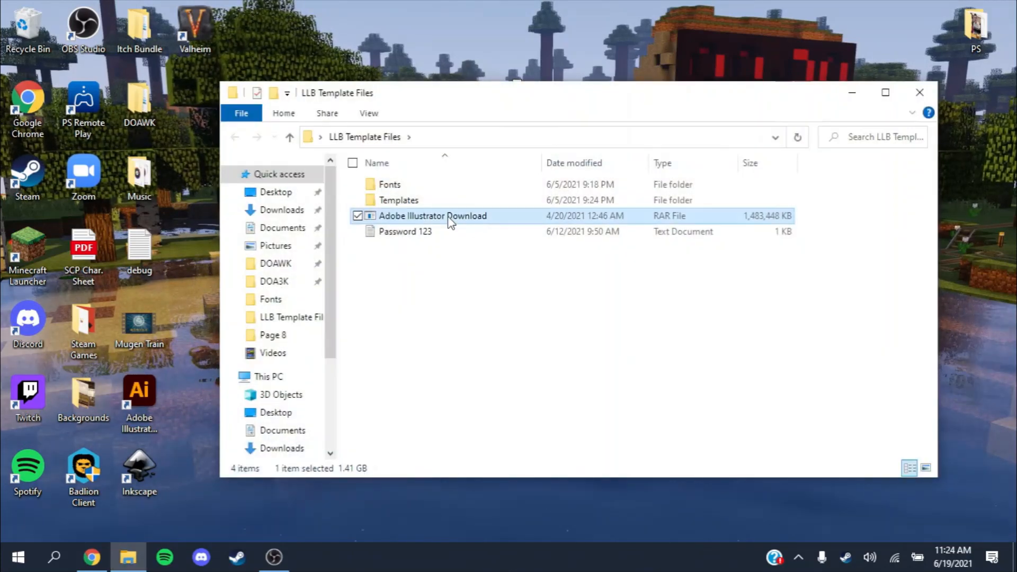
{"action": "right_click", "coordinate": [433, 216]}
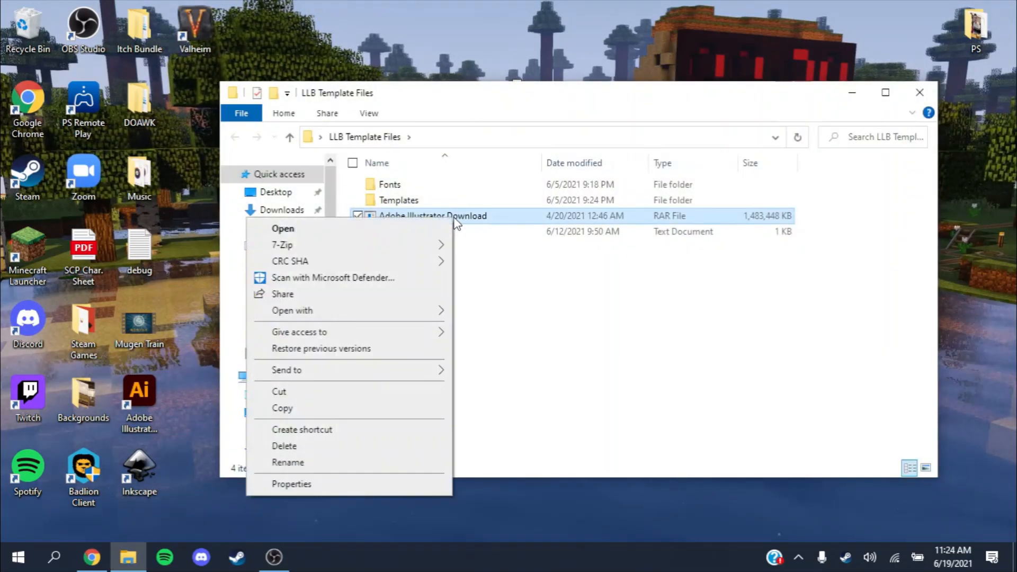
{"action": "left_click", "coordinate": [292, 310]}
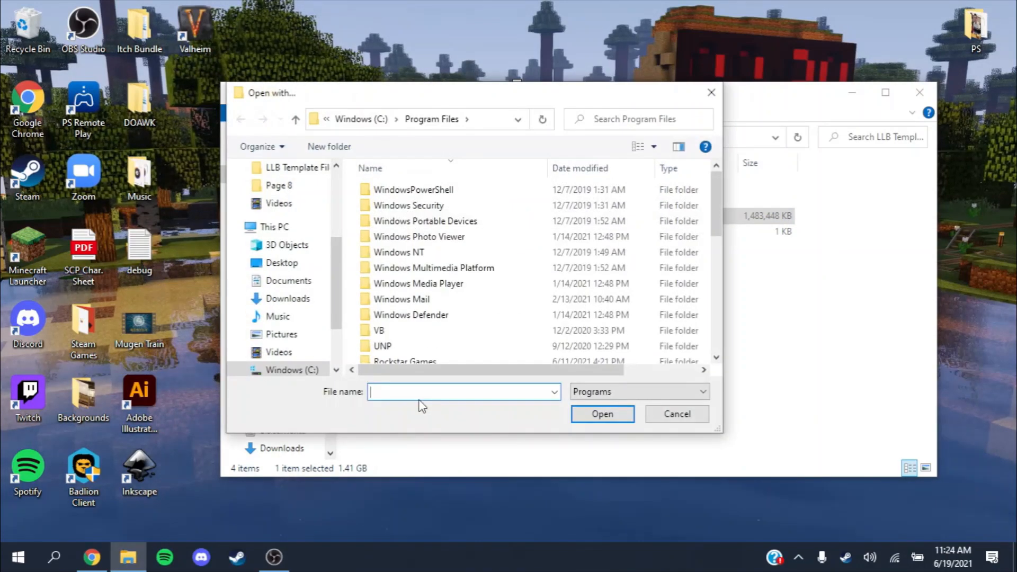
{"action": "left_click", "coordinate": [292, 352]}
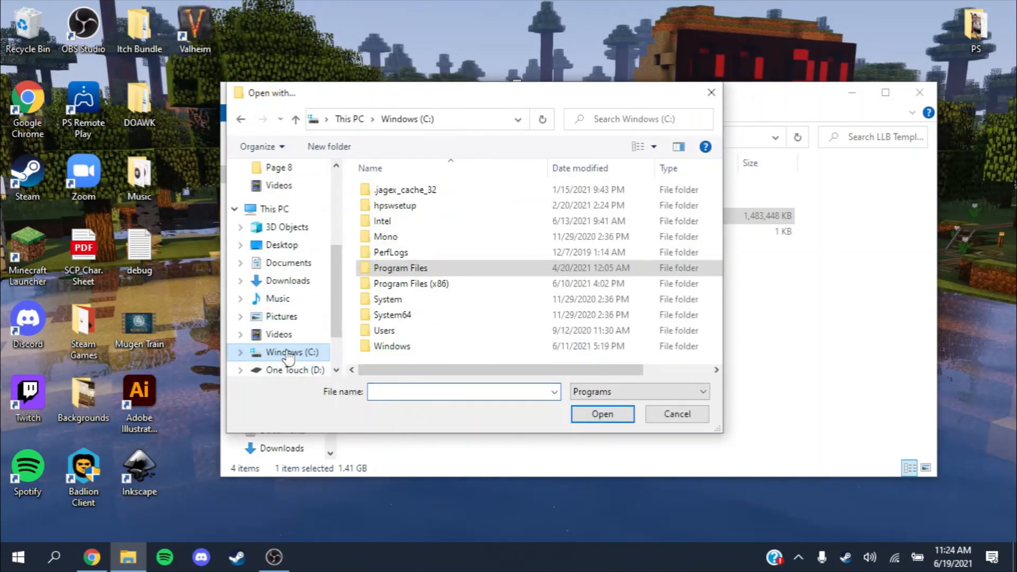
{"action": "double_click", "coordinate": [400, 268]}
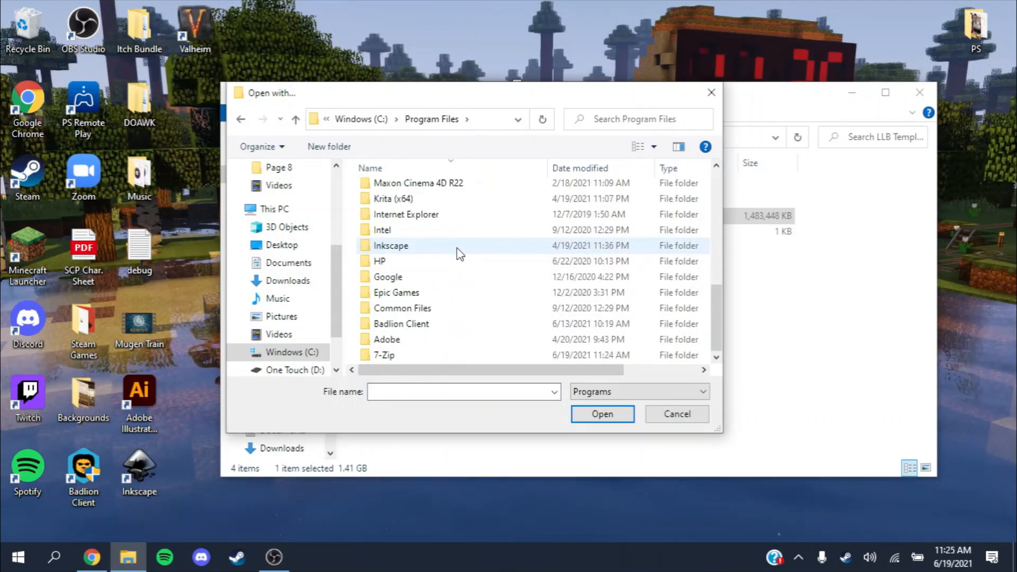
{"action": "double_click", "coordinate": [383, 355]}
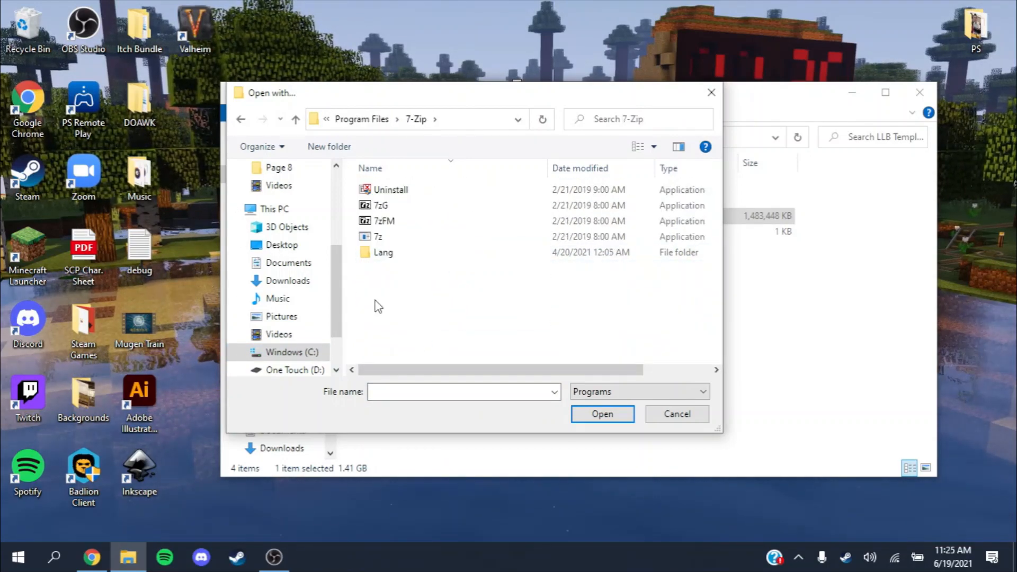
{"action": "left_click", "coordinate": [384, 220]}
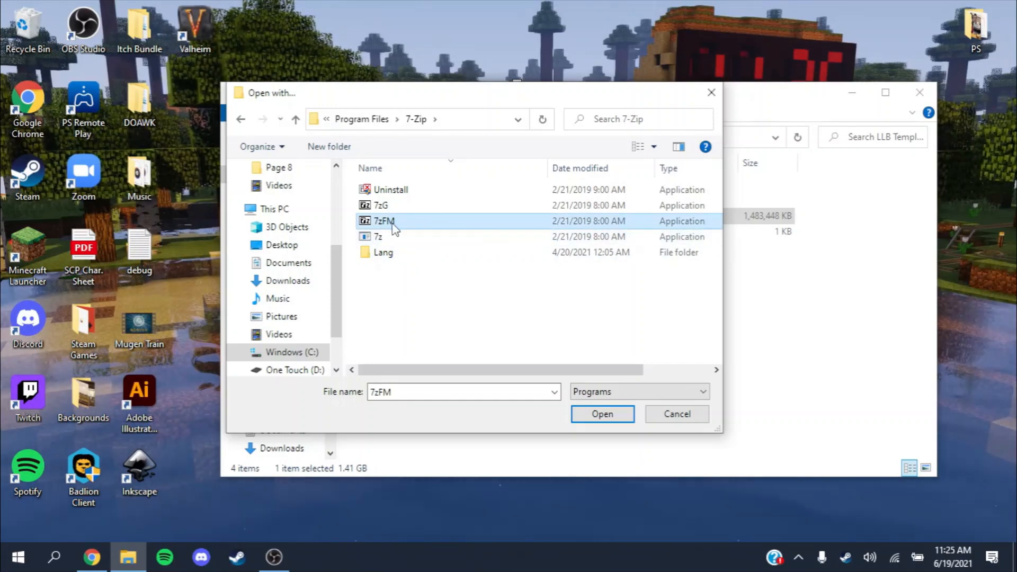
{"action": "left_click", "coordinate": [601, 413]}
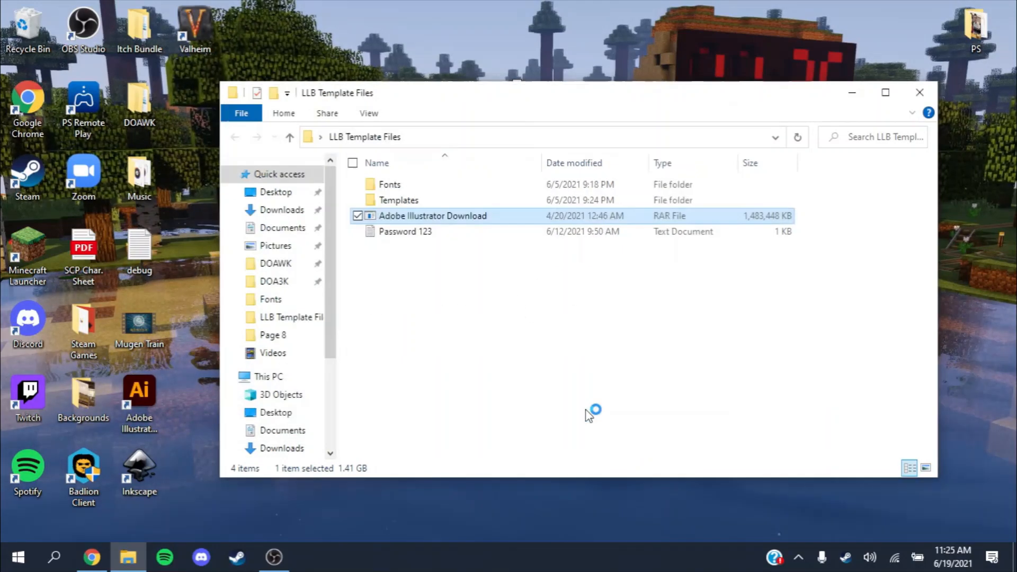
Open the Illustrator archive and enter its password
{"action": "double_click", "coordinate": [433, 216]}
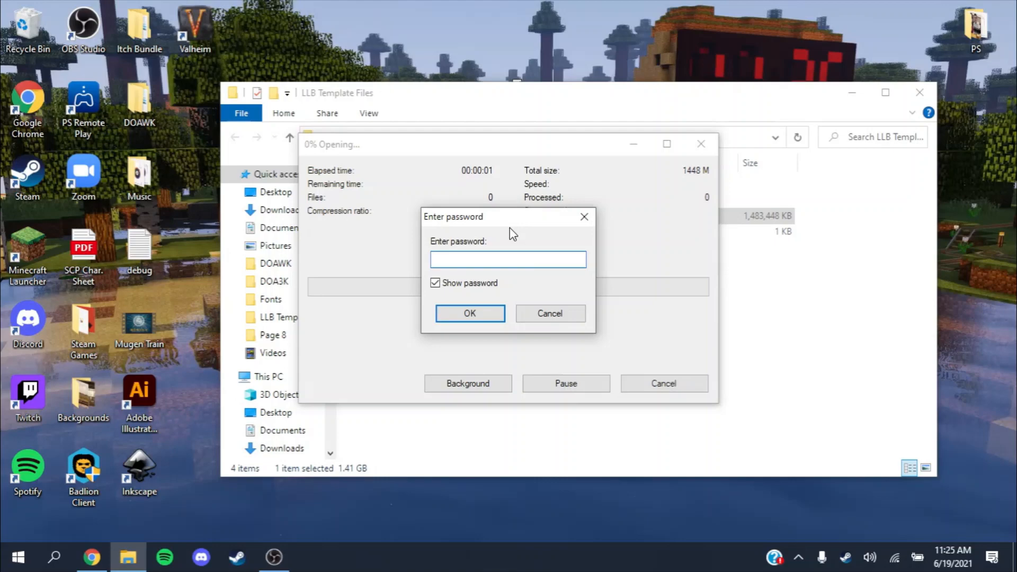
{"action": "type", "text": "12"}
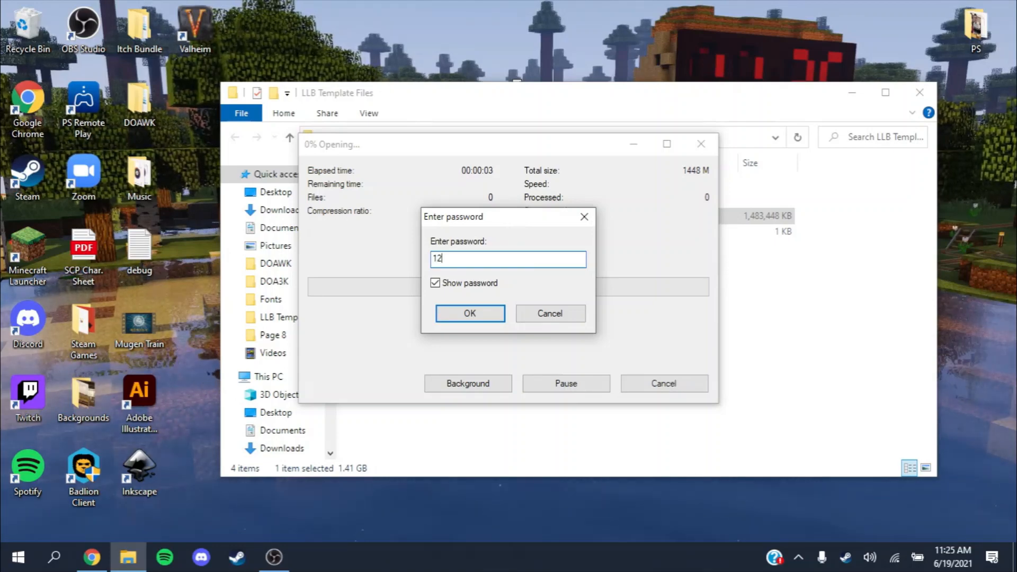
{"action": "left_click", "coordinate": [470, 313]}
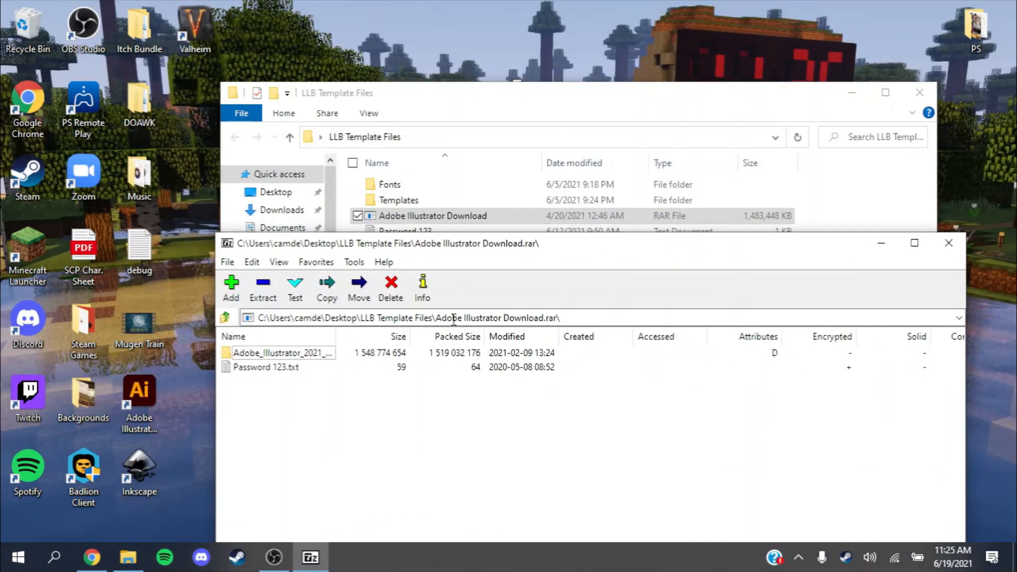
Copy the Adobe_Illustrator_2021 folder out of the archive into LLB Template Files
{"action": "left_click", "coordinate": [282, 352]}
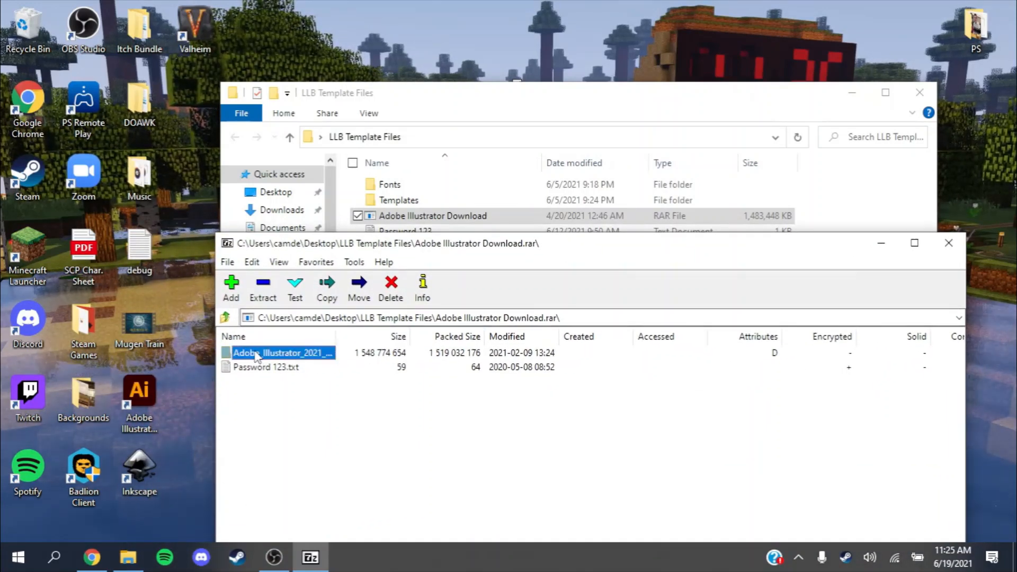
{"action": "double_click", "coordinate": [282, 352]}
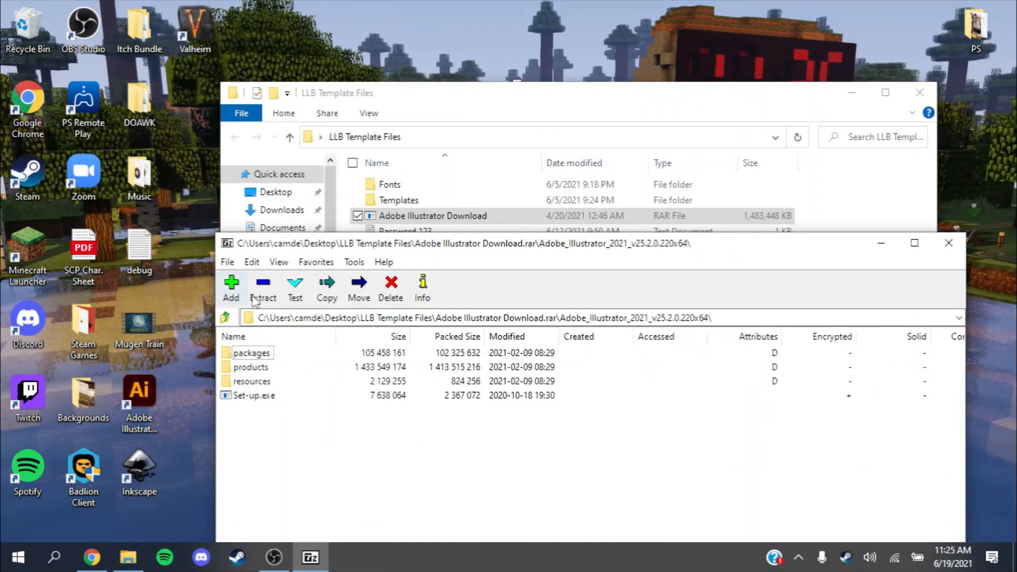
{"action": "left_click", "coordinate": [225, 318]}
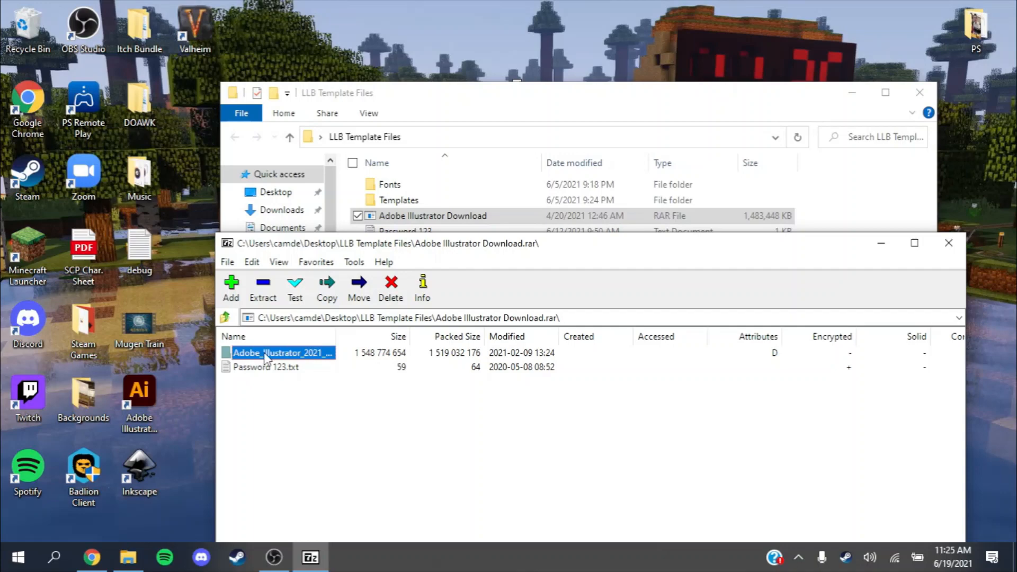
{"action": "left_click", "coordinate": [326, 289]}
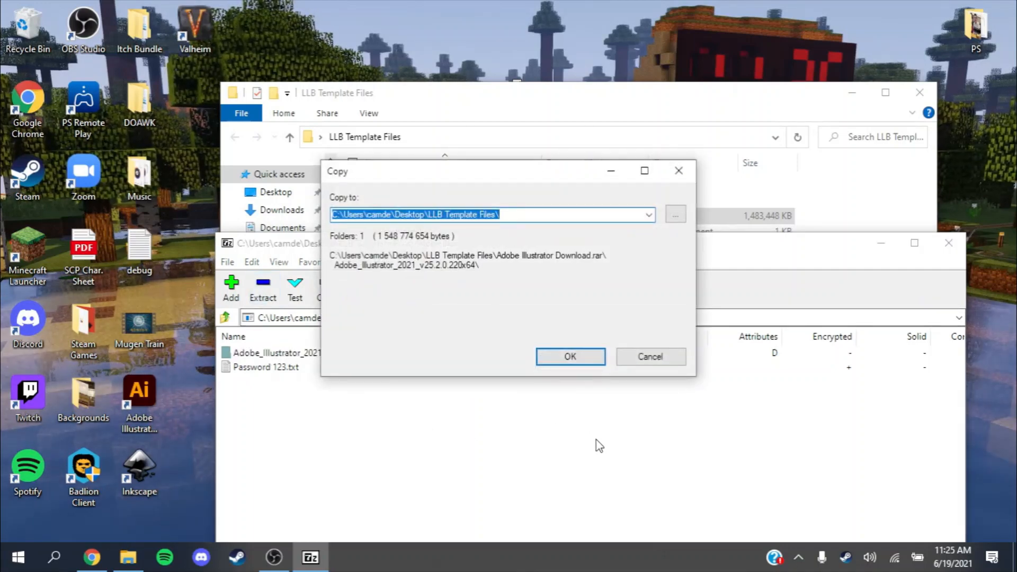
{"action": "left_click", "coordinate": [569, 356]}
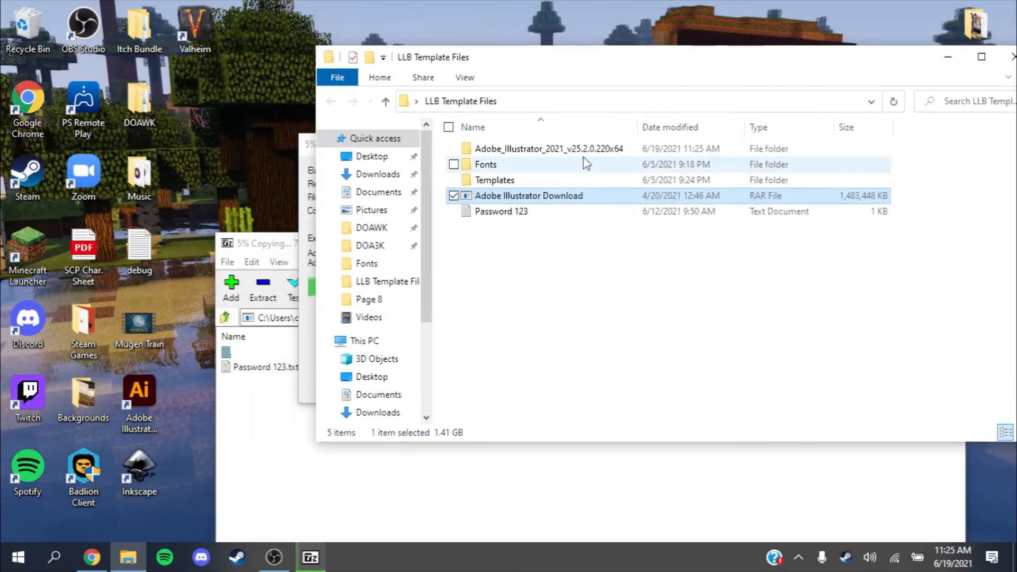
{"action": "mouse_move", "coordinate": [549, 148]}
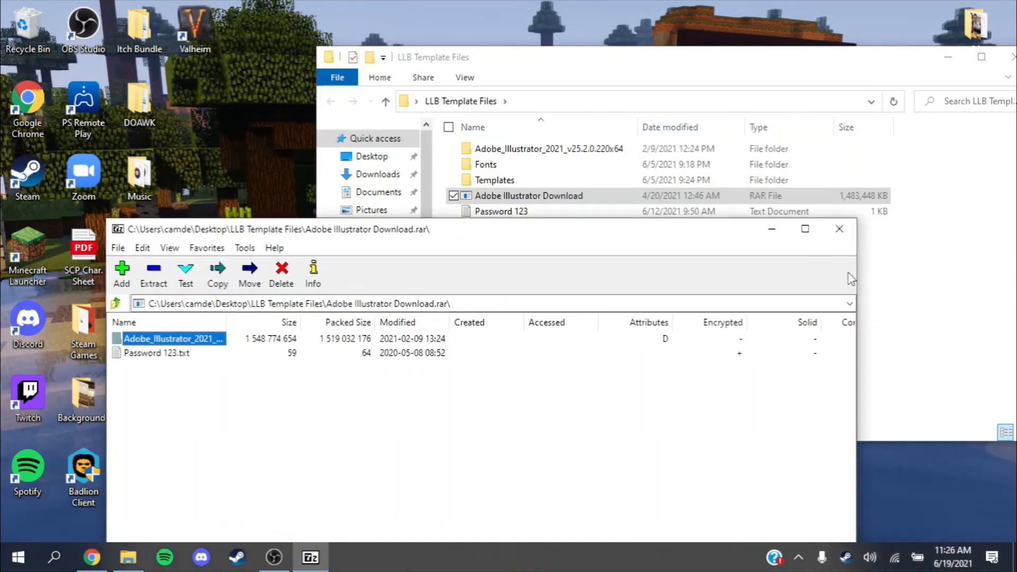
Close 7-Zip, open the extracted Adobe_Illustrator_2021 folder and select Set-up
{"action": "left_click", "coordinate": [839, 228]}
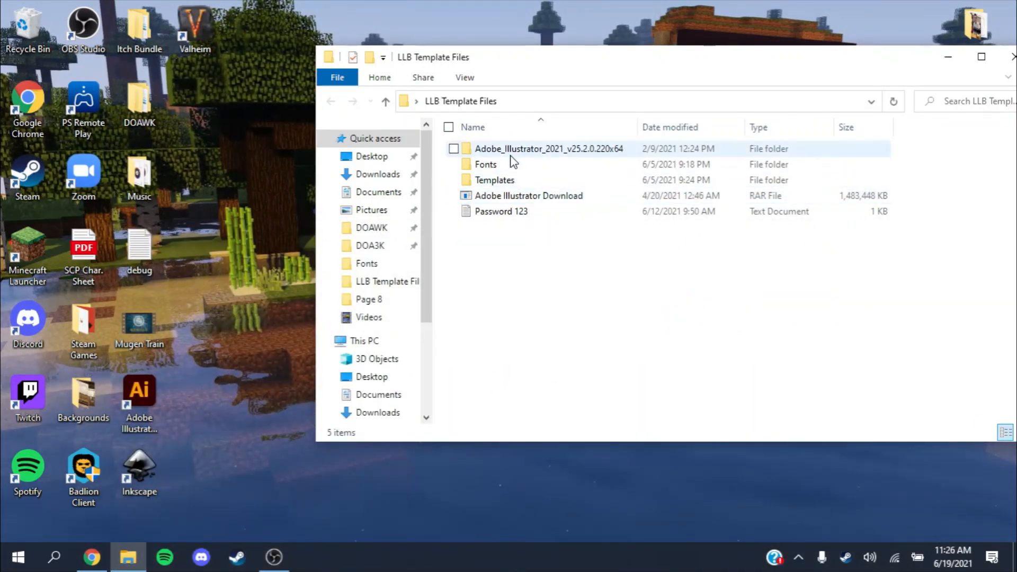
{"action": "double_click", "coordinate": [549, 149]}
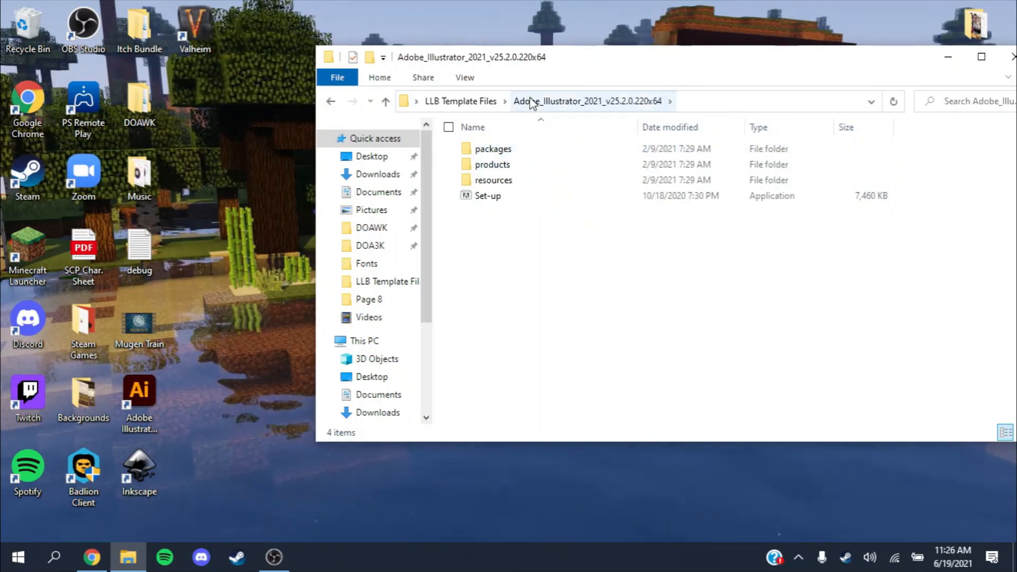
{"action": "left_click", "coordinate": [487, 195]}
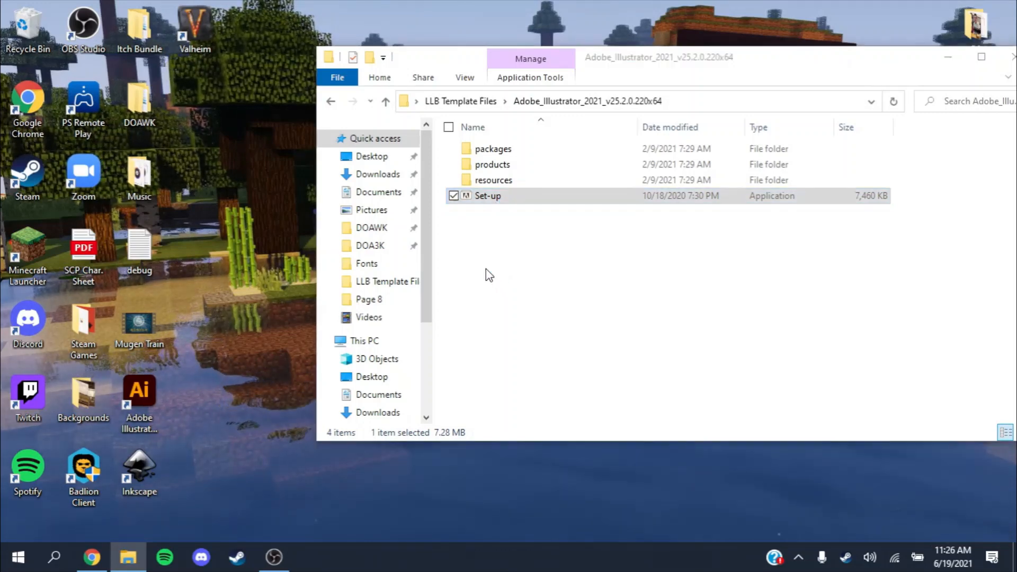
Launch the Illustrator 25.2 installer from Set-up, then quit it
{"action": "double_click", "coordinate": [487, 196]}
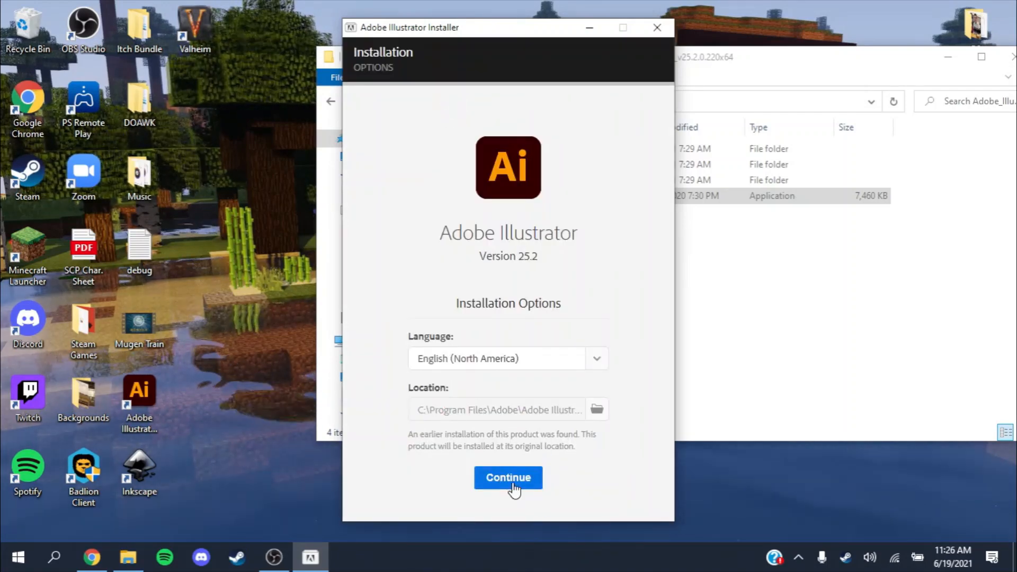
{"action": "mouse_move", "coordinate": [509, 413]}
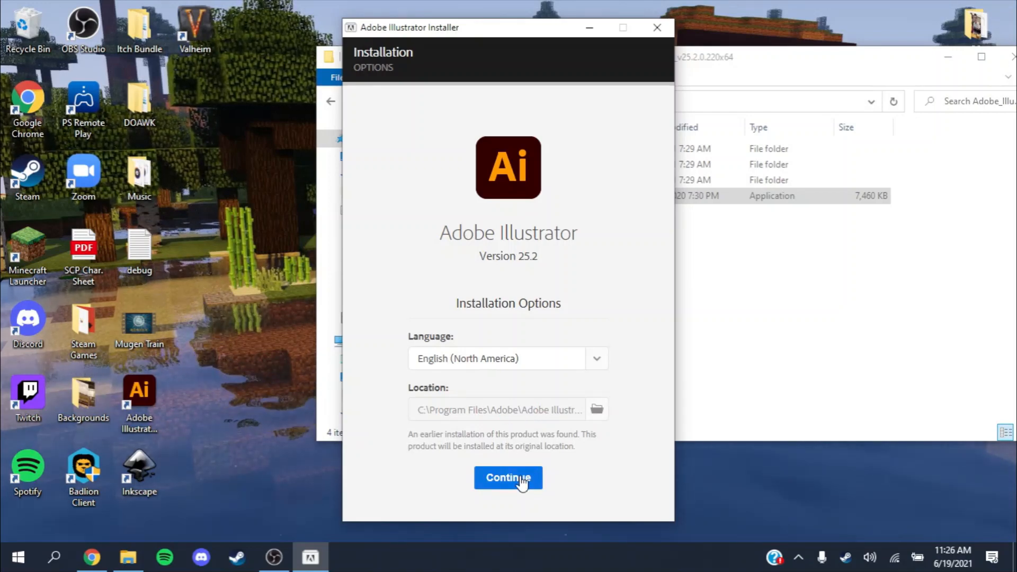
{"action": "mouse_move", "coordinate": [659, 32]}
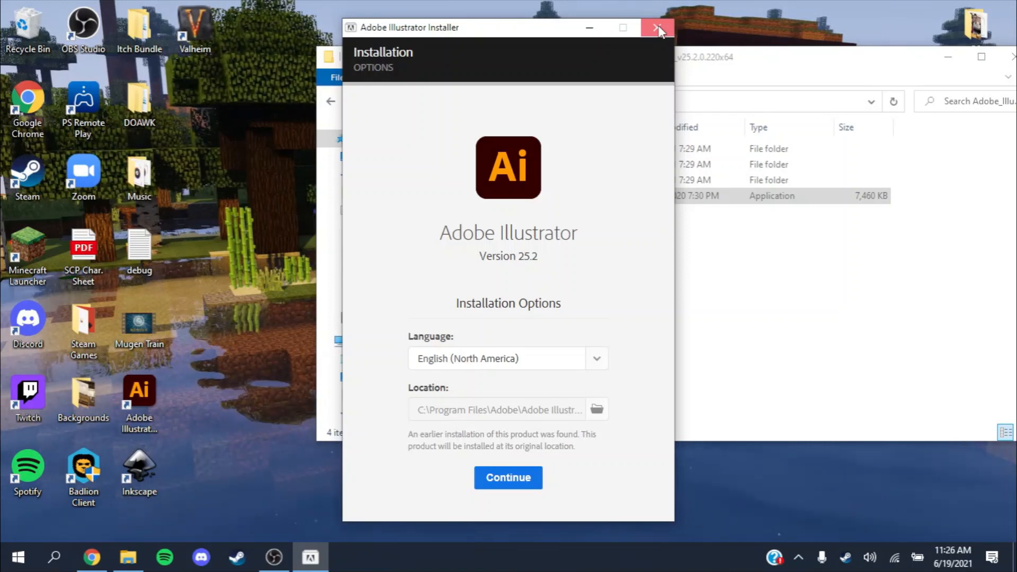
{"action": "left_click", "coordinate": [659, 27]}
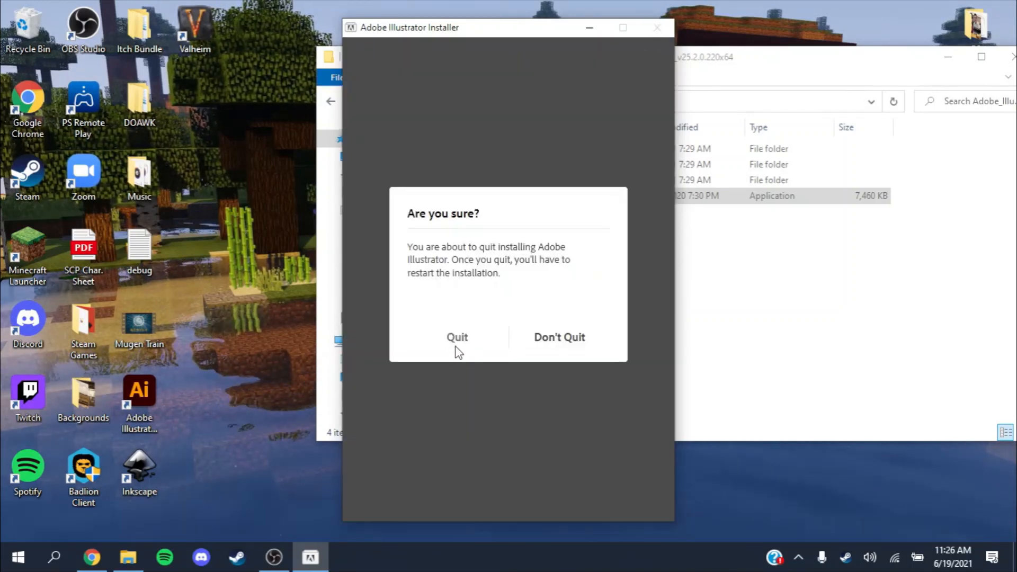
{"action": "left_click", "coordinate": [558, 337]}
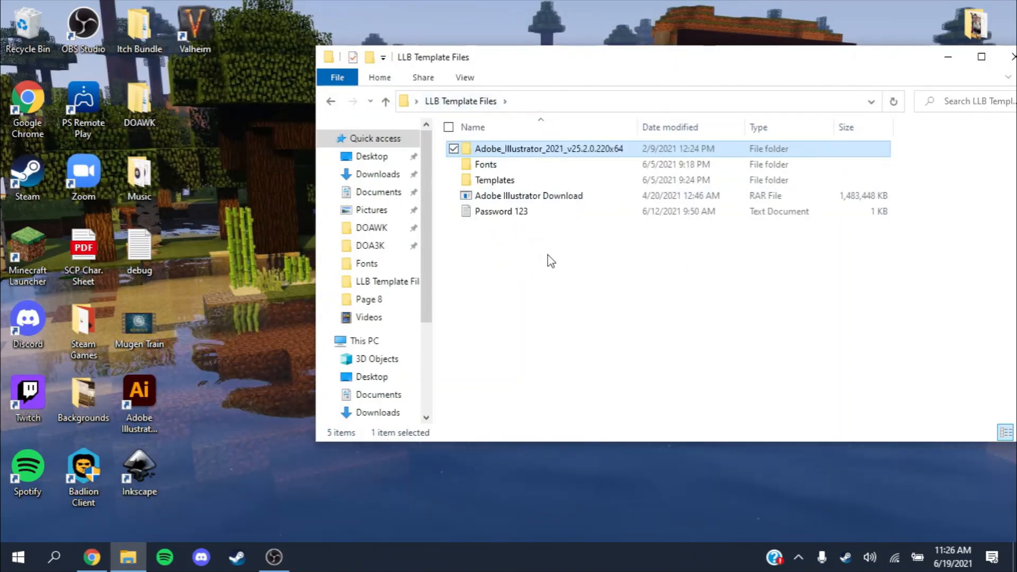
{"action": "mouse_move", "coordinate": [532, 256]}
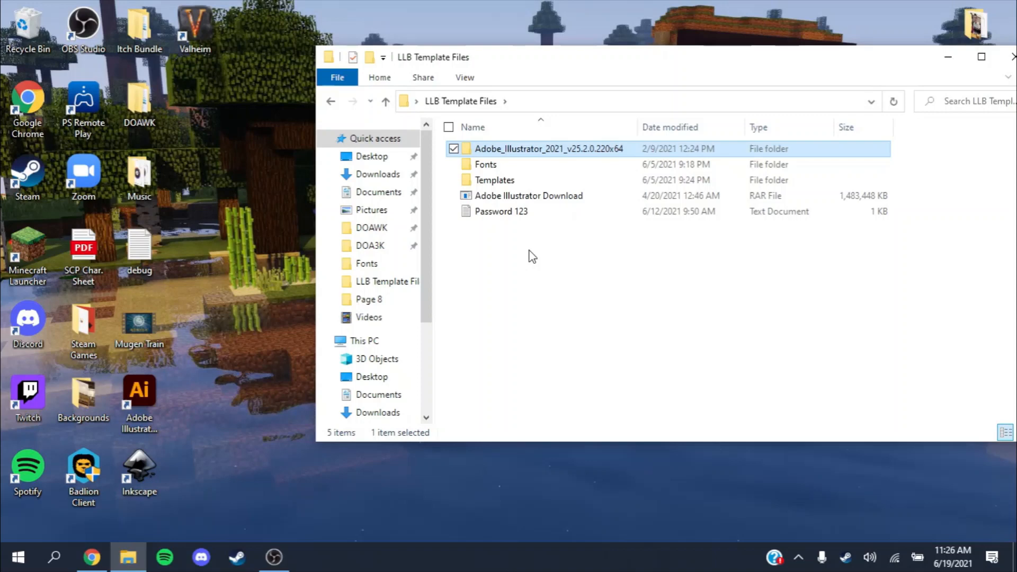
{"action": "mouse_move", "coordinate": [499, 168]}
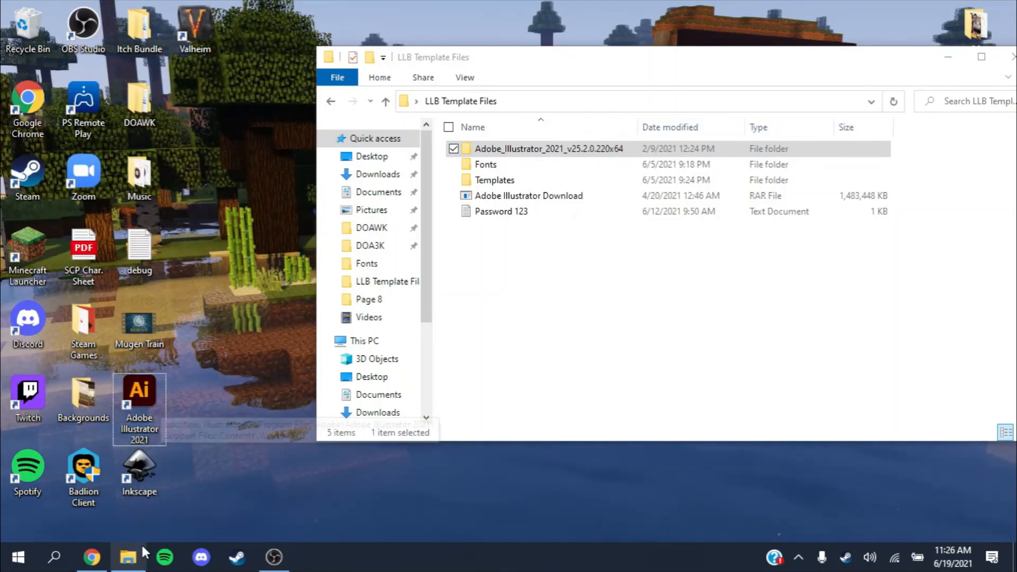
{"action": "left_click", "coordinate": [364, 341]}
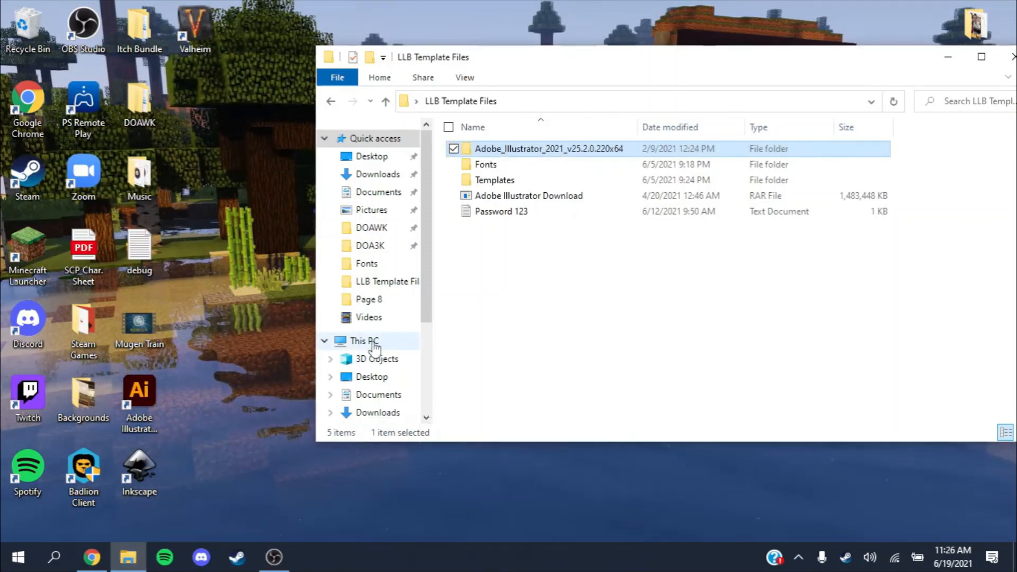
{"action": "left_click", "coordinate": [382, 418]}
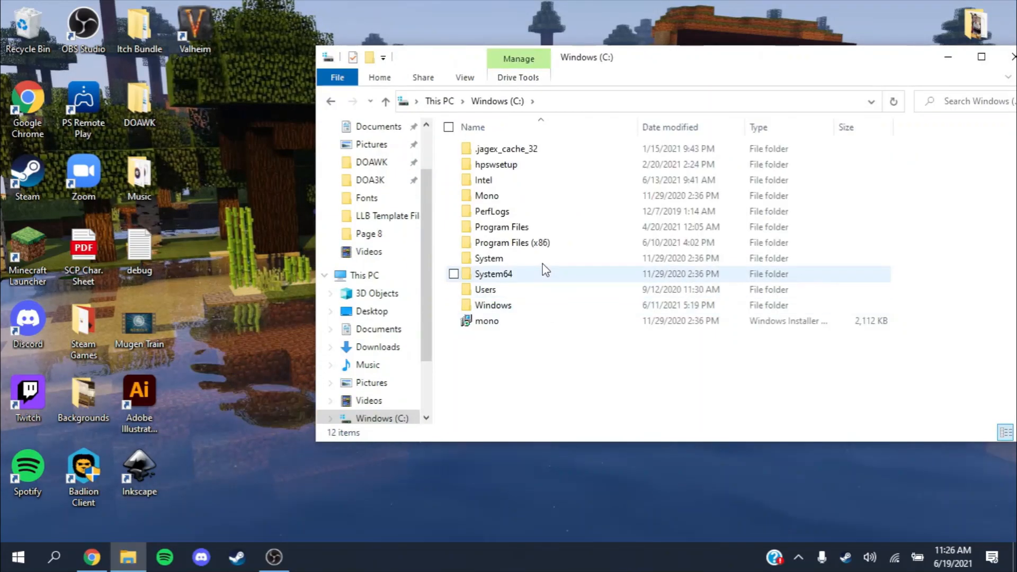
{"action": "double_click", "coordinate": [501, 226]}
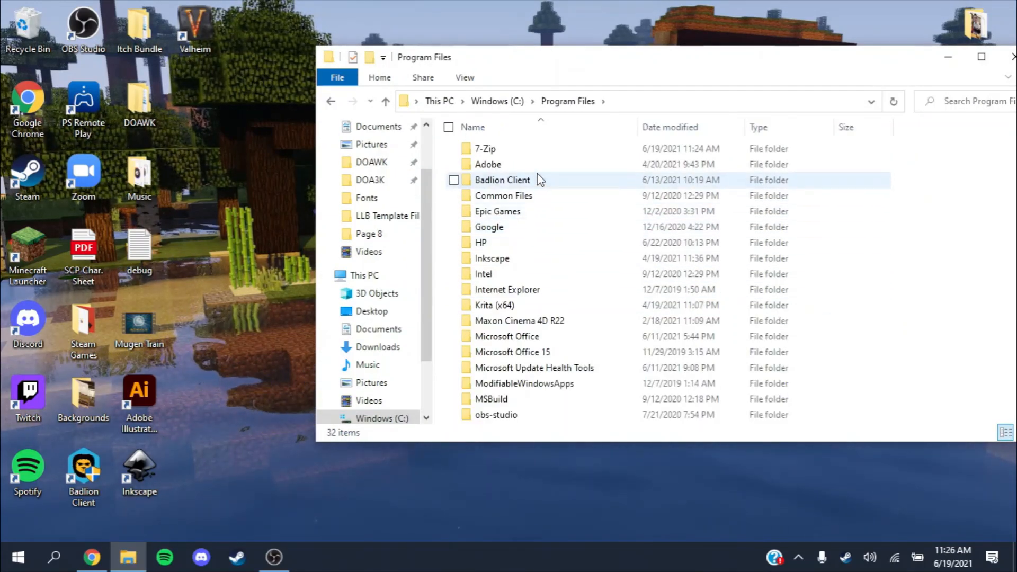
{"action": "double_click", "coordinate": [488, 164]}
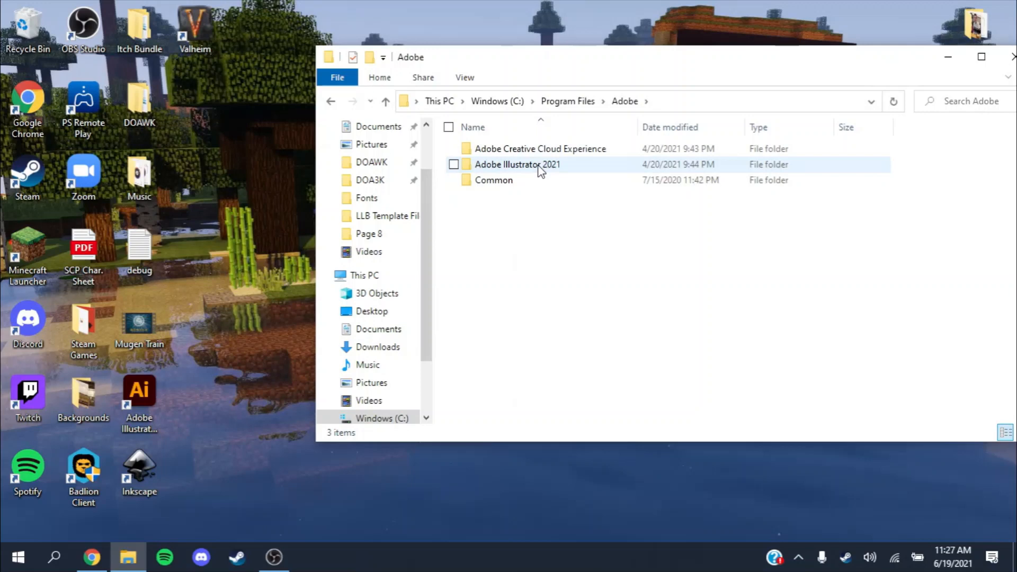
{"action": "double_click", "coordinate": [517, 164]}
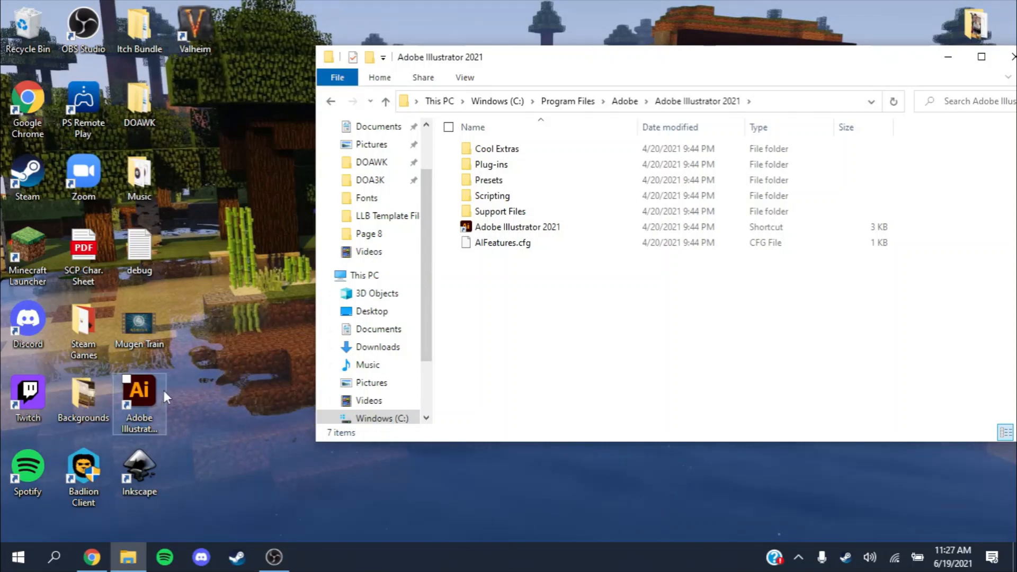
{"action": "left_click", "coordinate": [624, 101]}
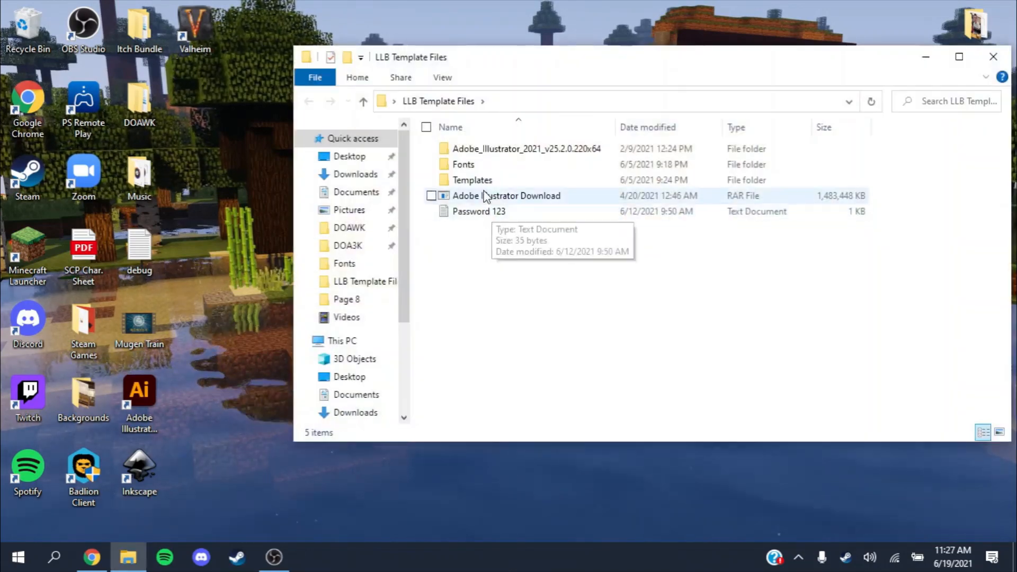
Open Fonts, preview Copy of WimpyKidCured, close the preview and leave the Fonts folder
{"action": "double_click", "coordinate": [471, 179]}
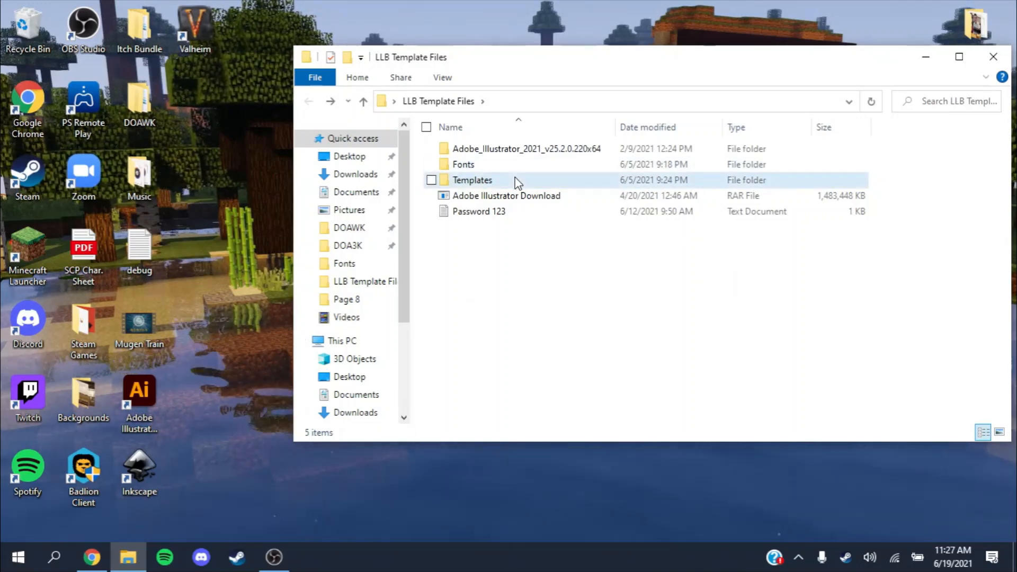
{"action": "double_click", "coordinate": [471, 180]}
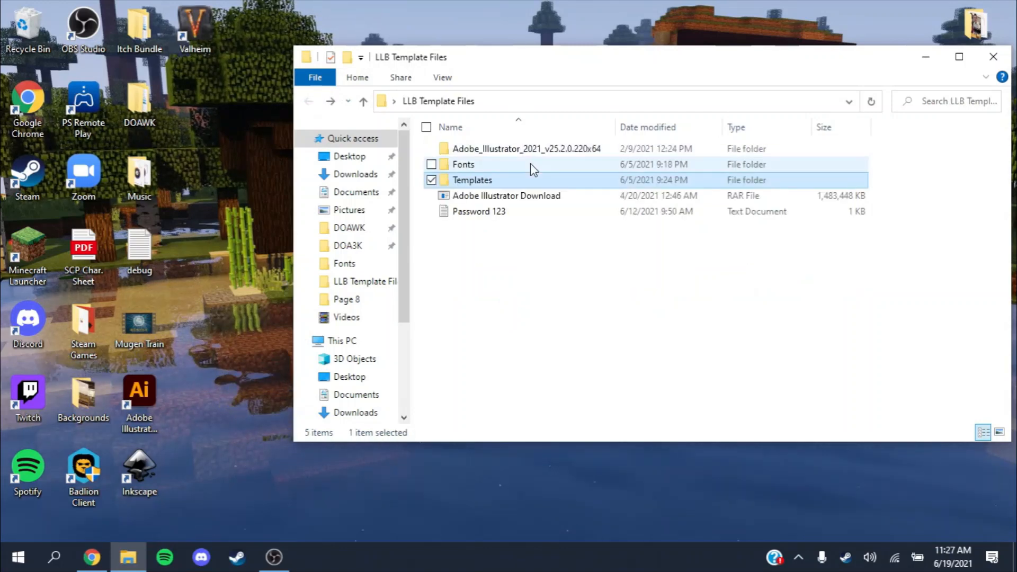
{"action": "double_click", "coordinate": [463, 164]}
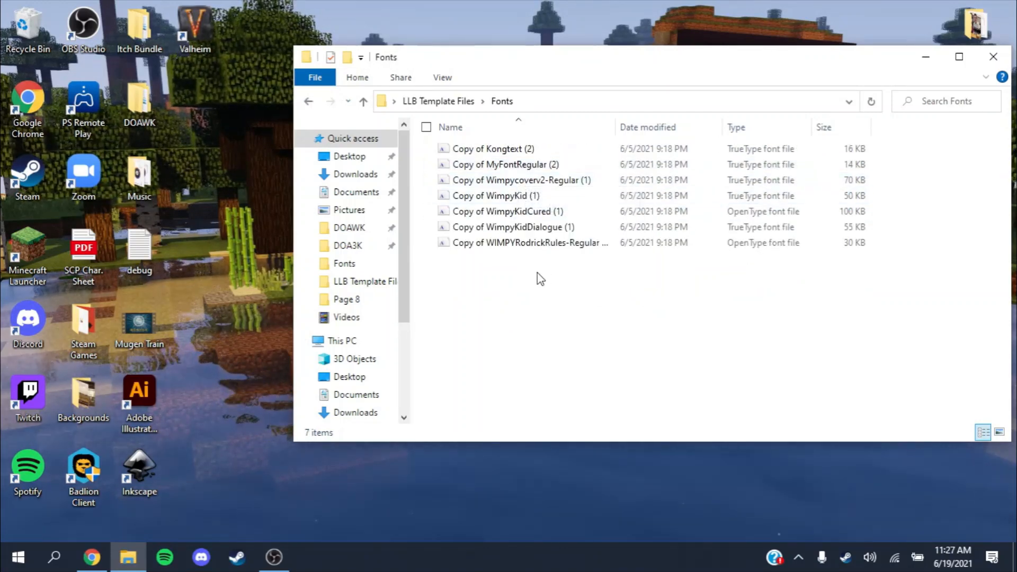
{"action": "left_click", "coordinate": [513, 227]}
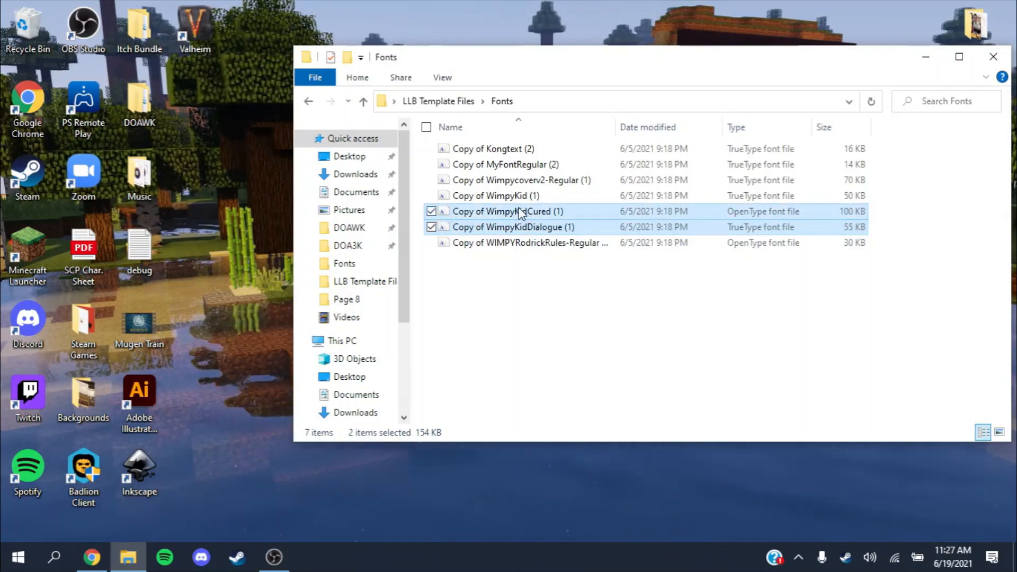
{"action": "double_click", "coordinate": [506, 211]}
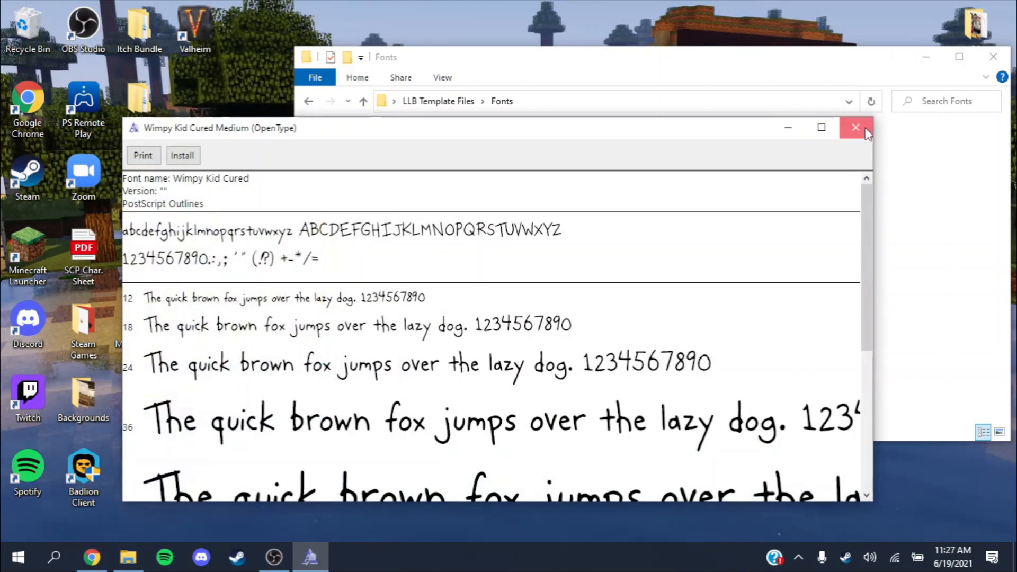
{"action": "left_click", "coordinate": [856, 128]}
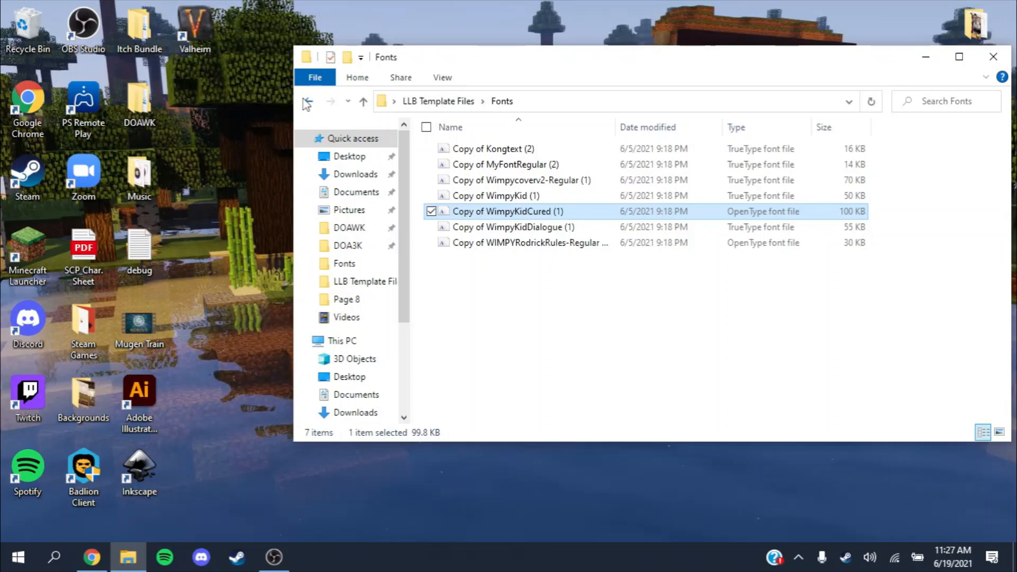
{"action": "left_click", "coordinate": [308, 101]}
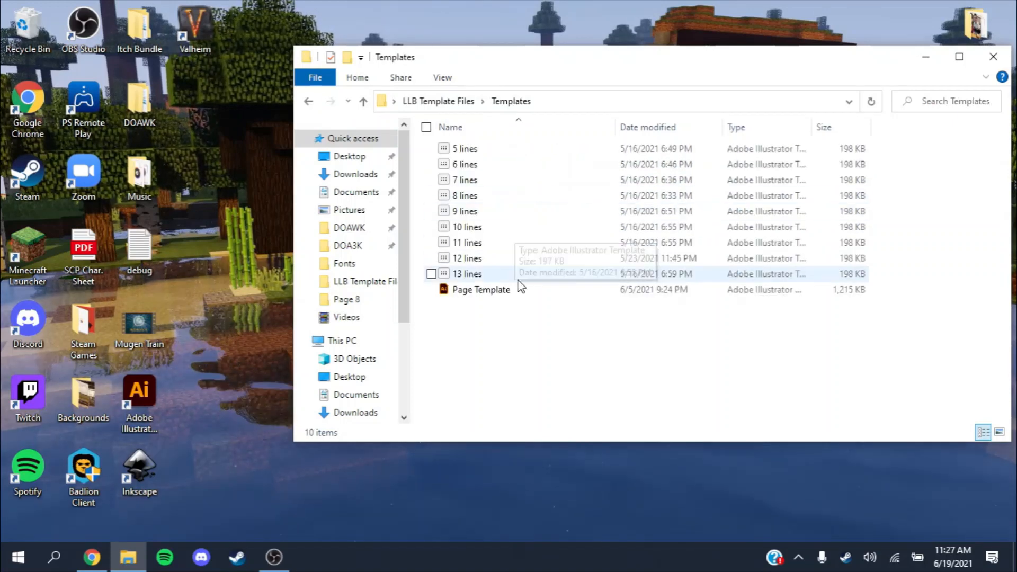
Open the Page Template file from the Templates folder in Illustrator
{"action": "left_click", "coordinate": [482, 290]}
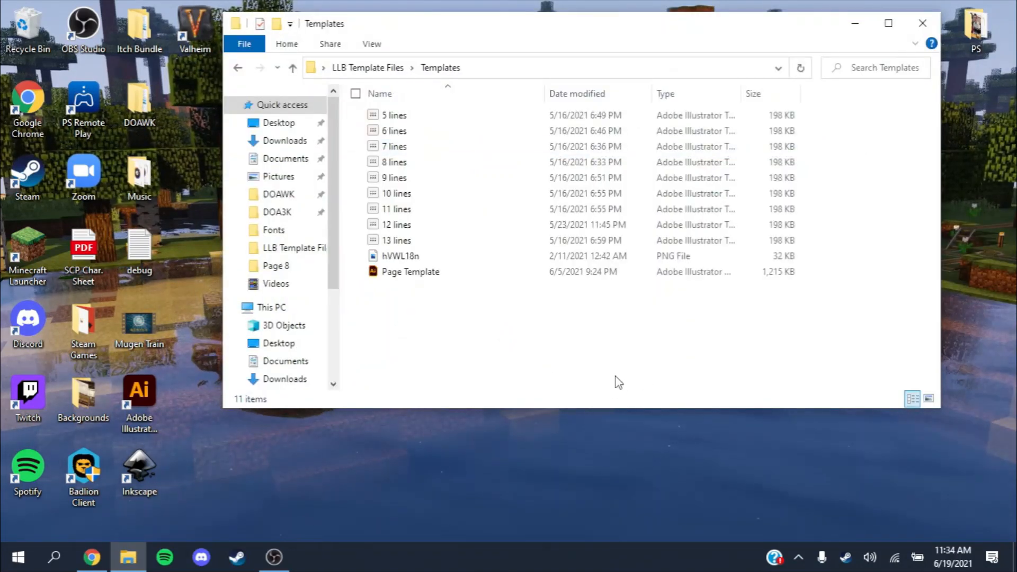
{"action": "mouse_move", "coordinate": [531, 309]}
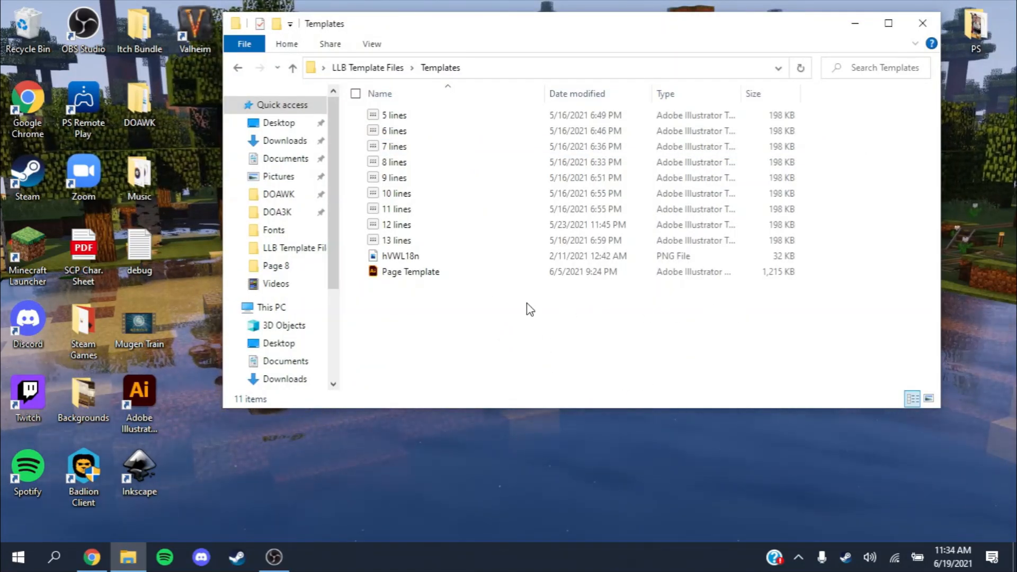
{"action": "left_click", "coordinate": [401, 255]}
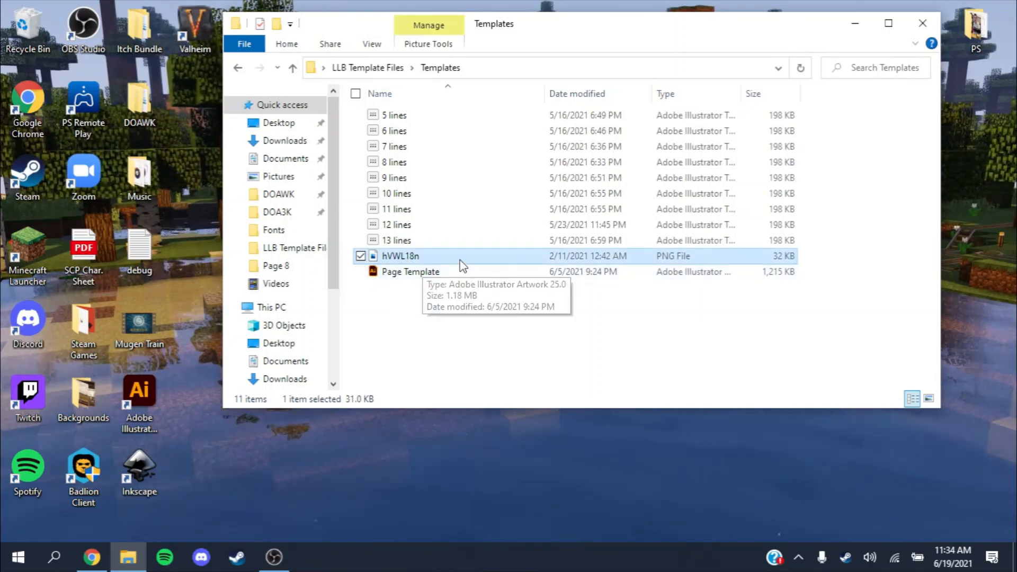
{"action": "mouse_move", "coordinate": [457, 275]}
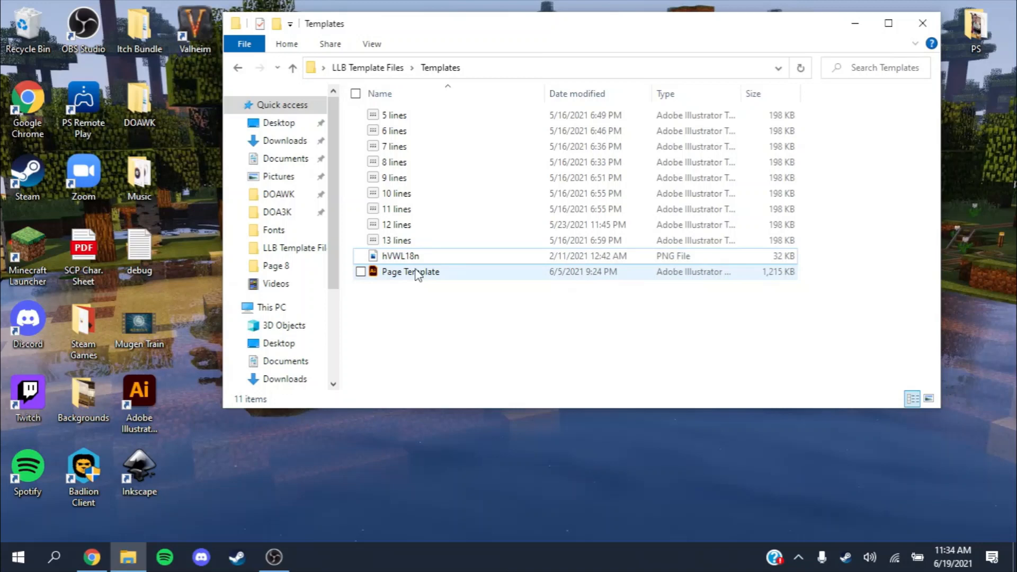
{"action": "left_click", "coordinate": [401, 255]}
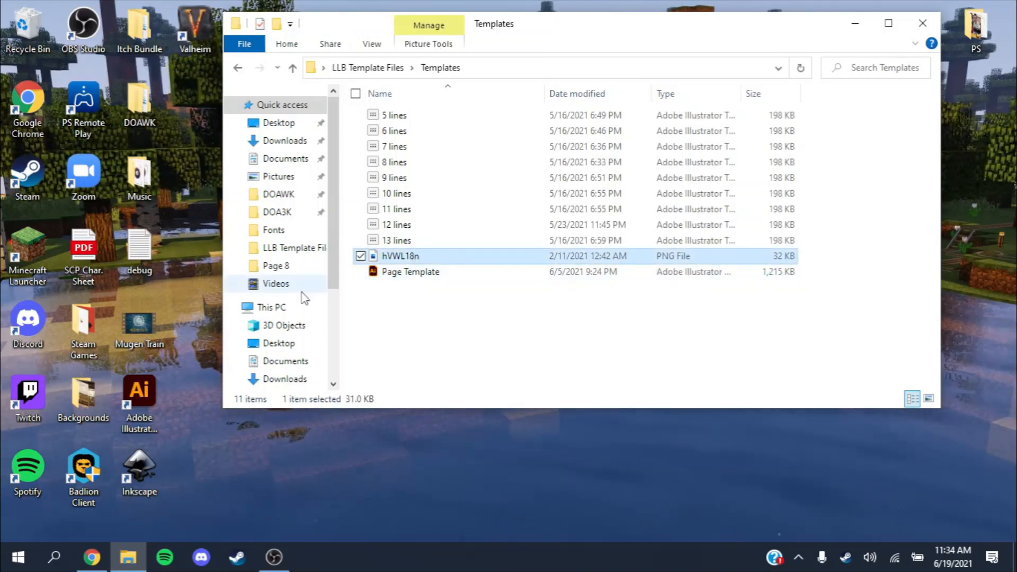
{"action": "mouse_move", "coordinate": [411, 272]}
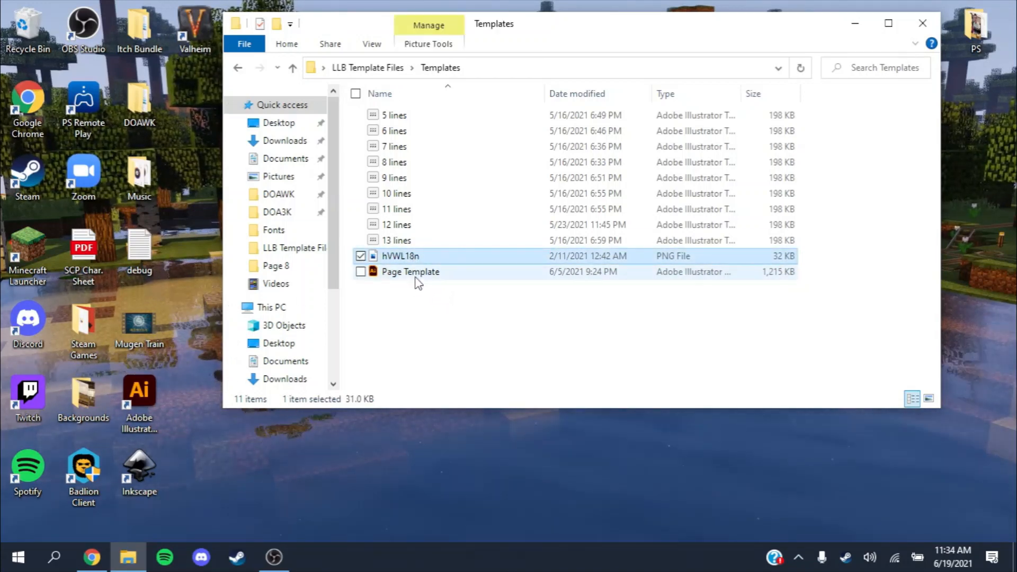
{"action": "left_click", "coordinate": [411, 271]}
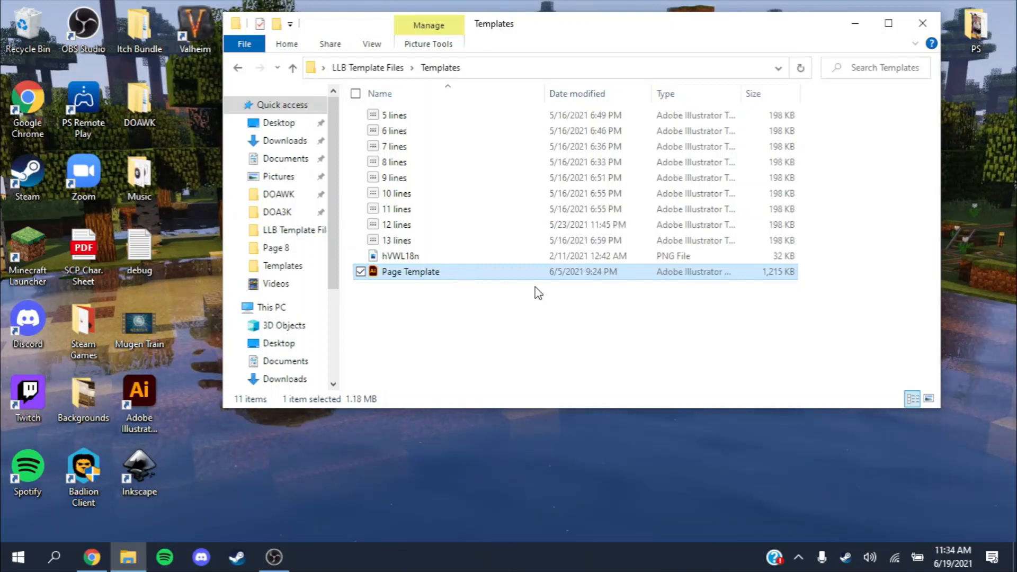
{"action": "double_click", "coordinate": [410, 272]}
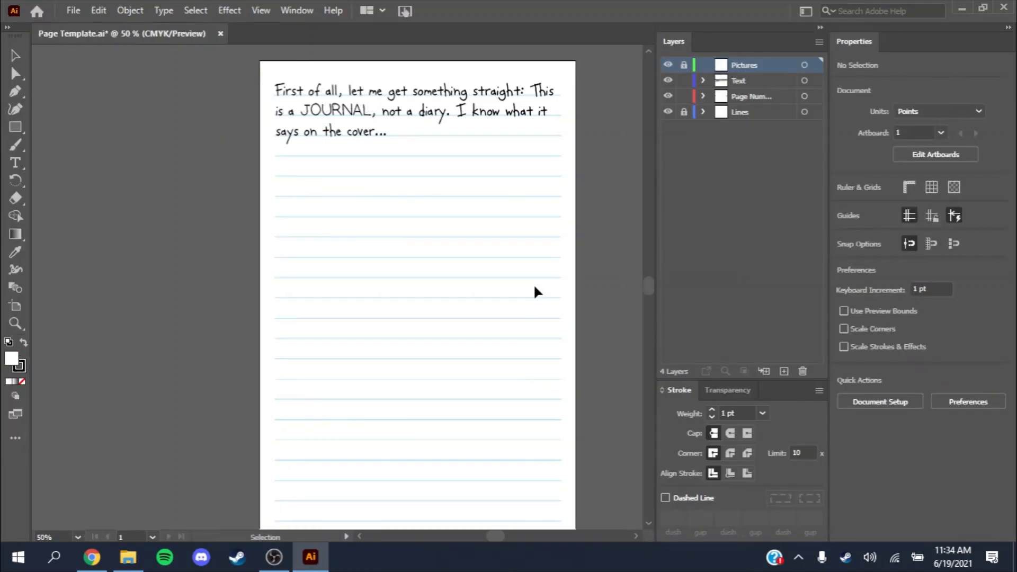
Bring the Templates folder back to the front and select the hVWL18n image
{"action": "left_click", "coordinate": [128, 557]}
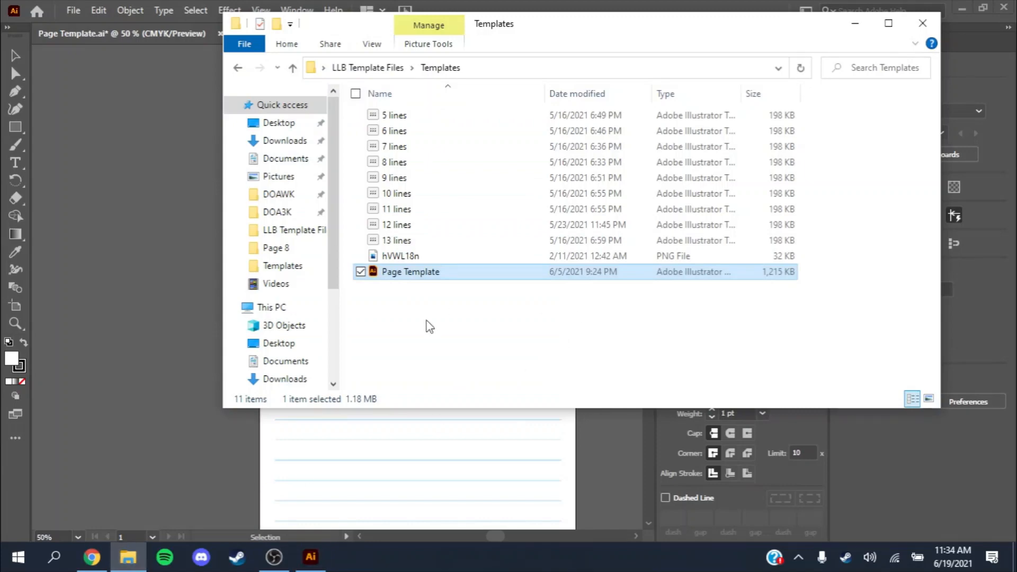
{"action": "left_click", "coordinate": [401, 255]}
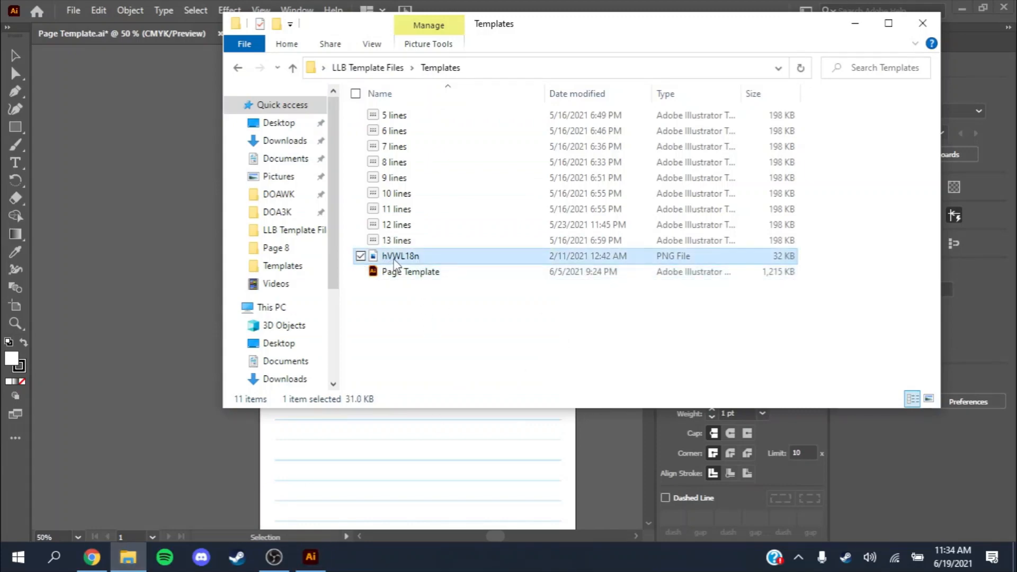
{"action": "mouse_move", "coordinate": [379, 413]}
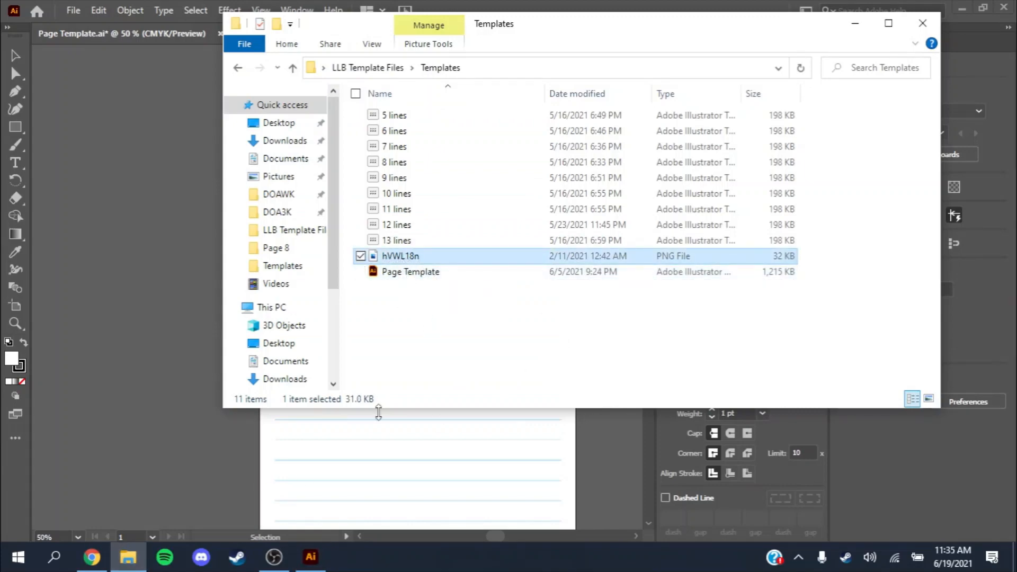
{"action": "mouse_move", "coordinate": [491, 494]}
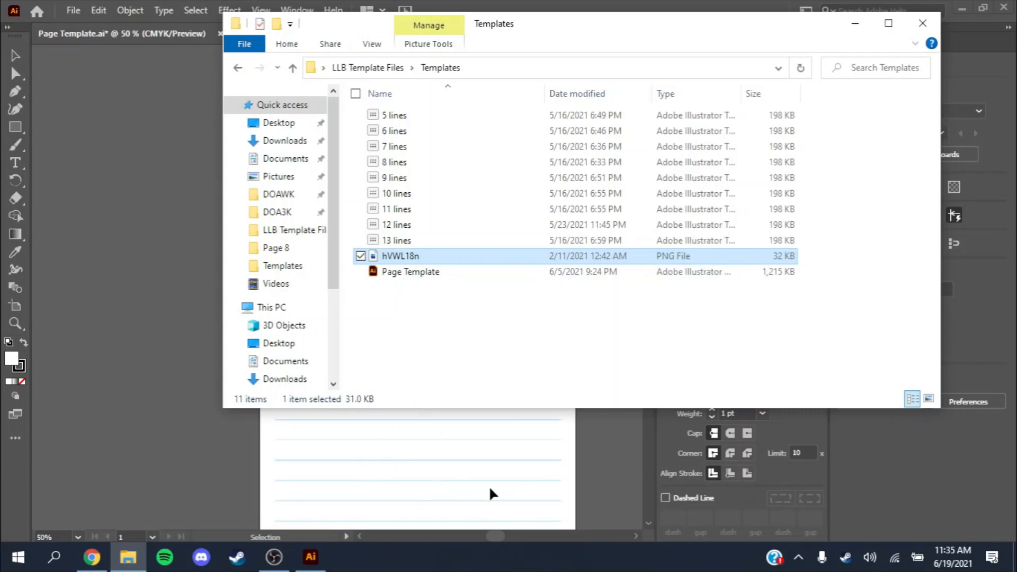
{"action": "mouse_move", "coordinate": [179, 255]}
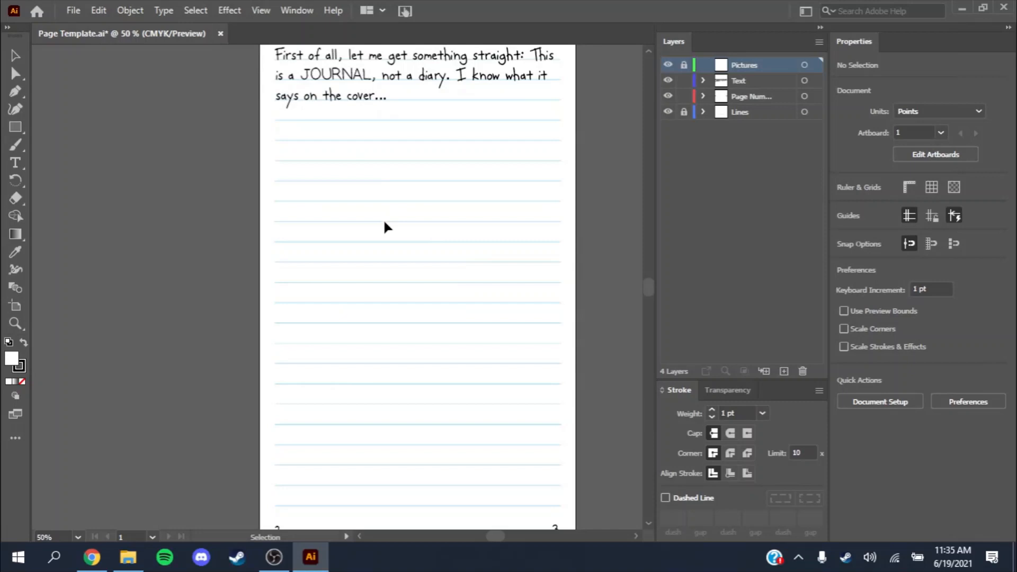
{"action": "mouse_move", "coordinate": [500, 408]}
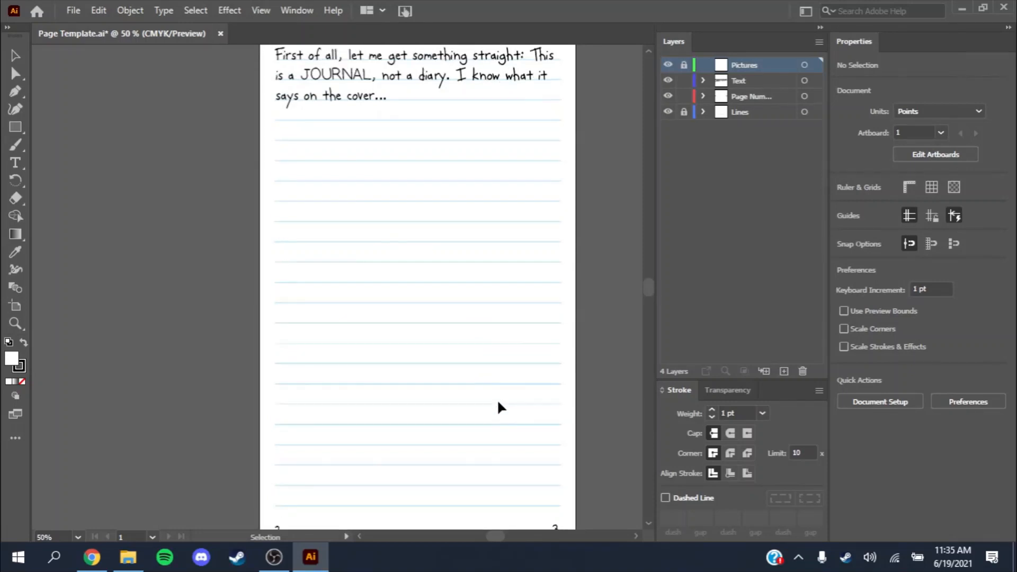
{"action": "scroll", "scroll_direction": "down", "scroll_amount": 3}
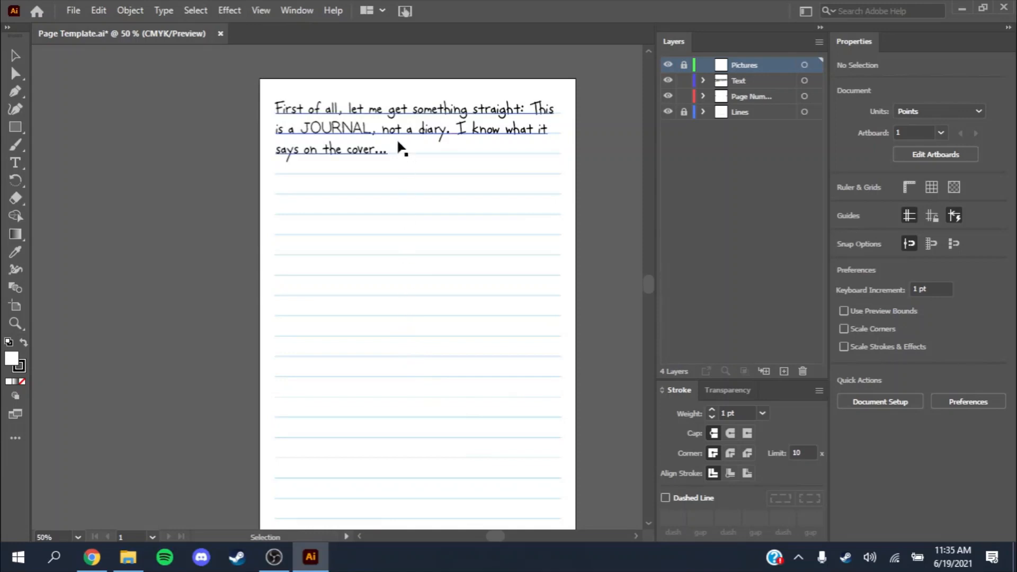
{"action": "left_click", "coordinate": [389, 128]}
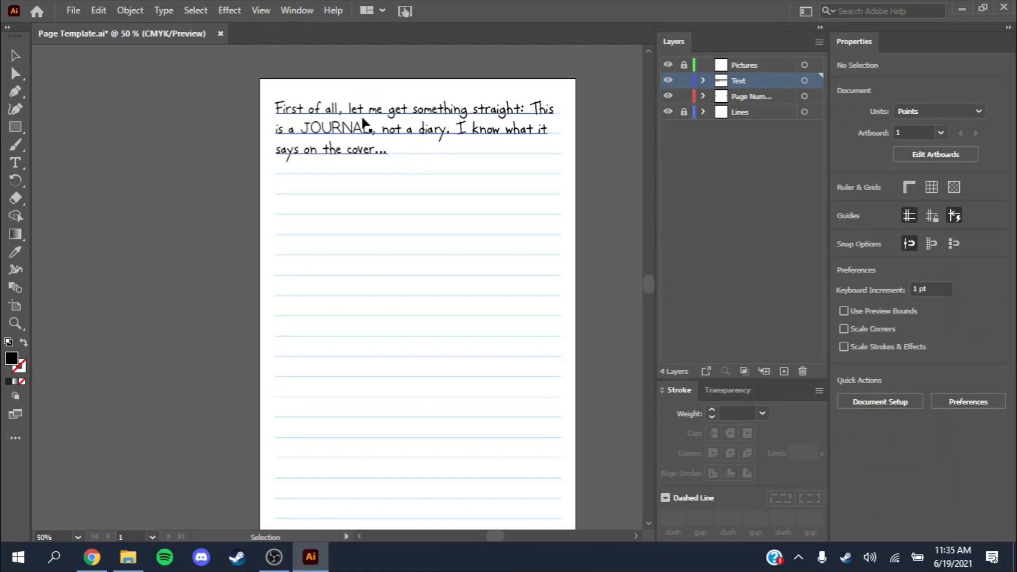
{"action": "mouse_move", "coordinate": [446, 161]}
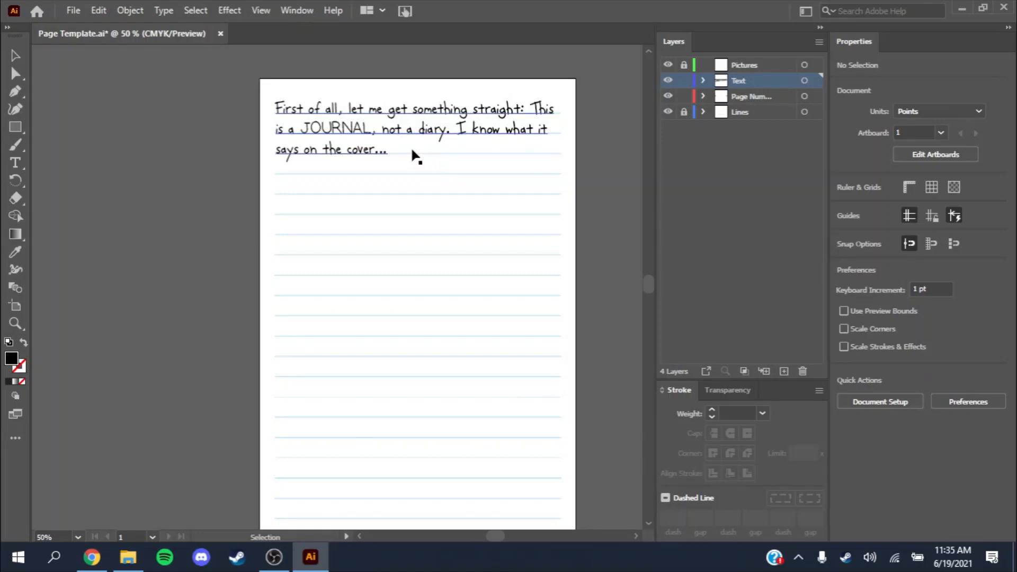
{"action": "mouse_move", "coordinate": [393, 155]}
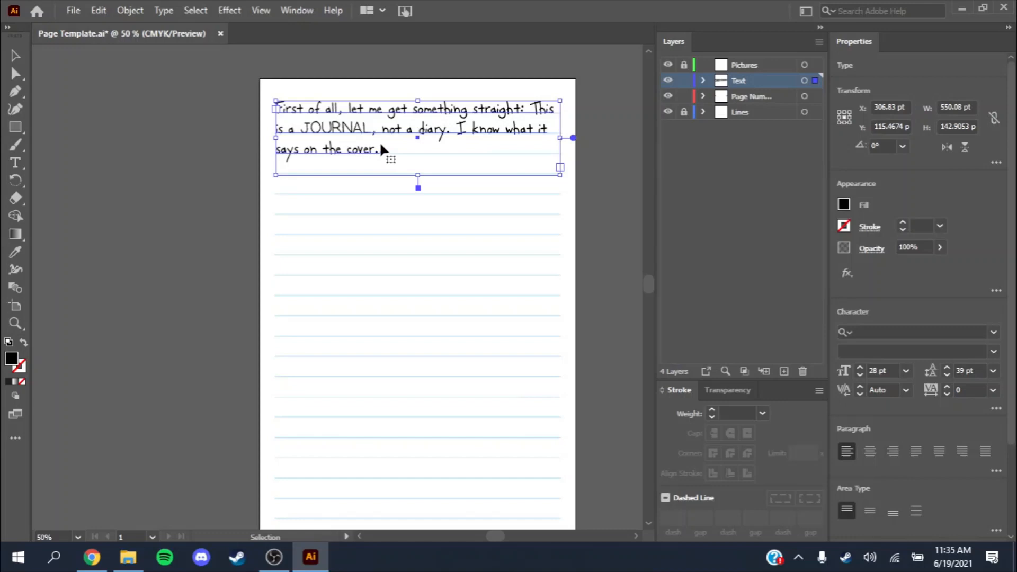
End the narrative's third line with 'home' instead of 'cover', then select the frame
{"action": "left_click", "coordinate": [372, 150]}
{"action": "type", "text": ".."}
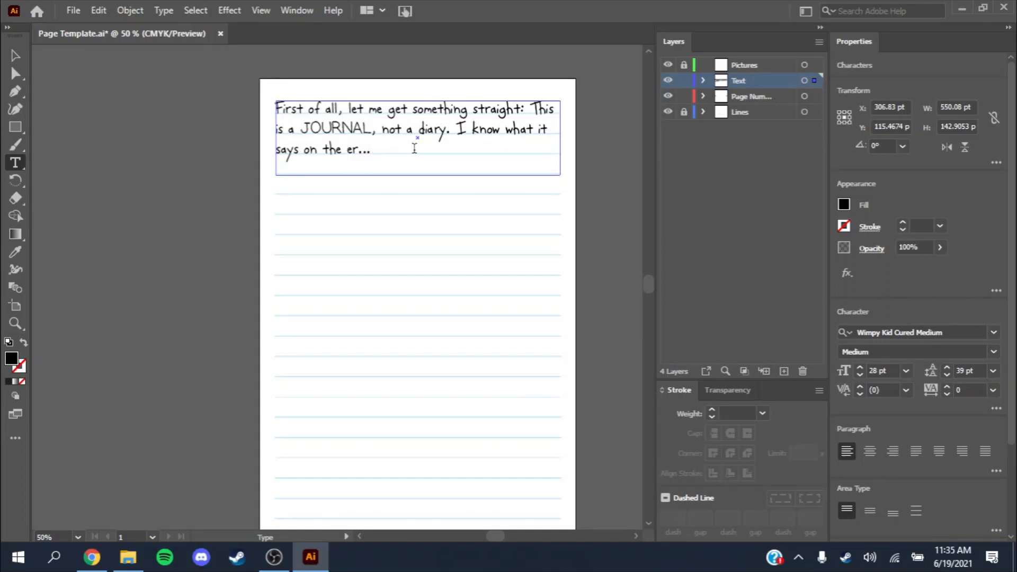
{"action": "type", "text": "hom"}
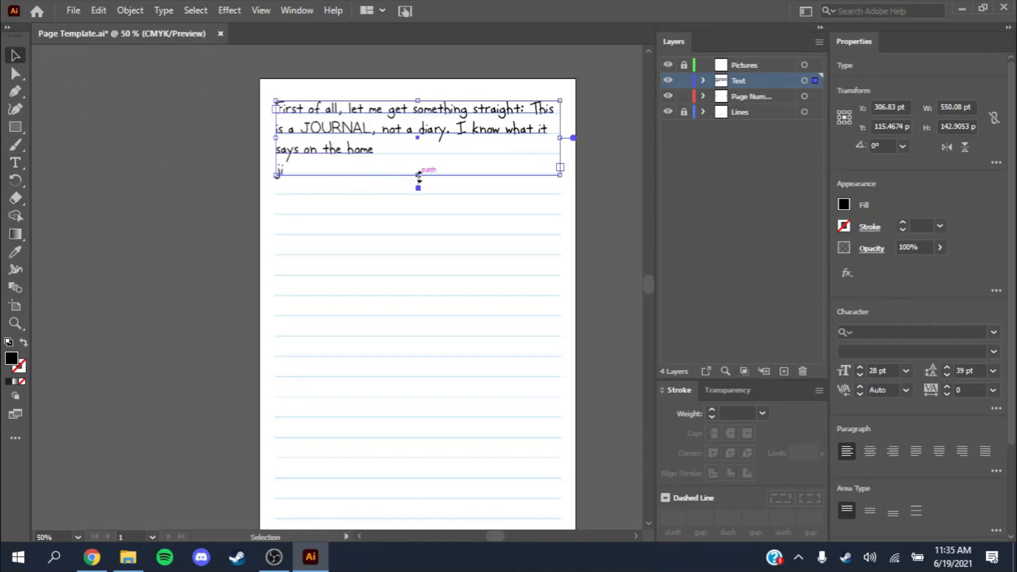
{"action": "left_click", "coordinate": [331, 185]}
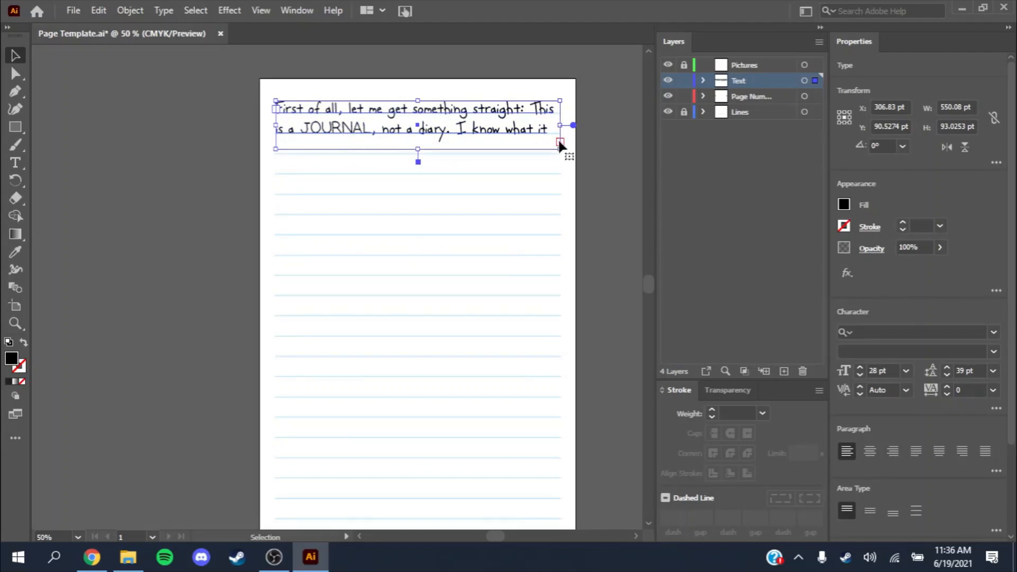
{"action": "mouse_move", "coordinate": [417, 150]}
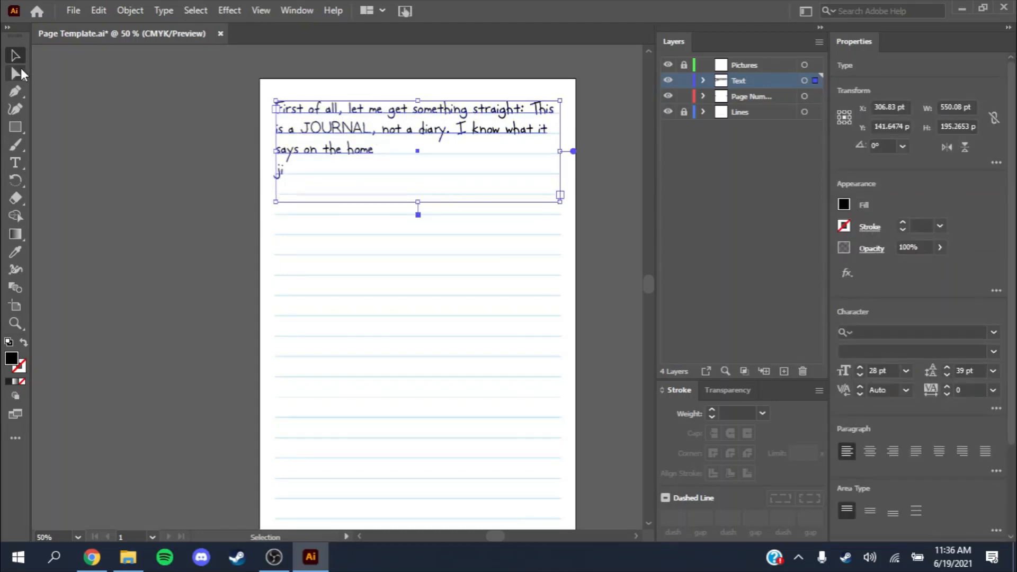
{"action": "mouse_move", "coordinate": [224, 125]}
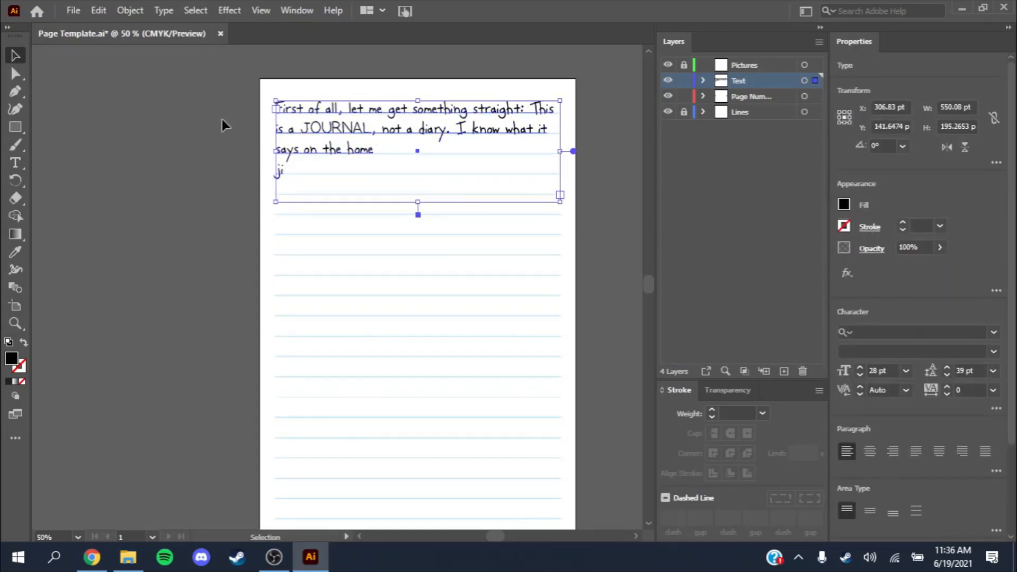
{"action": "mouse_move", "coordinate": [422, 213]}
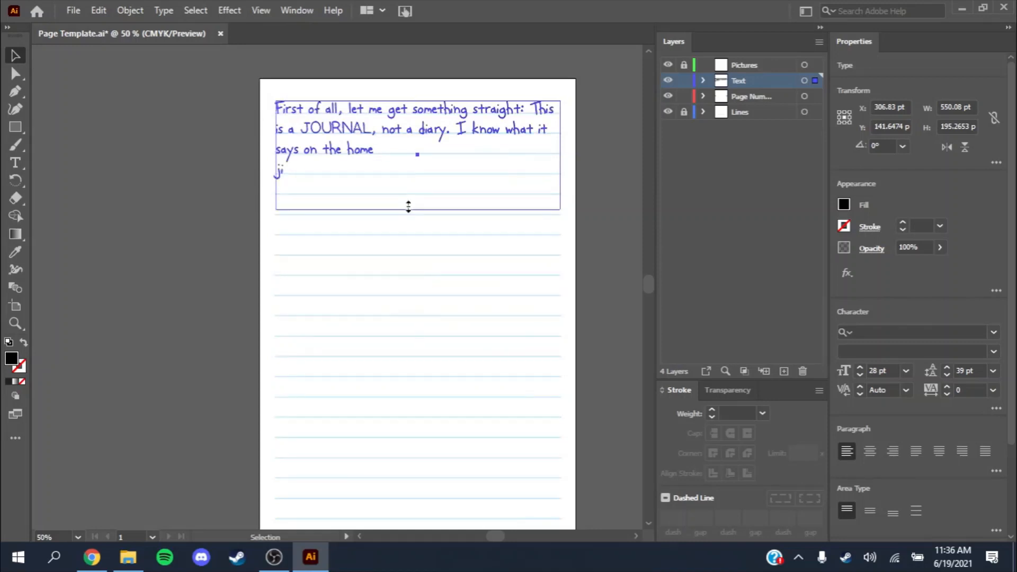
Resize the text frame and add the line 'as much as you want and should stay on the lines'
{"action": "left_click_drag", "start_coordinate": [408, 206], "coordinate": [399, 175]}
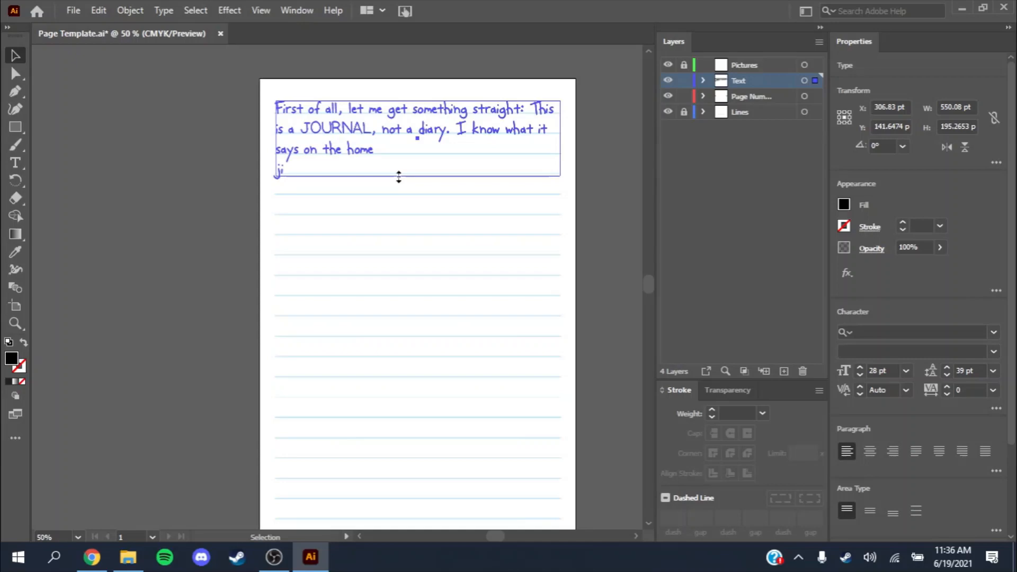
{"action": "left_click", "coordinate": [322, 149]}
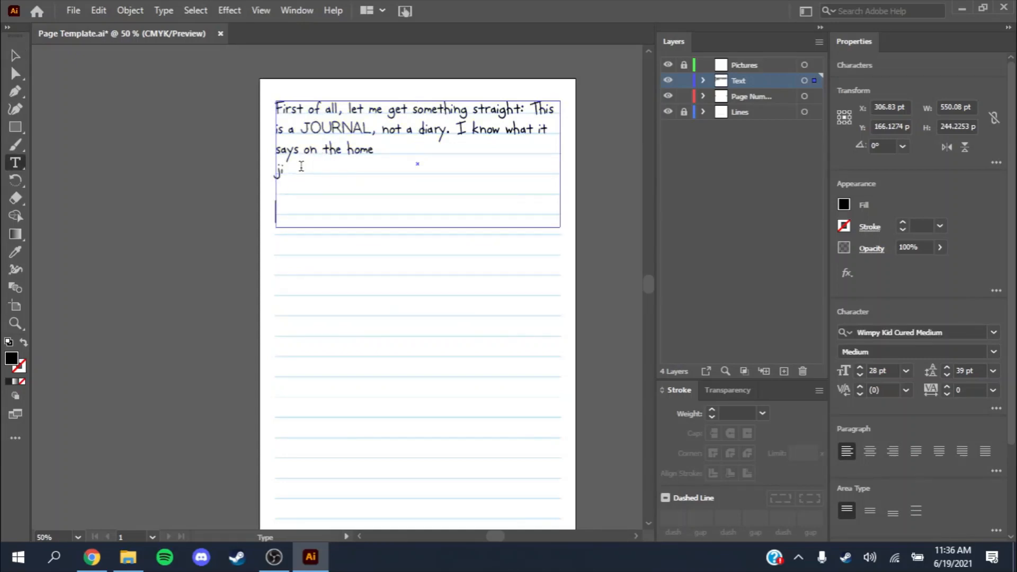
{"action": "type", "text": "as much"}
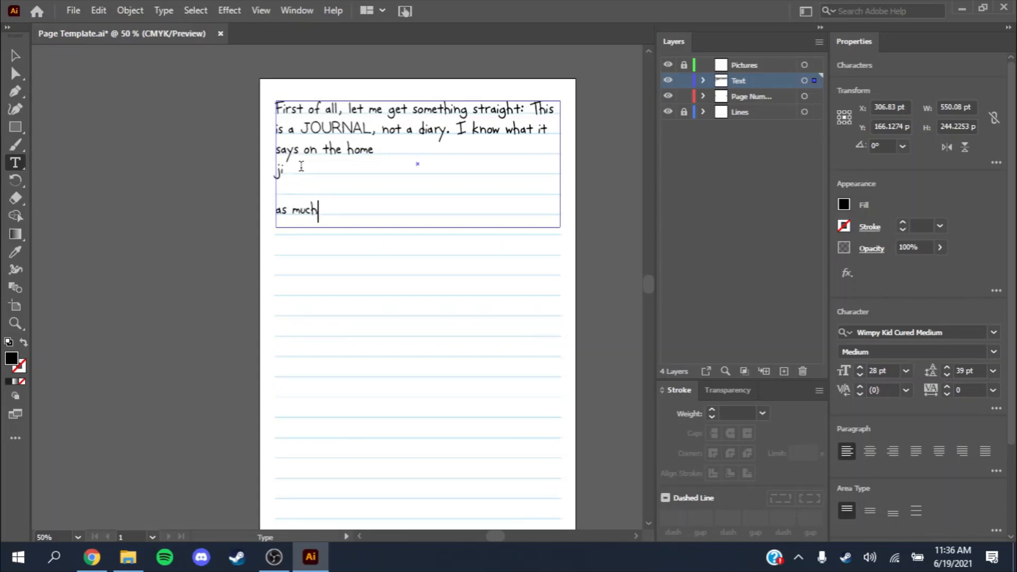
{"action": "type", "text": "as you wan"}
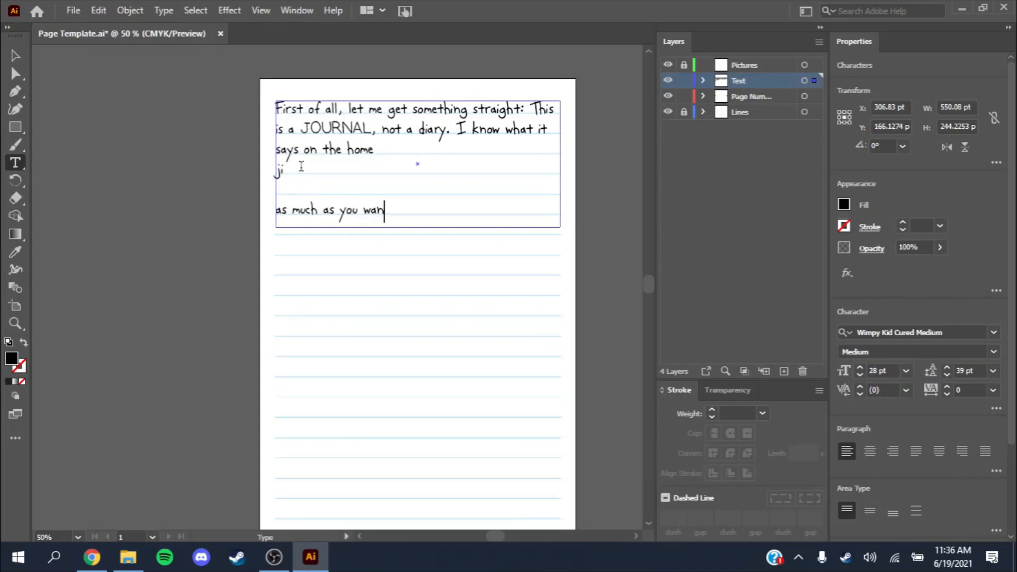
{"action": "type", "text": "and sho"}
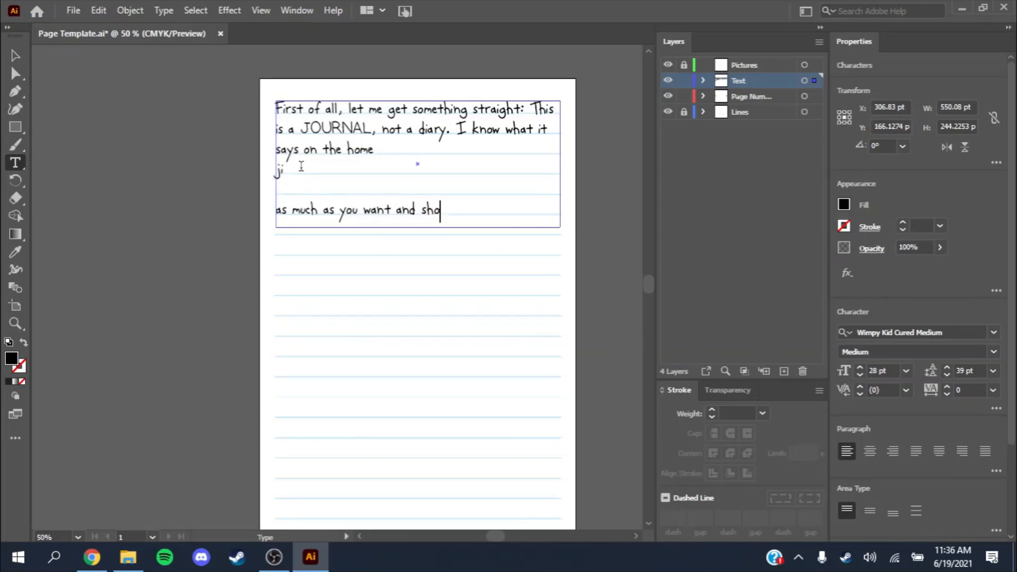
{"action": "type", "text": "uld stay o"}
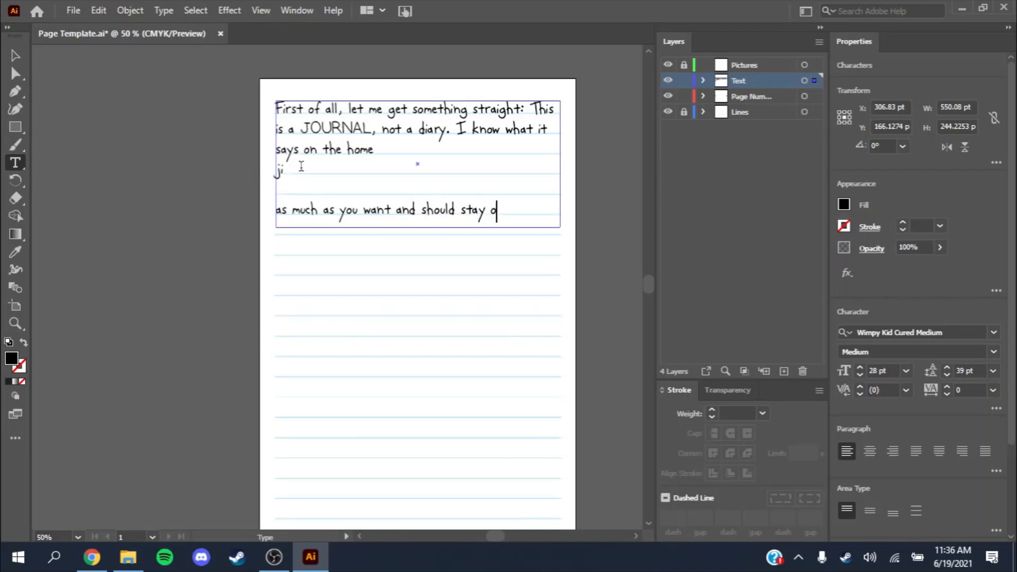
{"action": "type", "text": "n the lines"}
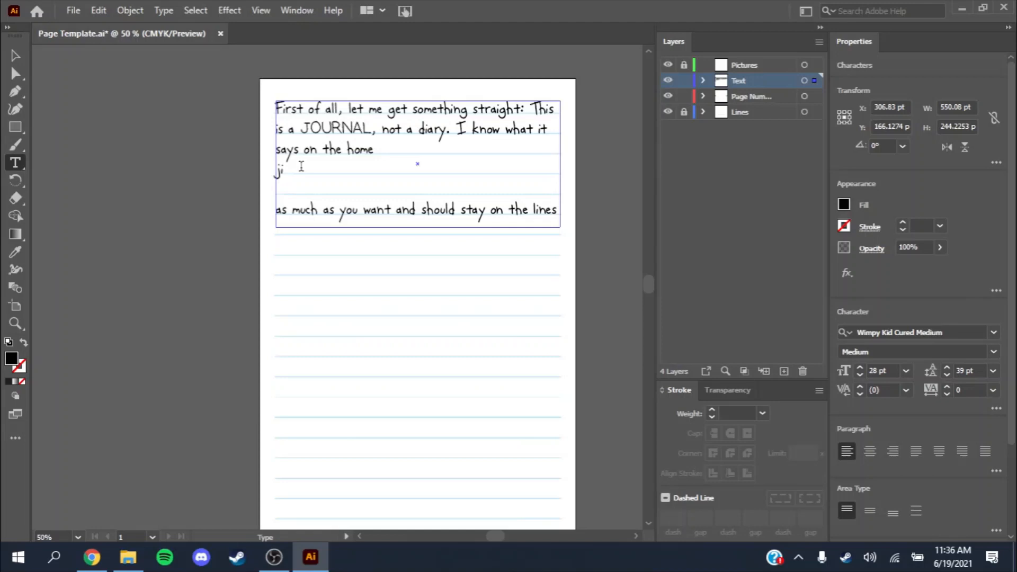
{"action": "left_click", "coordinate": [284, 171]}
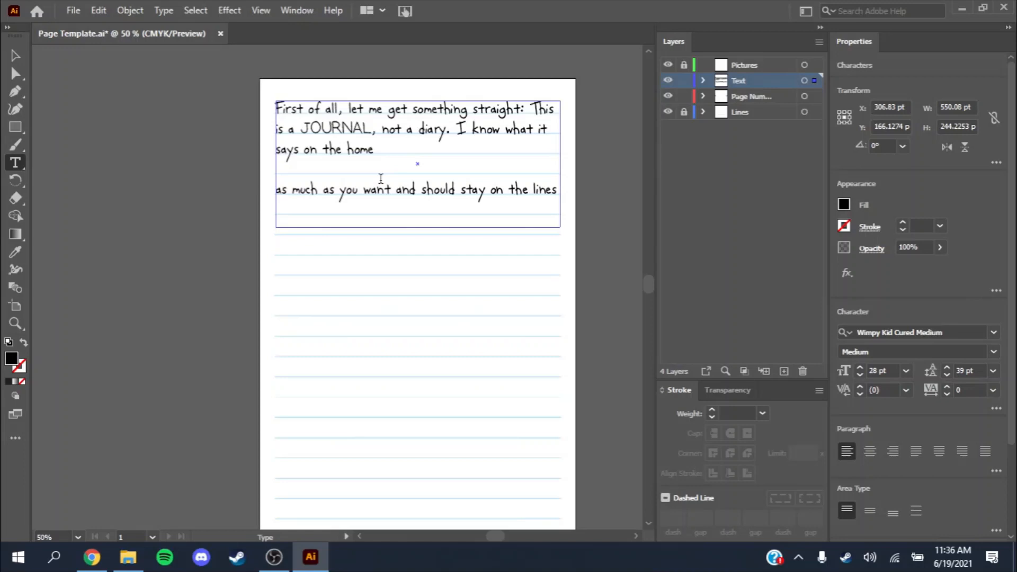
Reduce the sentence 'as much as you want and should stay on the lines' to 24 pt
{"action": "left_click", "coordinate": [276, 170]}
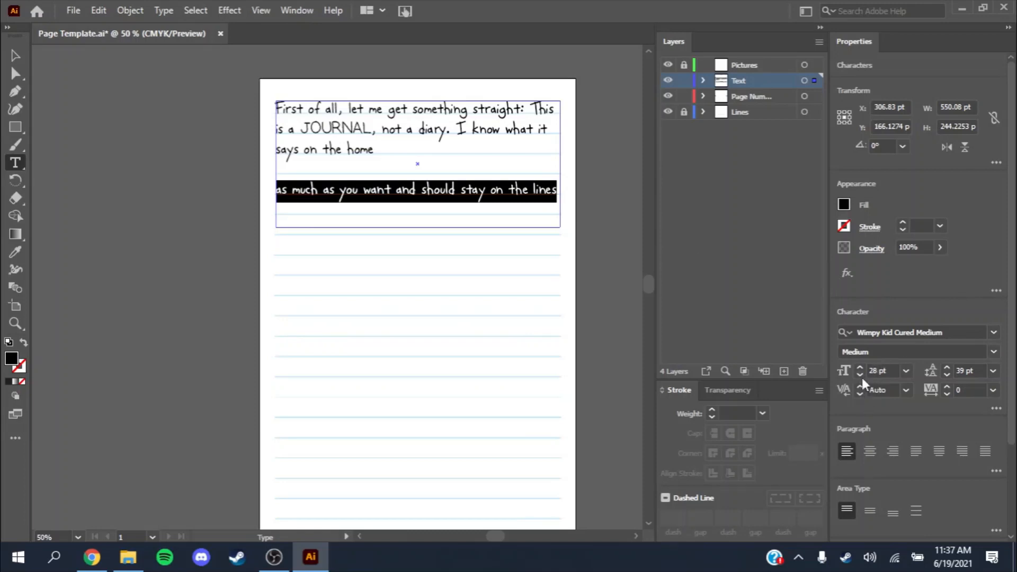
{"action": "mouse_move", "coordinate": [878, 371]}
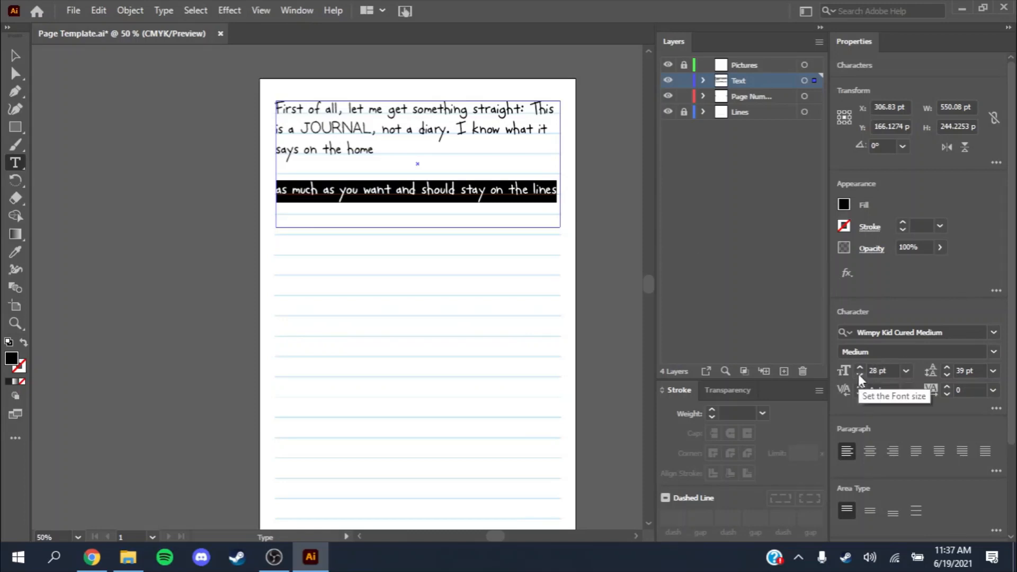
{"action": "left_click", "coordinate": [860, 375]}
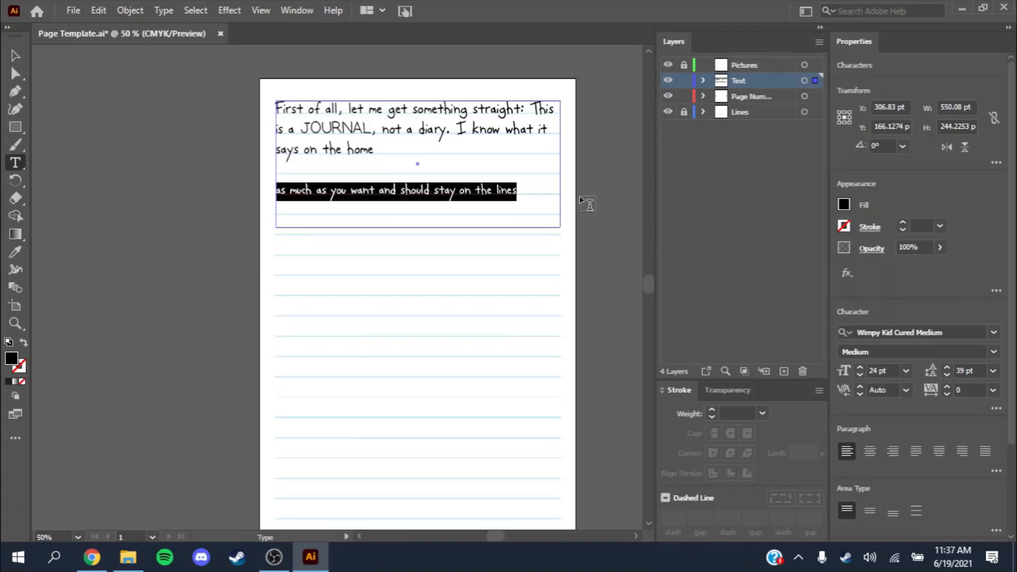
{"action": "left_click", "coordinate": [519, 190]}
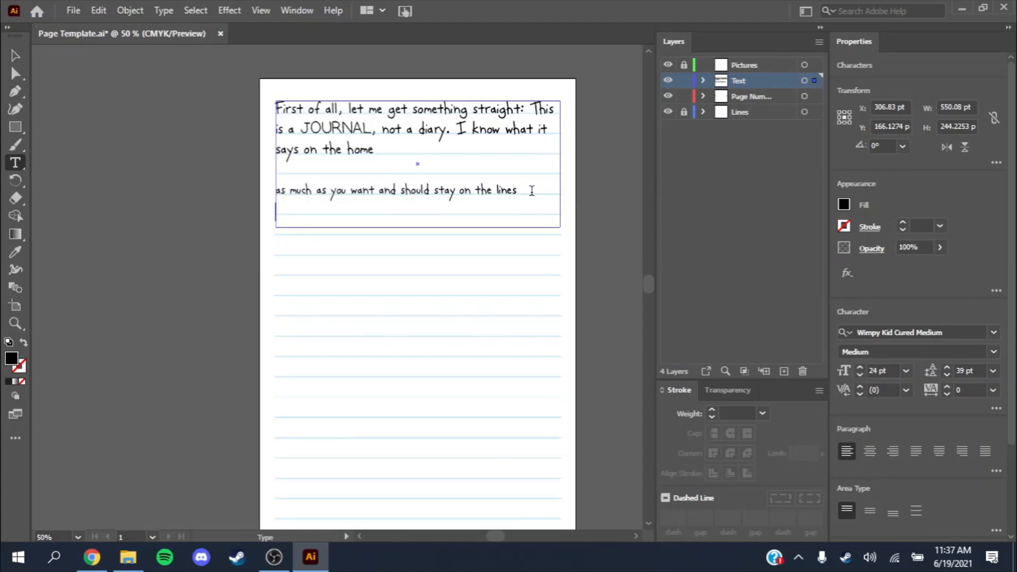
{"action": "type", "text": "gtrrbd"}
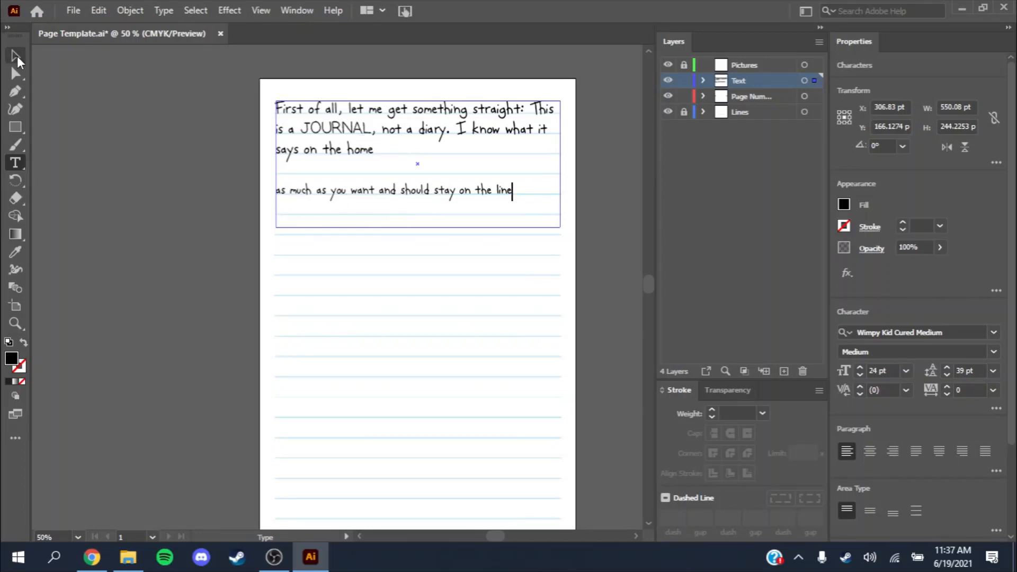
Fit the text frame to its lines and drag a copy of the opening paragraph lower
{"action": "key", "text": "Backspace"}
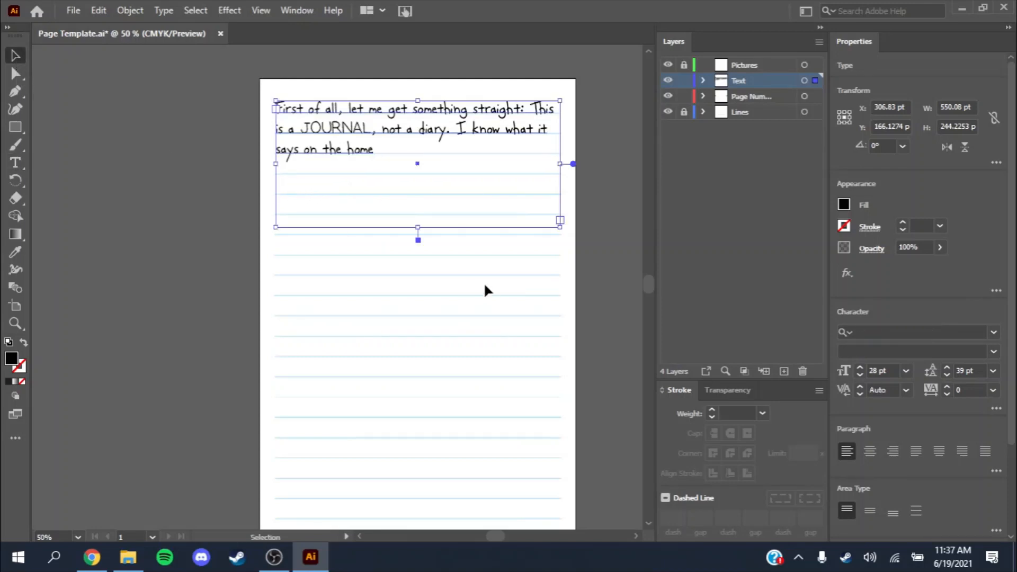
{"action": "mouse_move", "coordinate": [417, 246]}
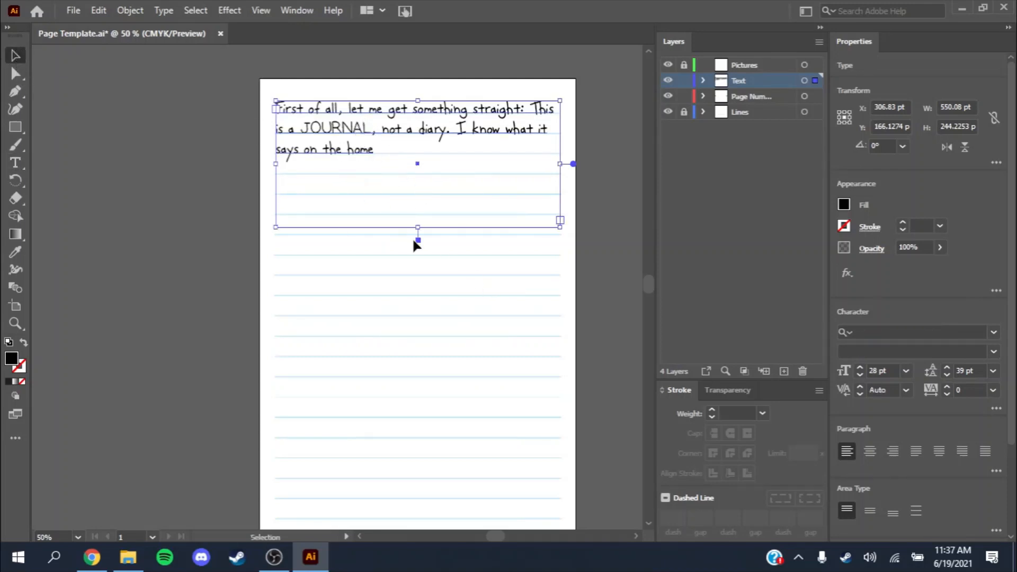
{"action": "left_click_drag", "start_coordinate": [417, 228], "coordinate": [417, 150]}
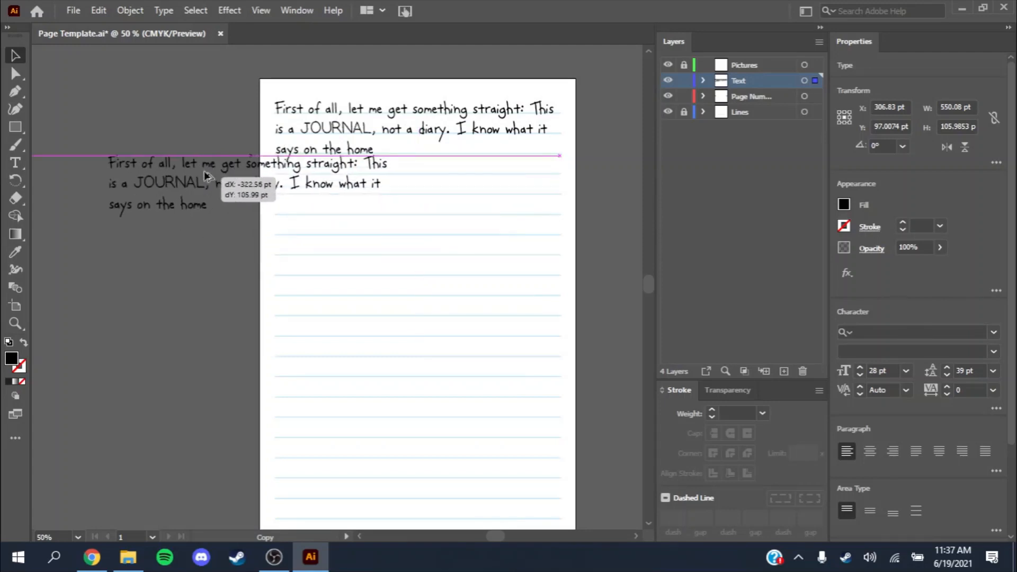
{"action": "left_click_drag", "start_coordinate": [208, 176], "coordinate": [350, 181]}
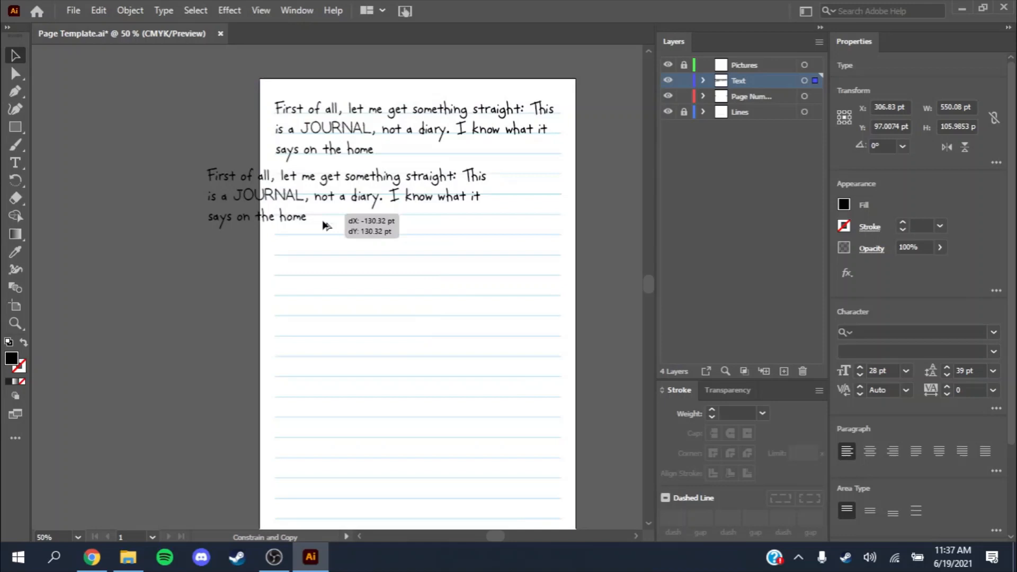
{"action": "left_click_drag", "start_coordinate": [325, 196], "coordinate": [389, 266]}
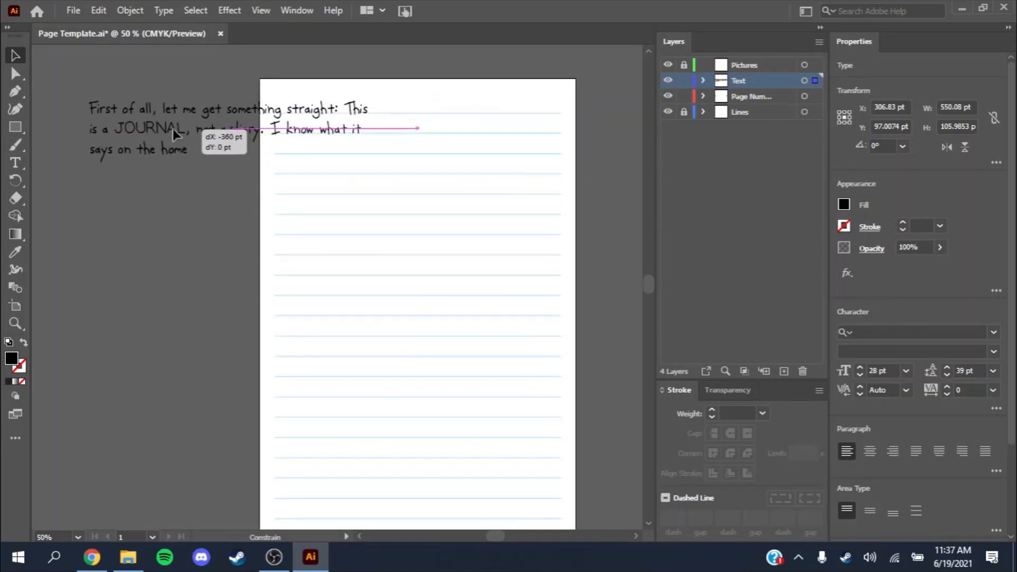
{"action": "left_click_drag", "start_coordinate": [175, 130], "coordinate": [393, 71]}
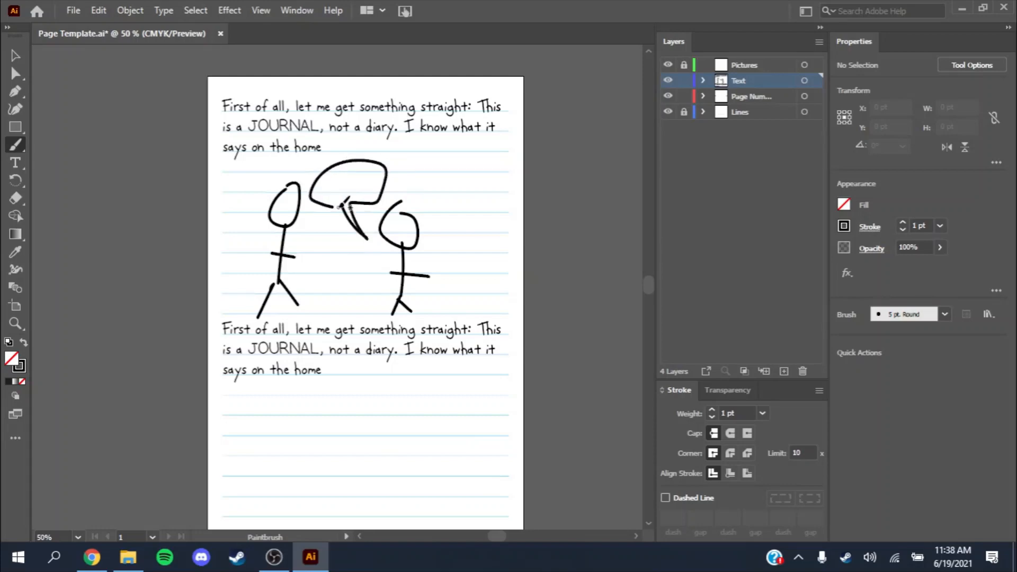
{"action": "mouse_move", "coordinate": [204, 182]}
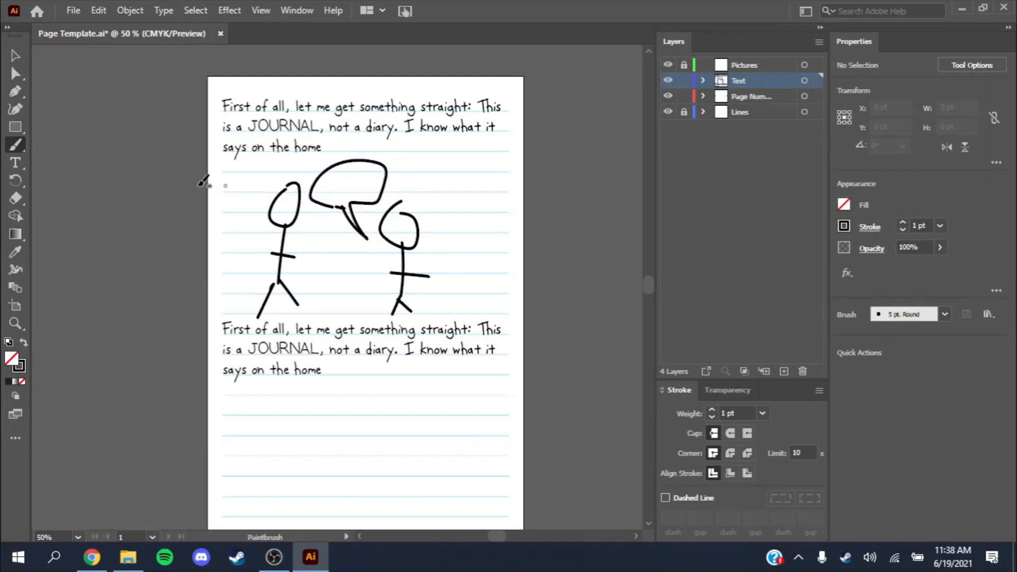
Switch to the Selection tool and scroll down to page numbers 2 and 3
{"action": "left_click", "coordinate": [16, 56]}
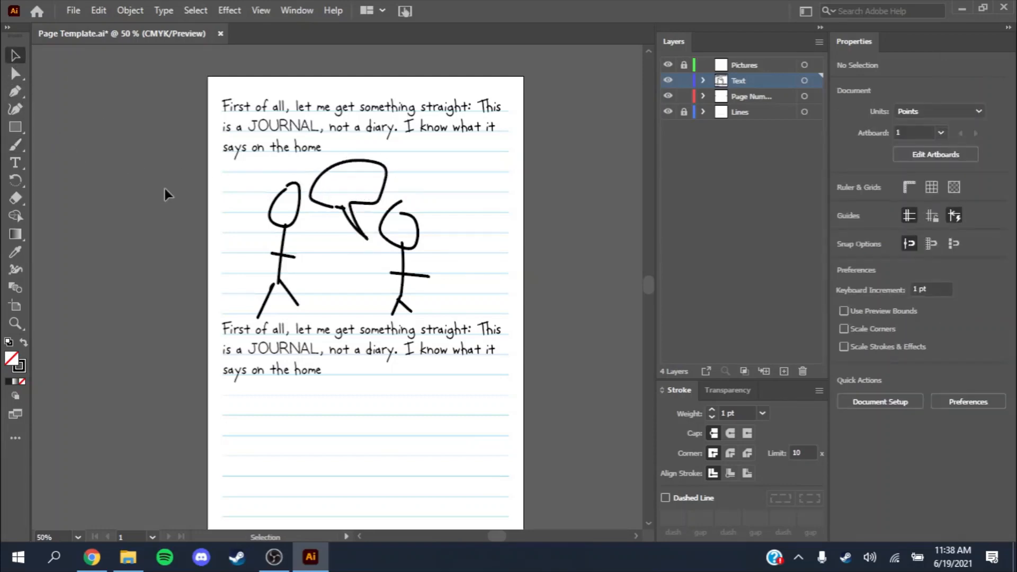
{"action": "scroll", "scroll_direction": "up", "scroll_amount": 3}
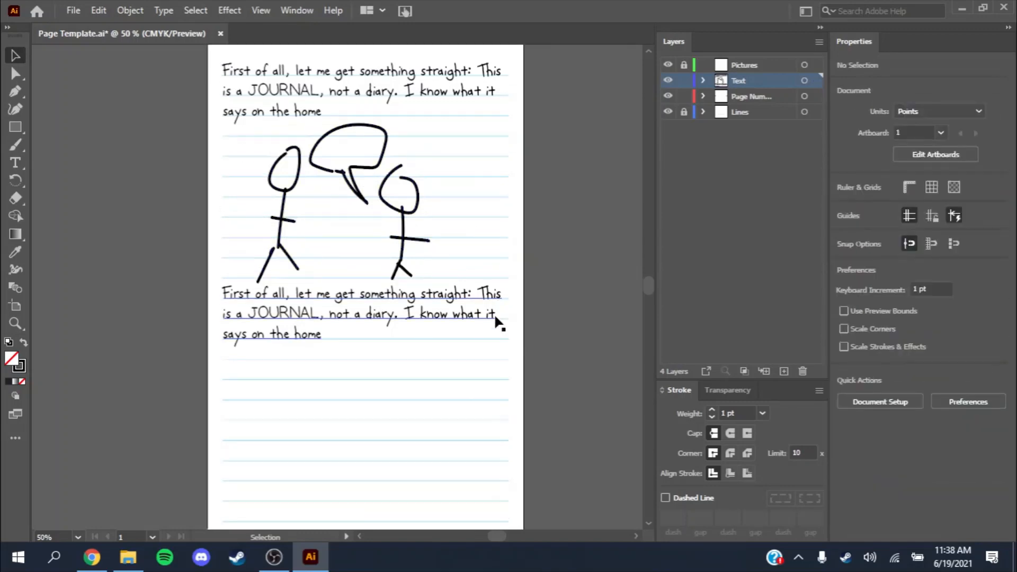
{"action": "scroll", "scroll_direction": "down", "scroll_amount": 3}
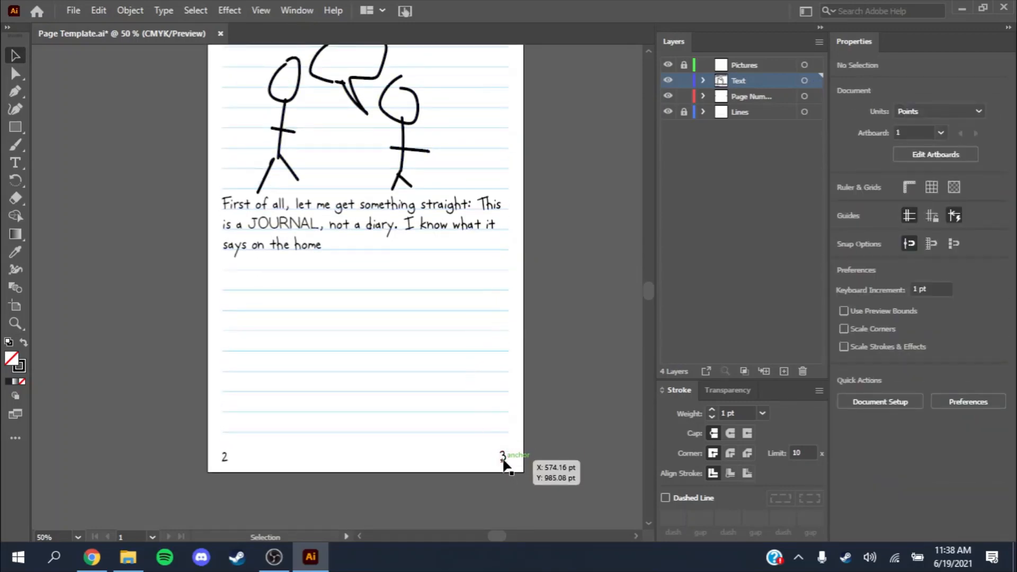
Delete page number 2 and change page number 3 to 5
{"action": "left_click", "coordinate": [752, 96]}
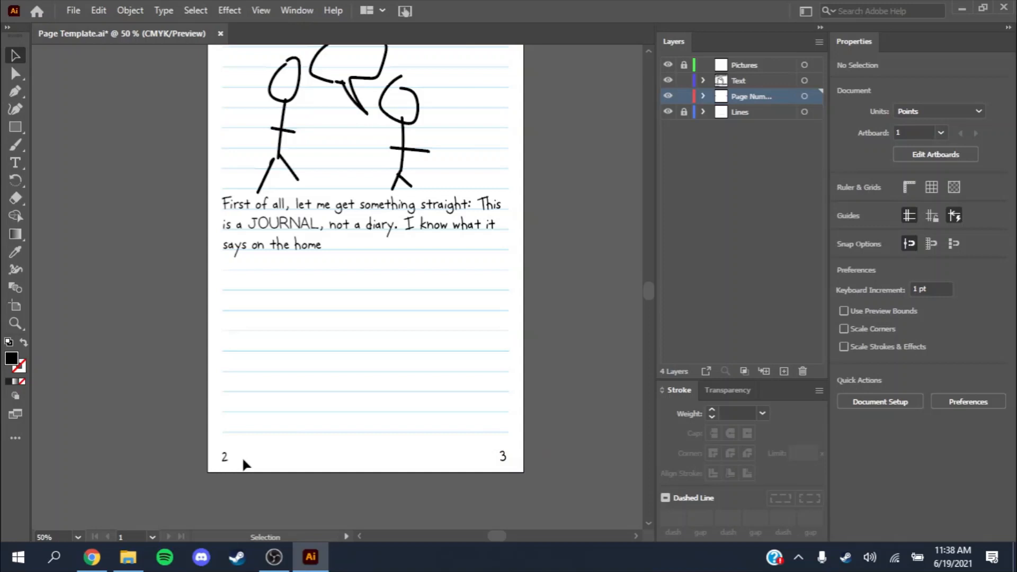
{"action": "mouse_move", "coordinate": [326, 459]}
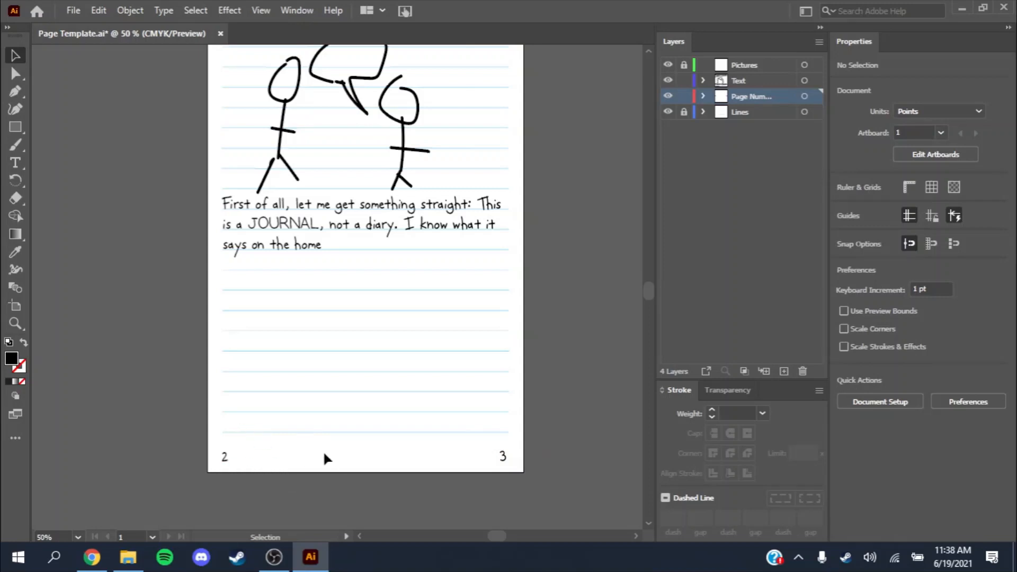
{"action": "mouse_move", "coordinate": [503, 457]}
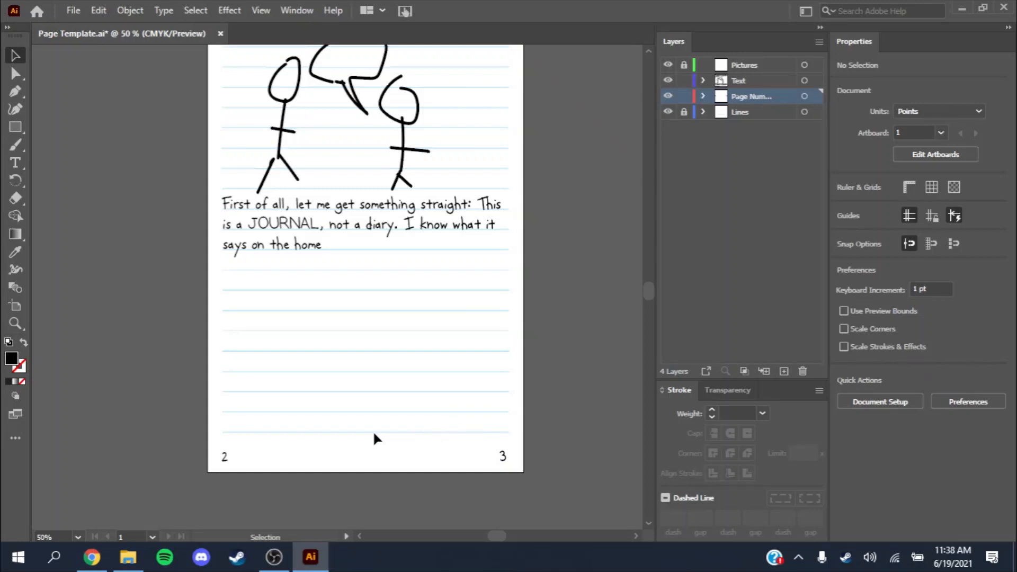
{"action": "left_click", "coordinate": [224, 456]}
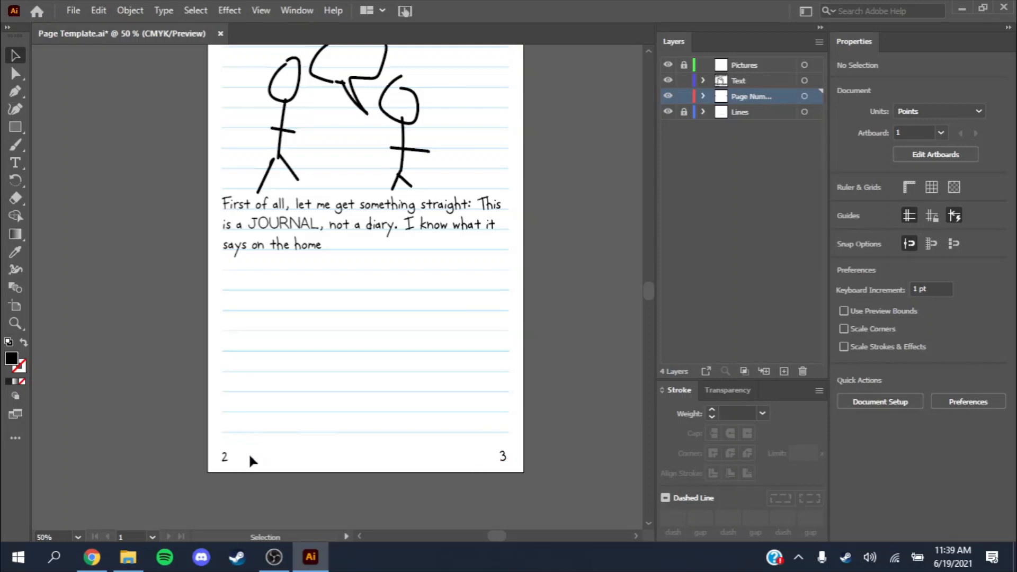
{"action": "mouse_move", "coordinate": [231, 462]}
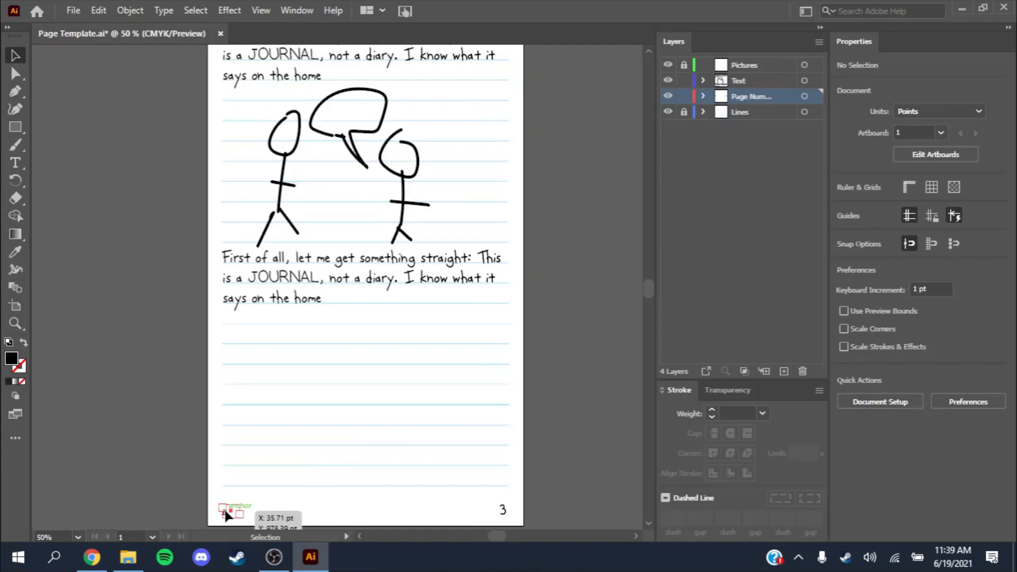
{"action": "left_click", "coordinate": [231, 513]}
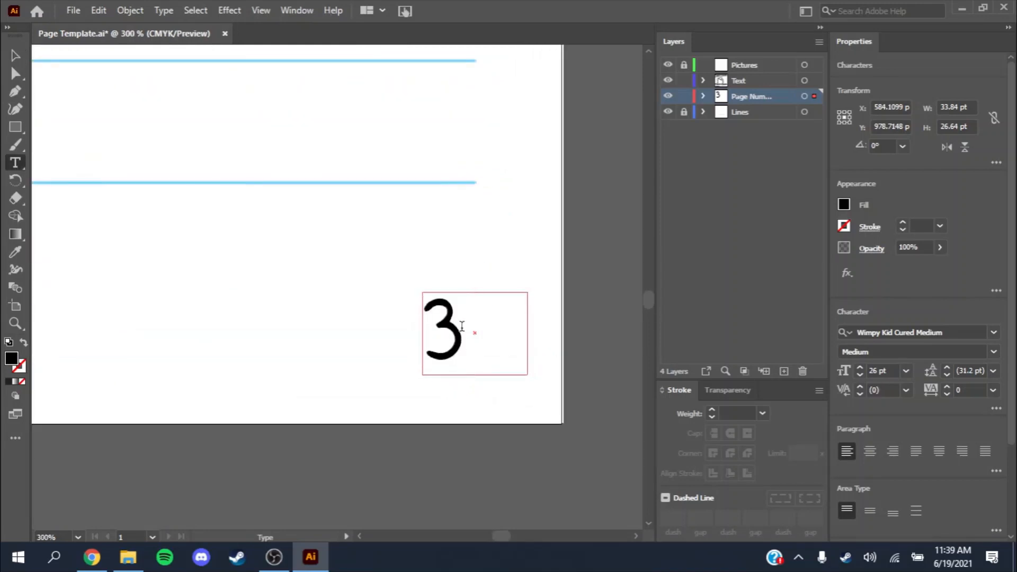
{"action": "type", "text": "5"}
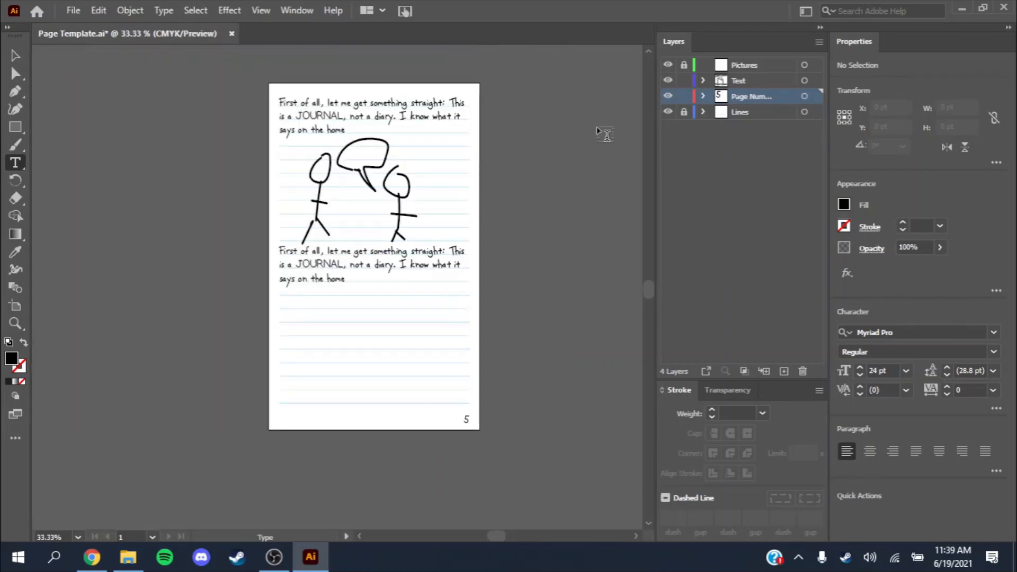
Lock the Page Numbers and Lines layers, then deselect and hide the stick figures
{"action": "left_click", "coordinate": [683, 95]}
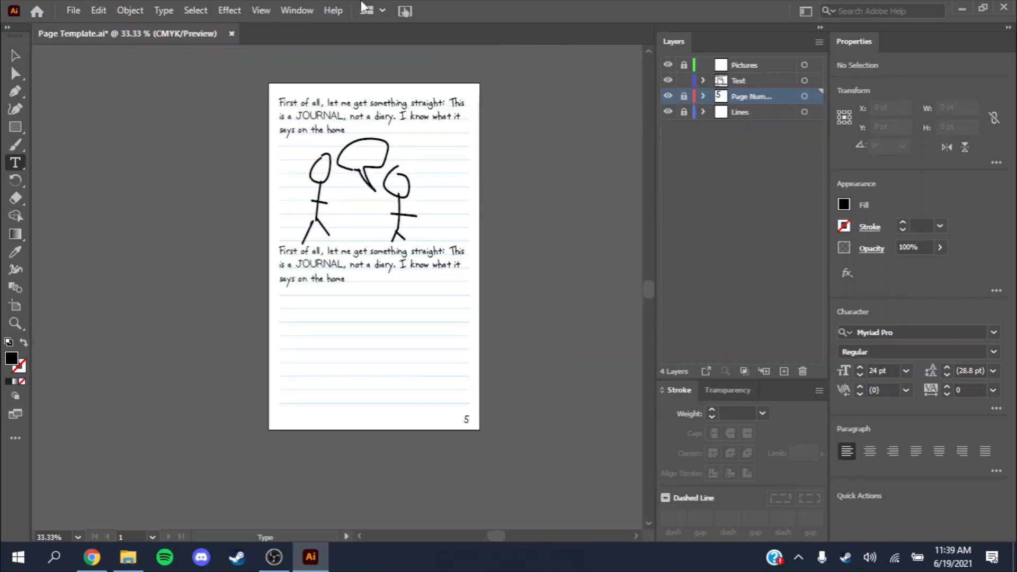
{"action": "mouse_move", "coordinate": [633, 150]}
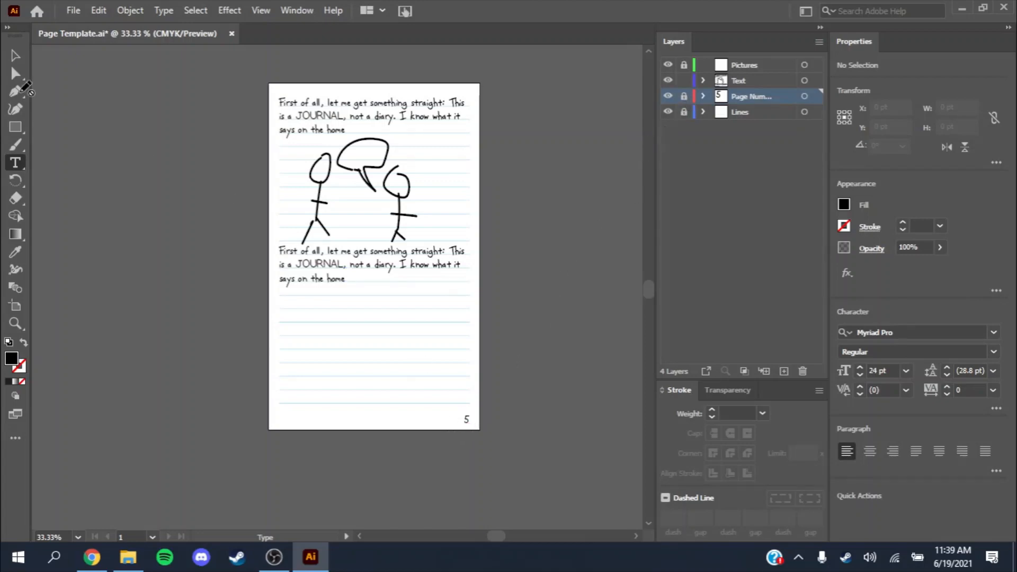
{"action": "left_click", "coordinate": [497, 438]}
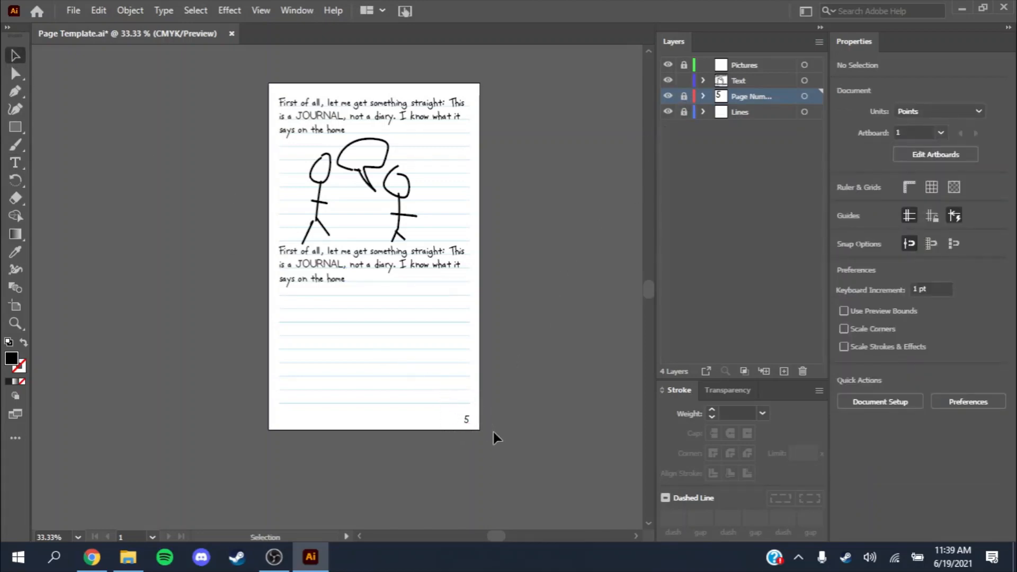
{"action": "mouse_move", "coordinate": [467, 421]}
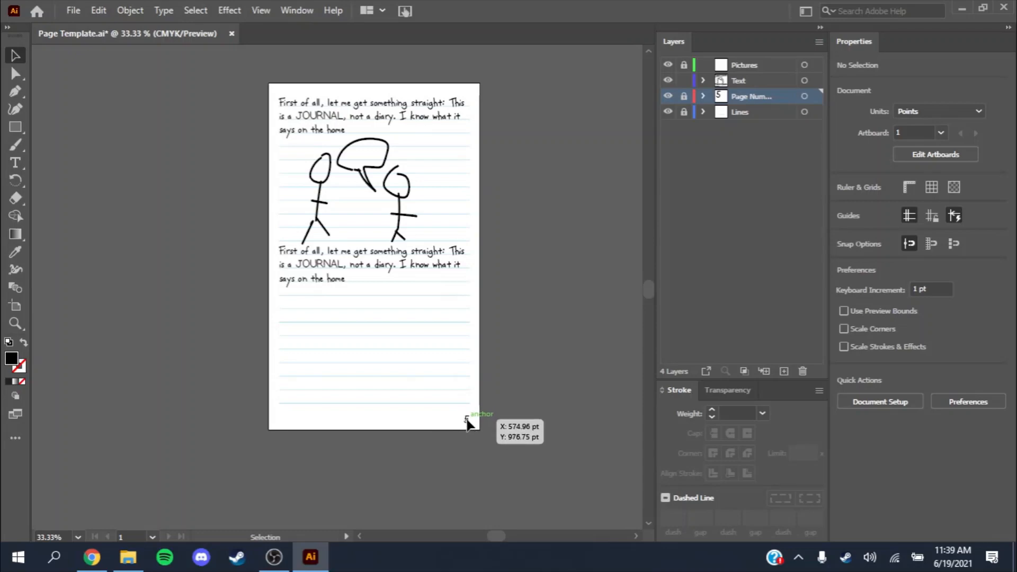
{"action": "mouse_move", "coordinate": [434, 417]}
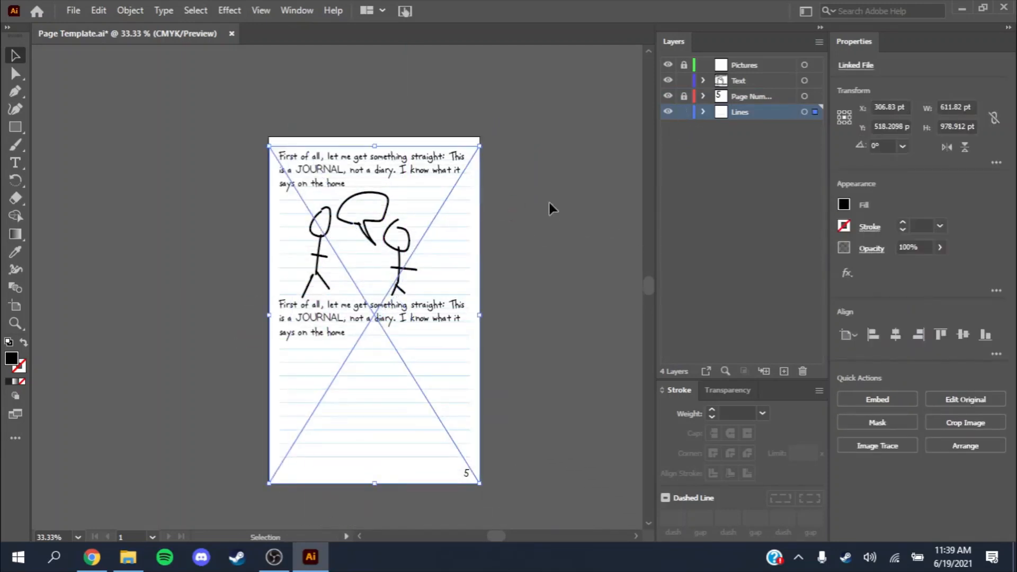
{"action": "left_click", "coordinate": [373, 169]}
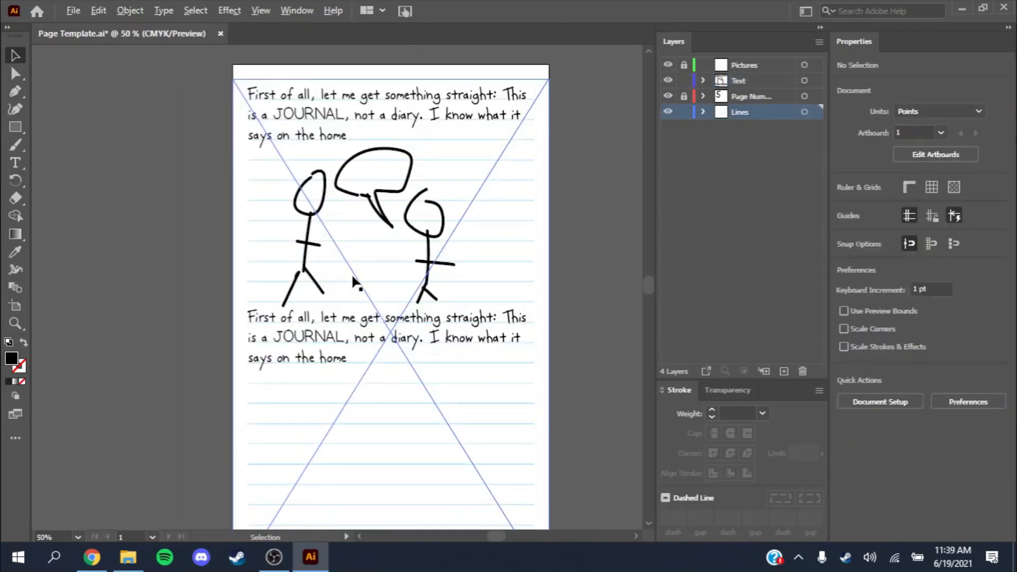
{"action": "left_click", "coordinate": [578, 304]}
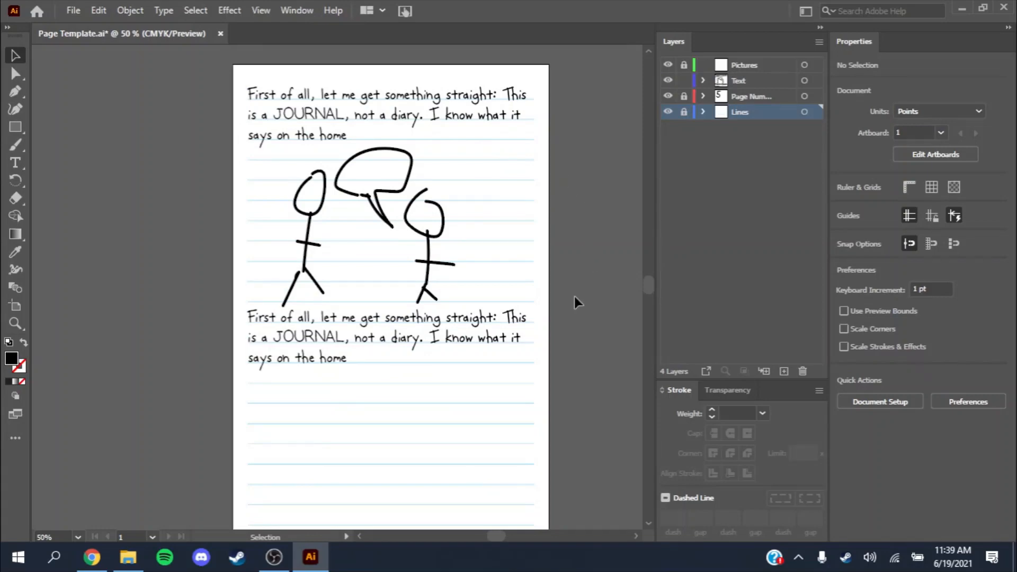
{"action": "mouse_move", "coordinate": [746, 65]}
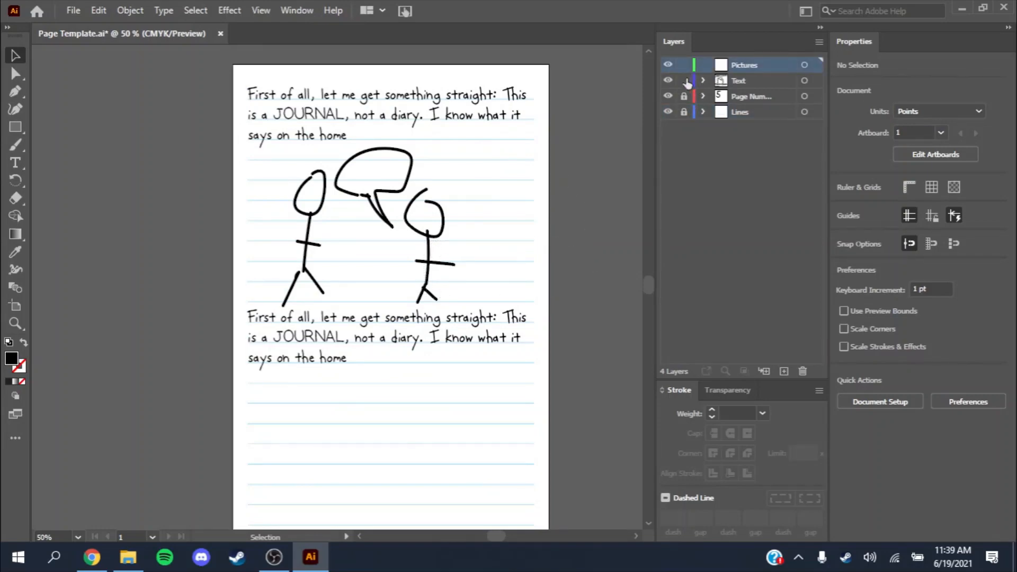
{"action": "mouse_move", "coordinate": [685, 88]}
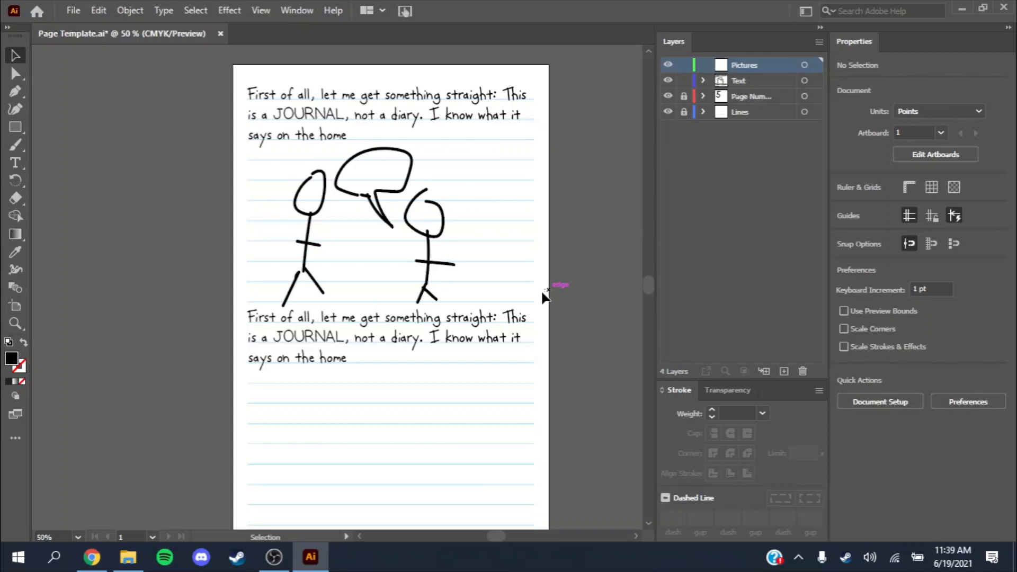
{"action": "left_click", "coordinate": [370, 189]}
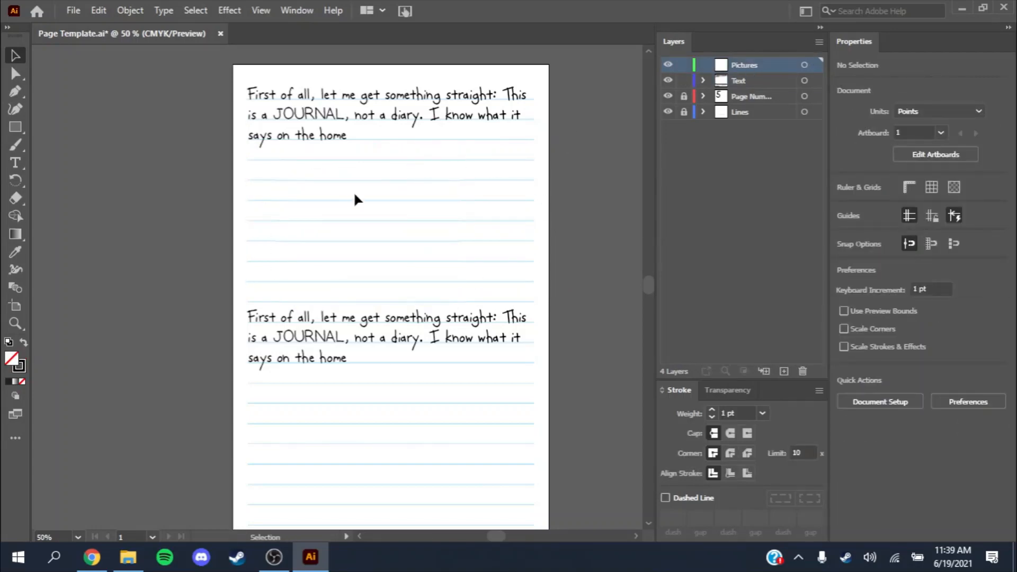
{"action": "left_click", "coordinate": [337, 260]}
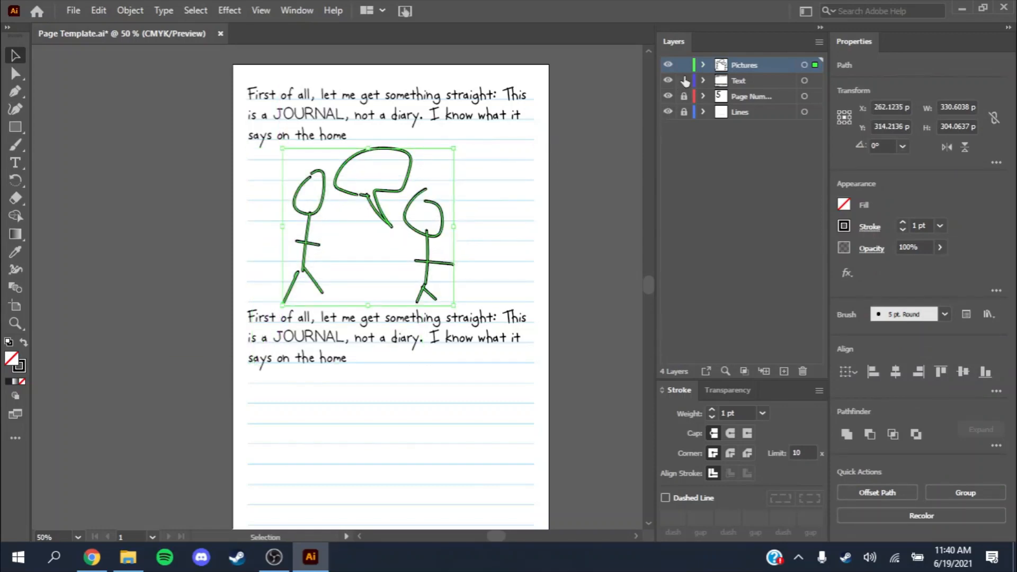
{"action": "left_click", "coordinate": [574, 216]}
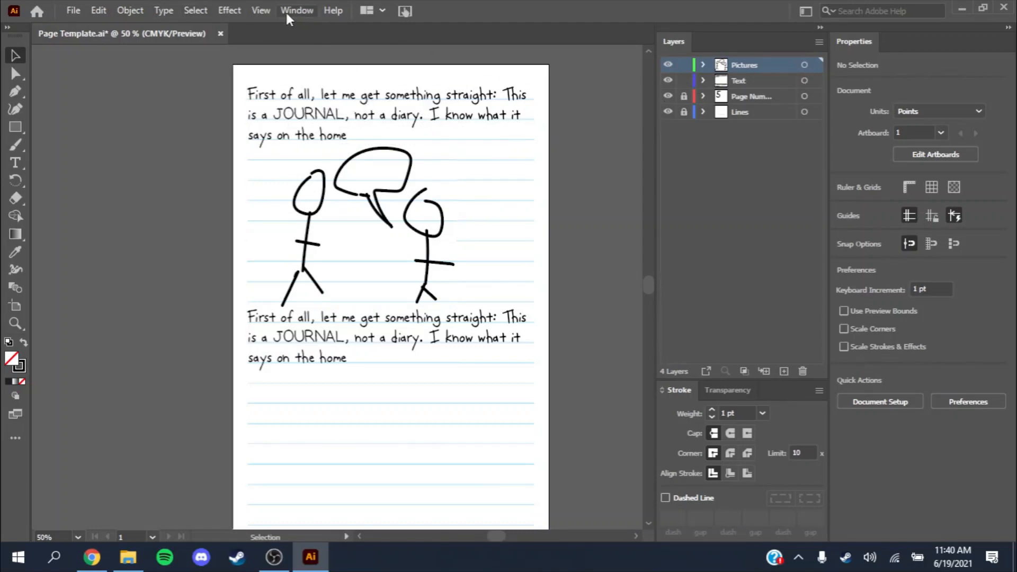
{"action": "left_click", "coordinate": [297, 11]}
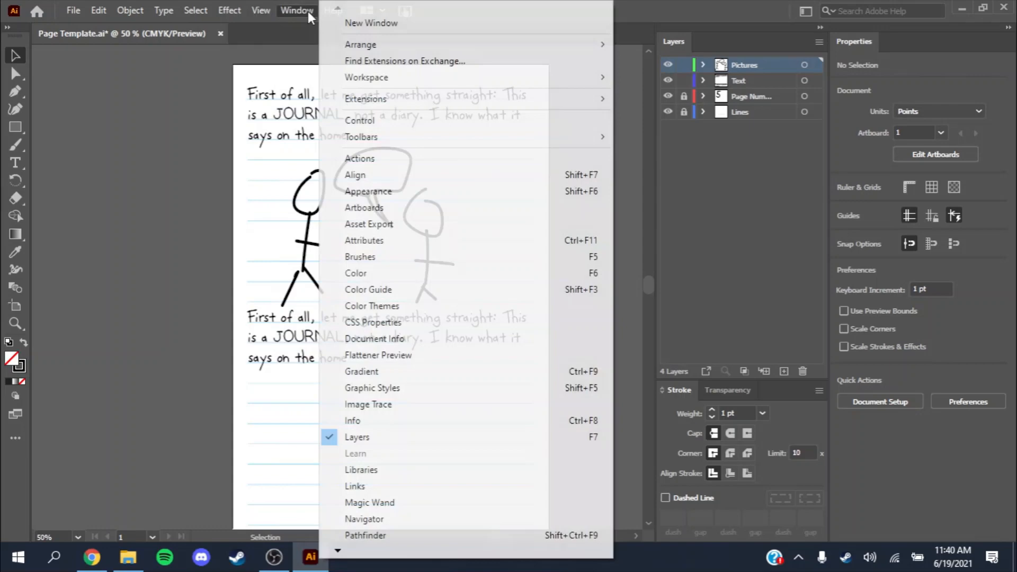
{"action": "mouse_move", "coordinate": [356, 437]}
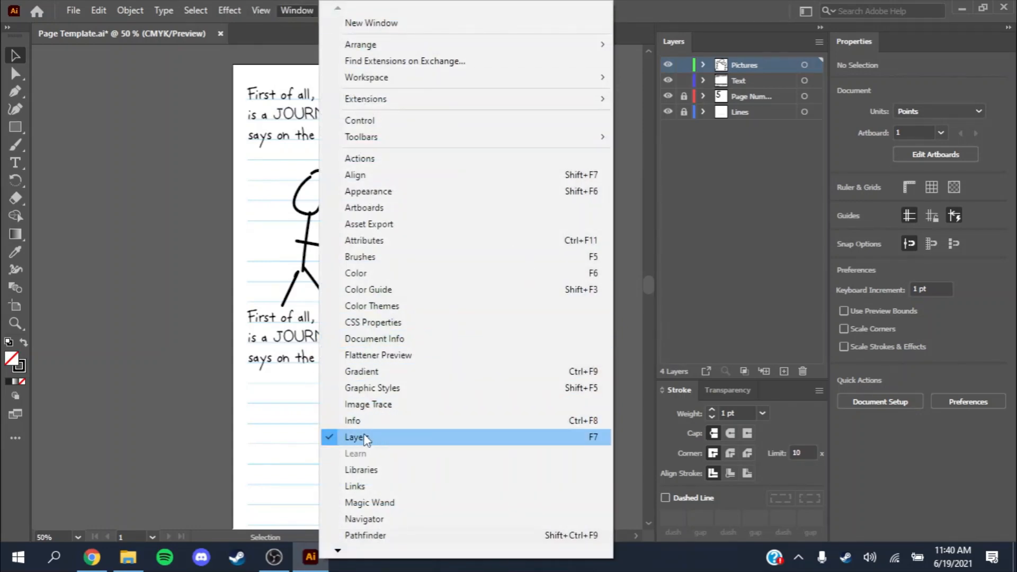
{"action": "left_click", "coordinate": [356, 436]}
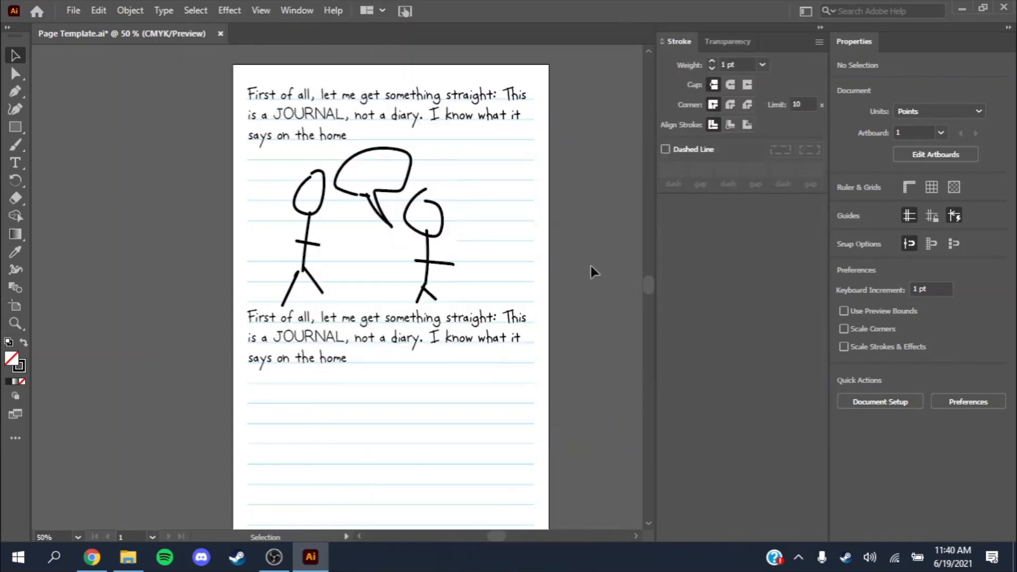
{"action": "mouse_move", "coordinate": [296, 10]}
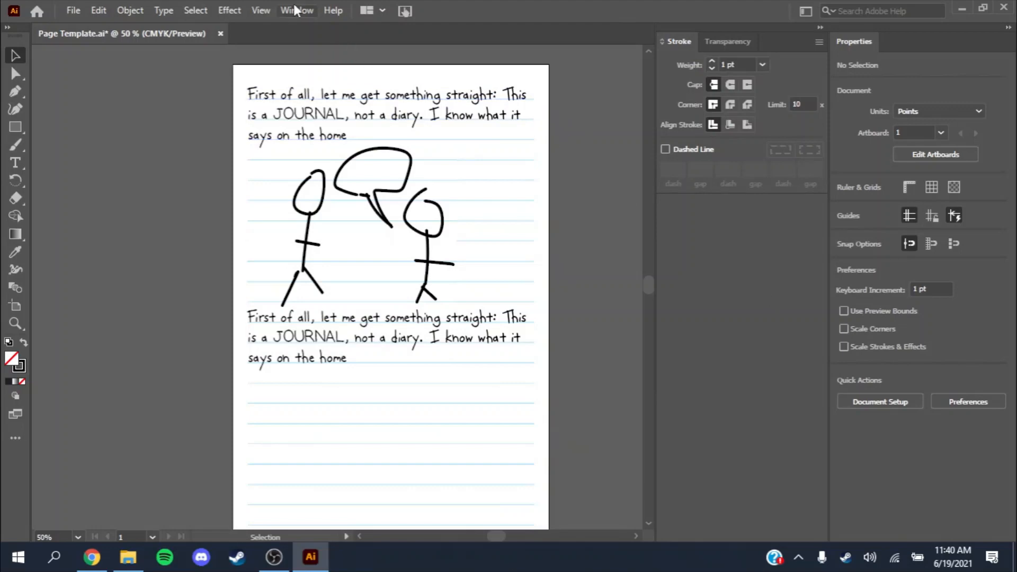
{"action": "left_click", "coordinate": [297, 11]}
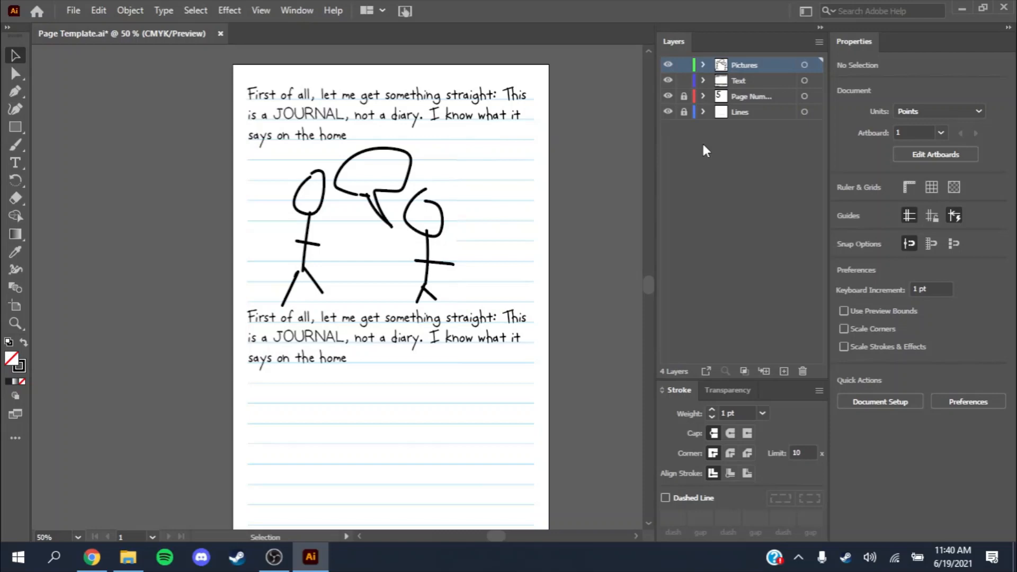
{"action": "mouse_move", "coordinate": [677, 47]}
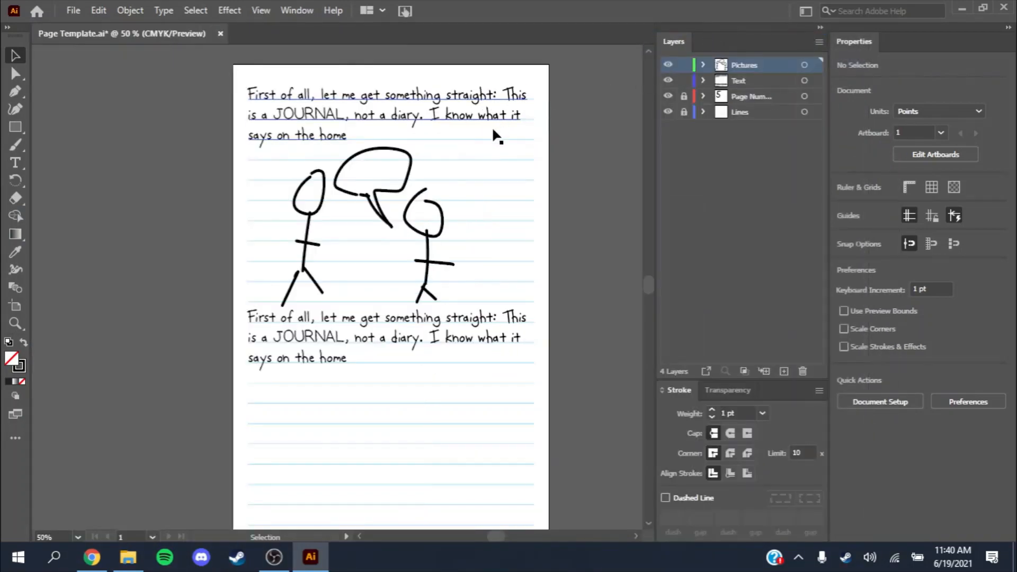
{"action": "mouse_move", "coordinate": [551, 231]}
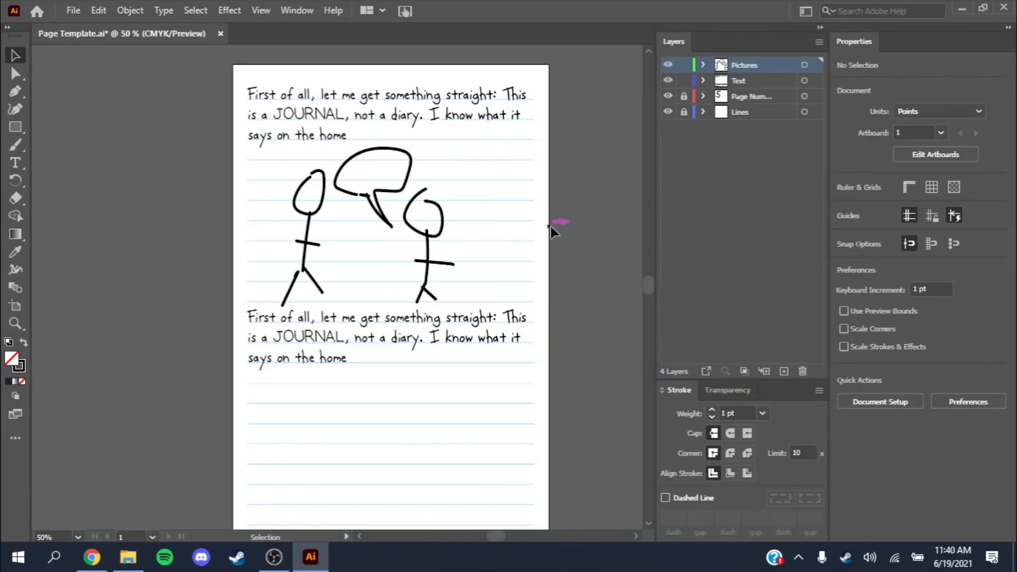
{"action": "mouse_move", "coordinate": [749, 342]}
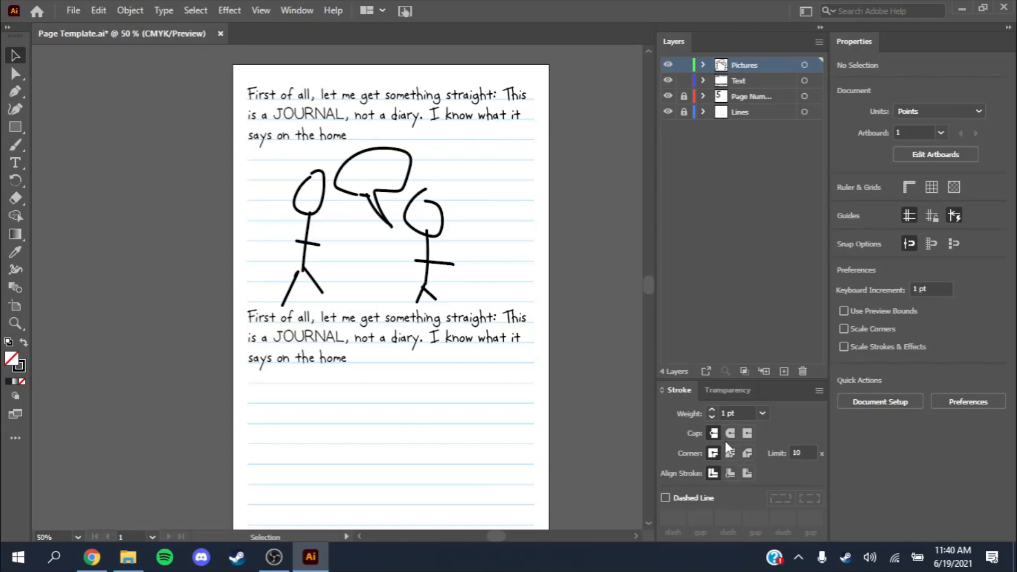
{"action": "mouse_move", "coordinate": [814, 427]}
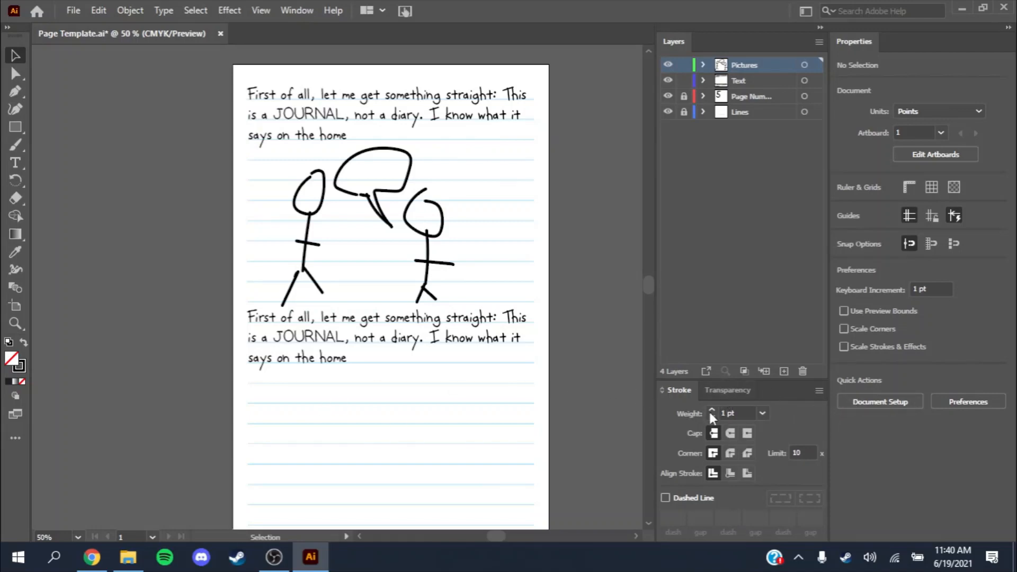
{"action": "mouse_move", "coordinate": [584, 379]}
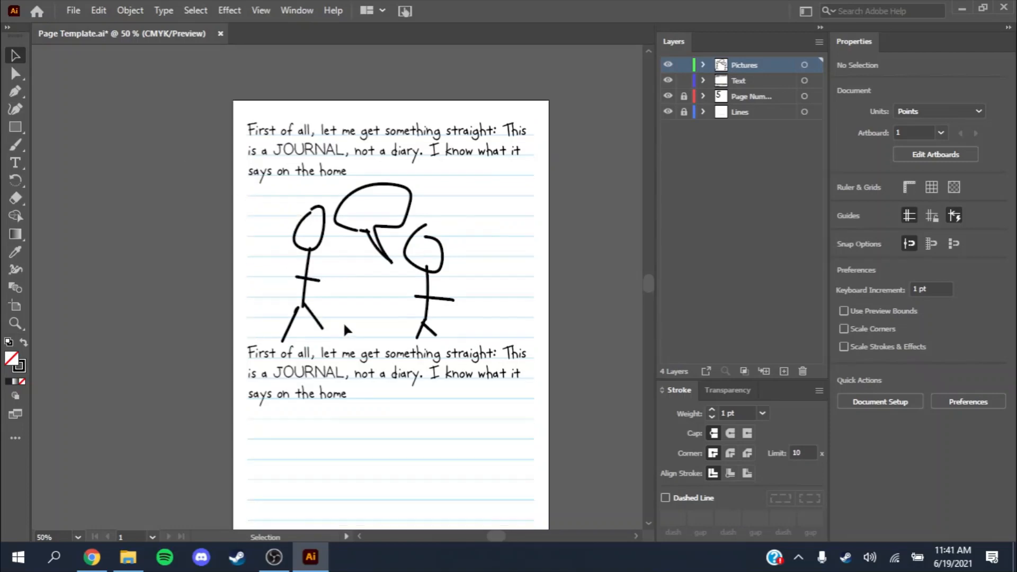
Retype JOURNAL in the top paragraph's second line and set it in WimpyKidDialogue
{"action": "left_click", "coordinate": [318, 151]}
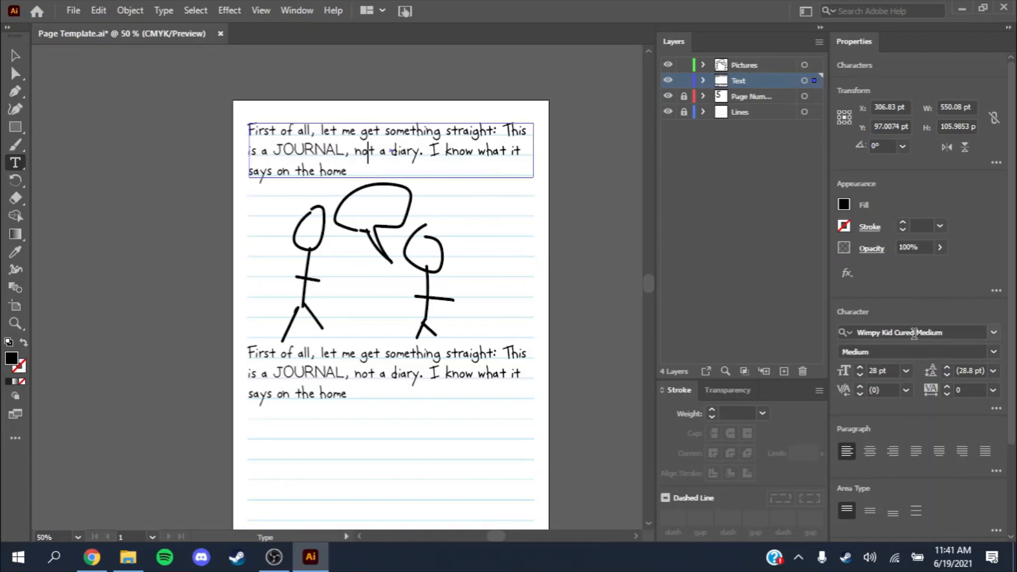
{"action": "left_click", "coordinate": [916, 332]}
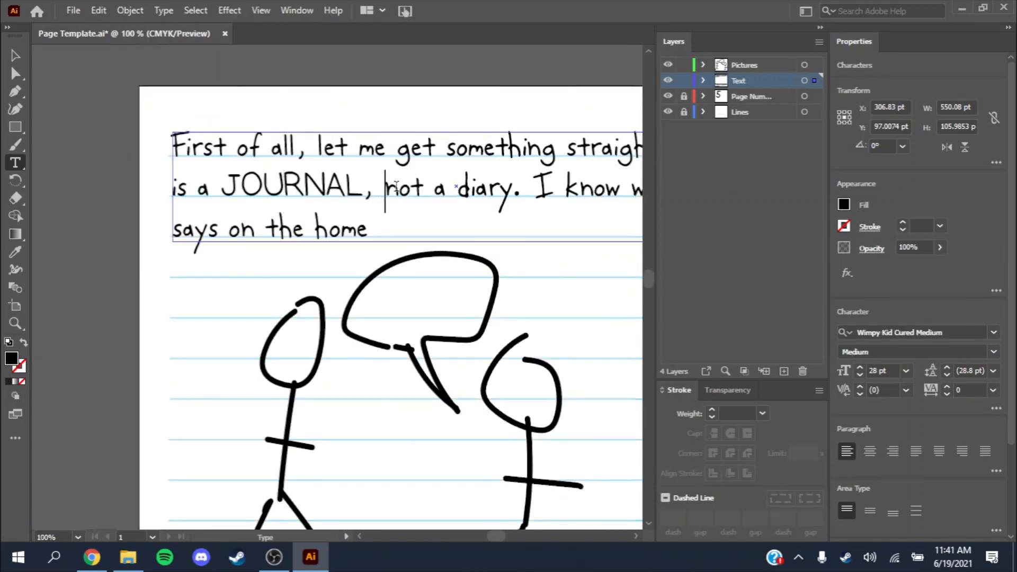
{"action": "type", "text": "JOURNAL"}
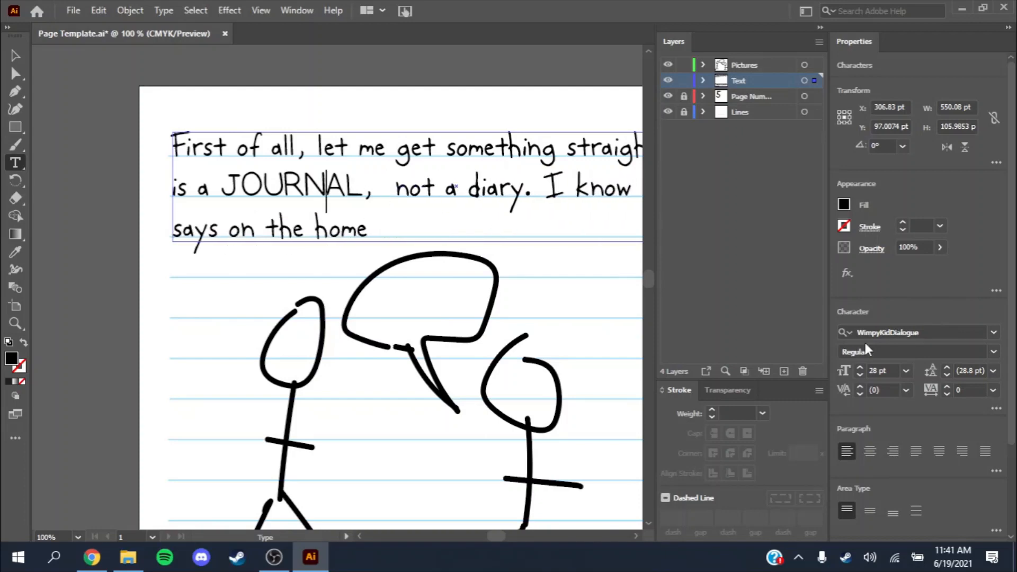
{"action": "left_click", "coordinate": [364, 188]}
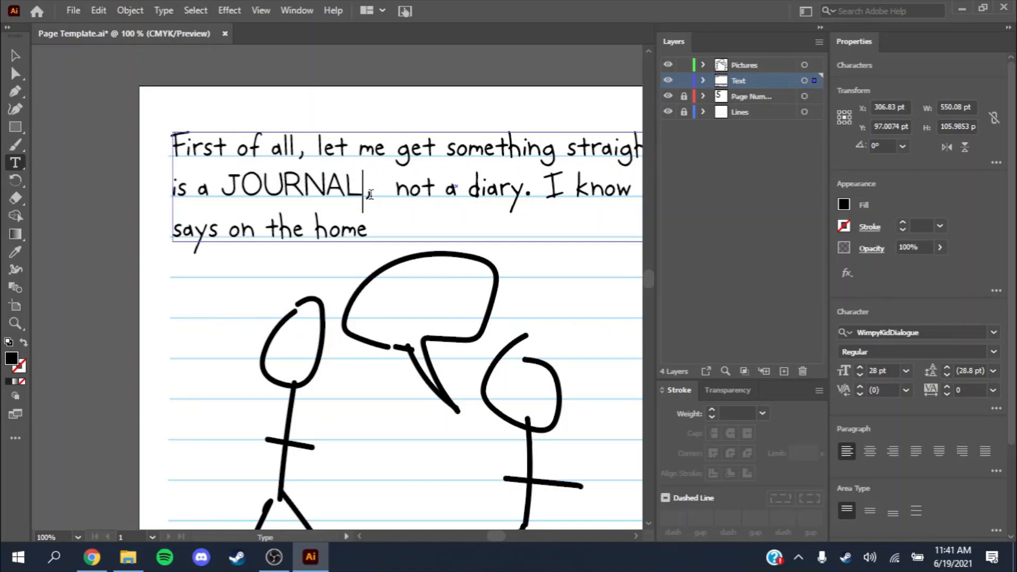
{"action": "type", "text": "LL"}
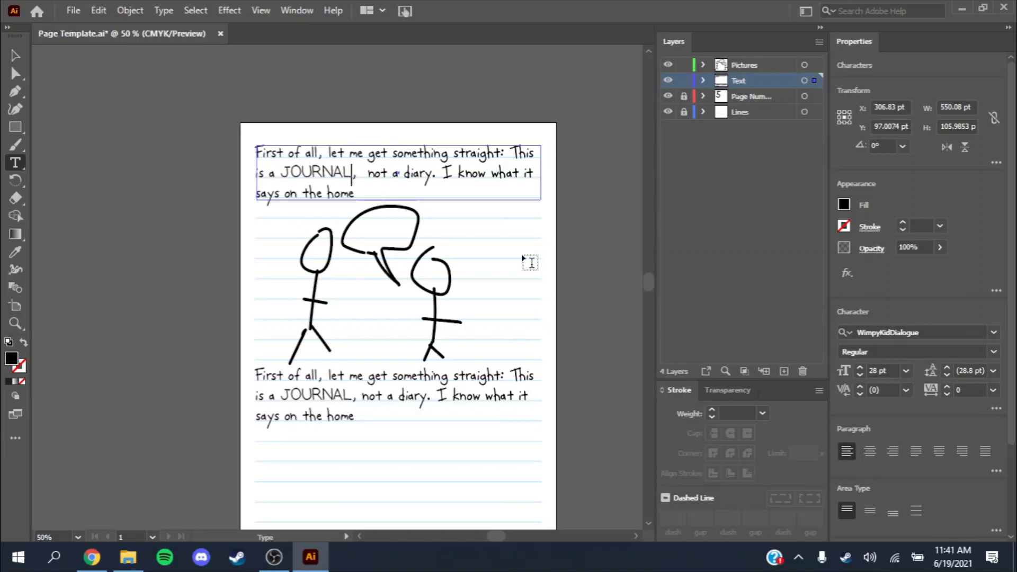
{"action": "scroll", "scroll_direction": "up", "scroll_amount": 3}
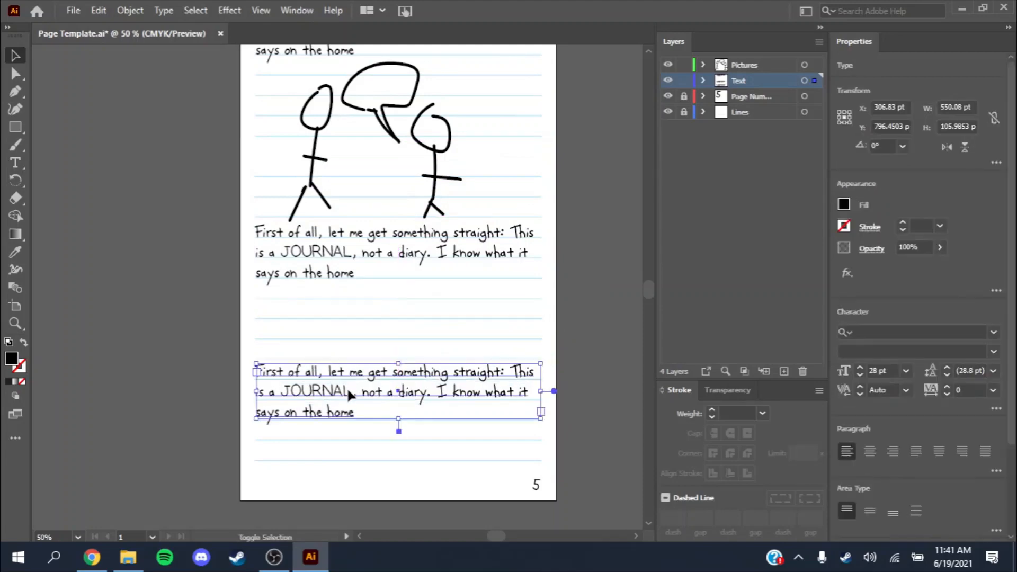
{"action": "mouse_move", "coordinate": [376, 353]}
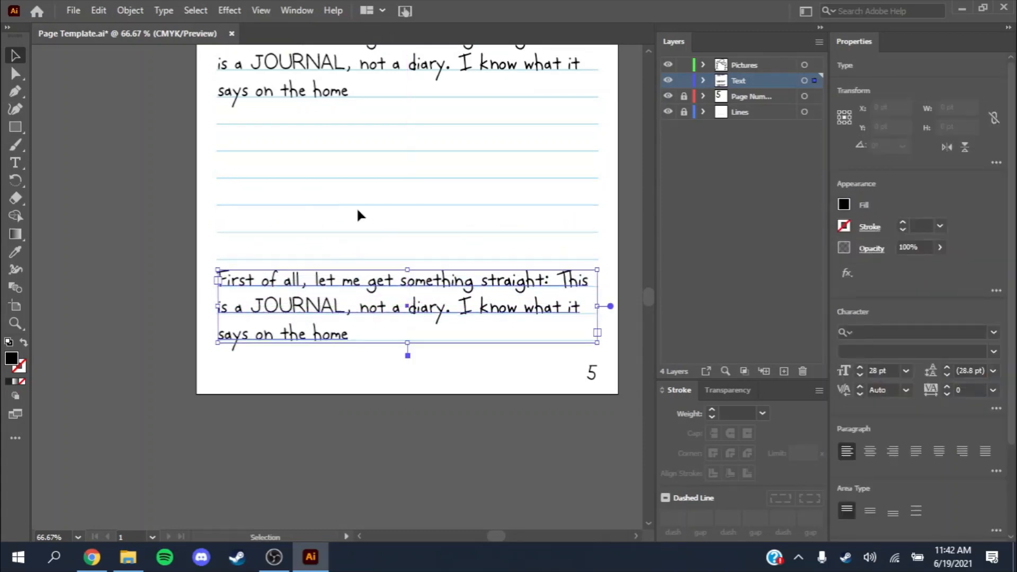
{"action": "left_click", "coordinate": [566, 147]}
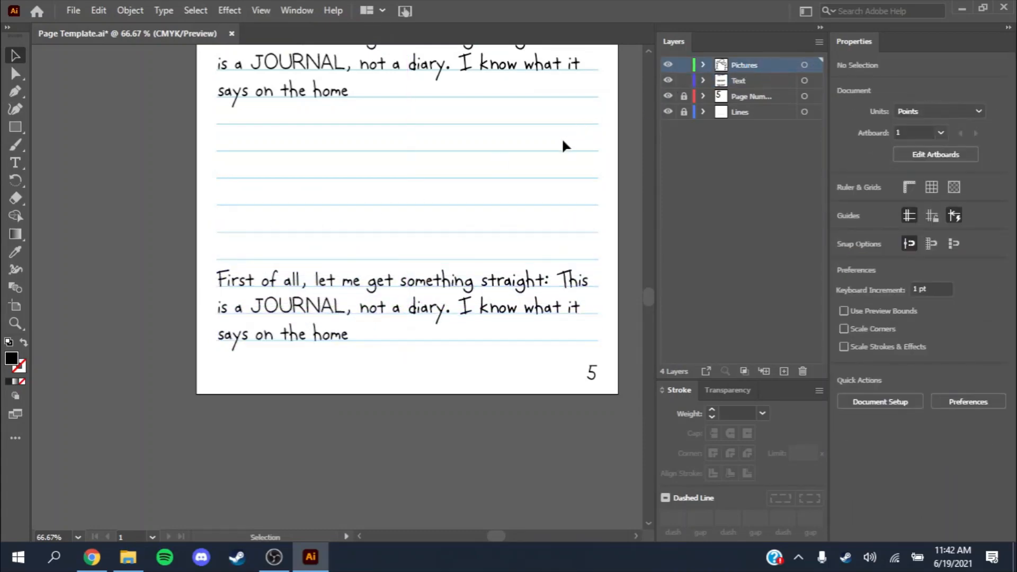
{"action": "scroll", "scroll_direction": "up", "scroll_amount": 3}
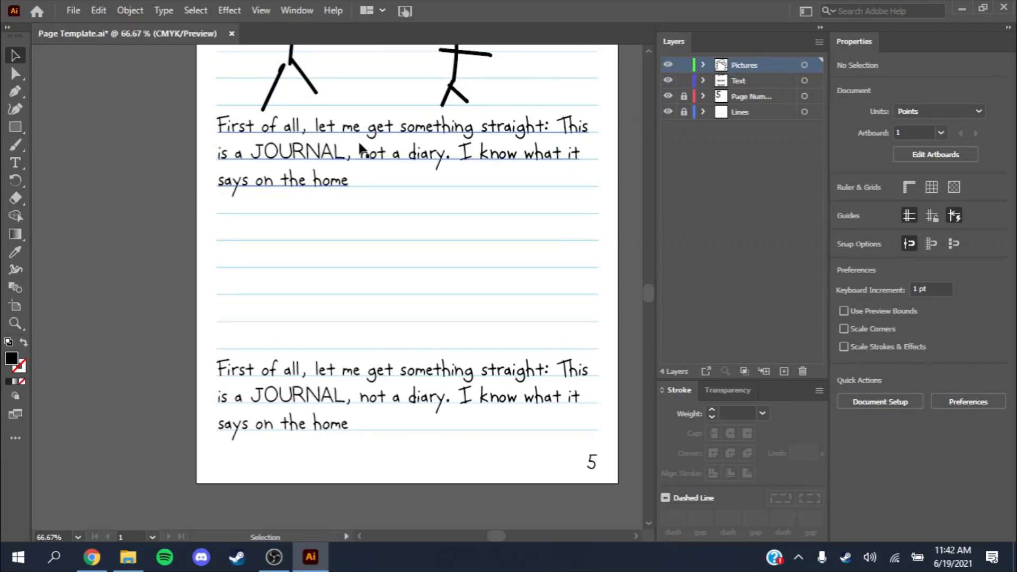
{"action": "left_click", "coordinate": [15, 144]}
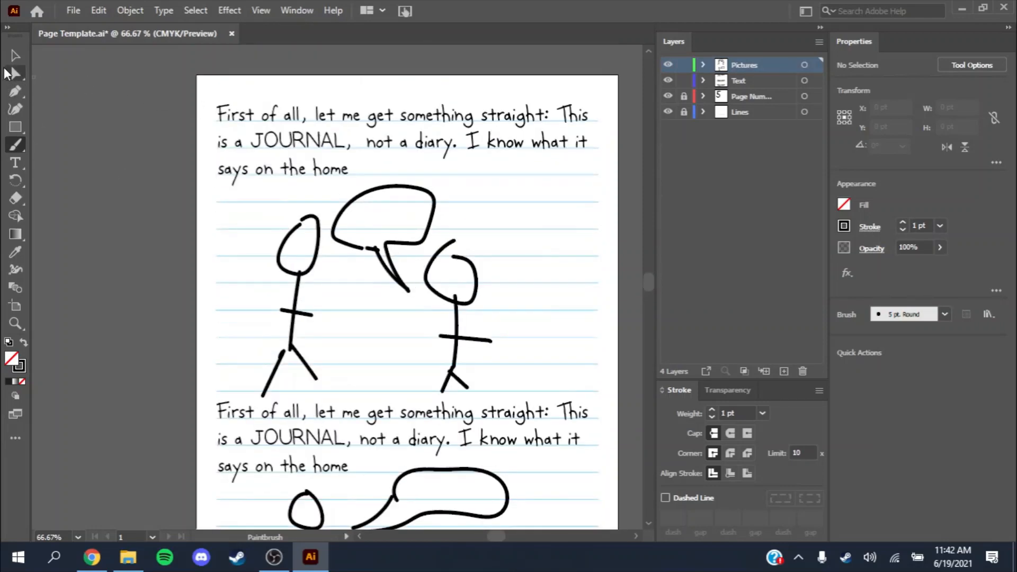
Type 'PLOOPY!' in WimpyKidDialogue font inside the new speech bubble beside the stick figure
{"action": "left_click", "coordinate": [15, 56]}
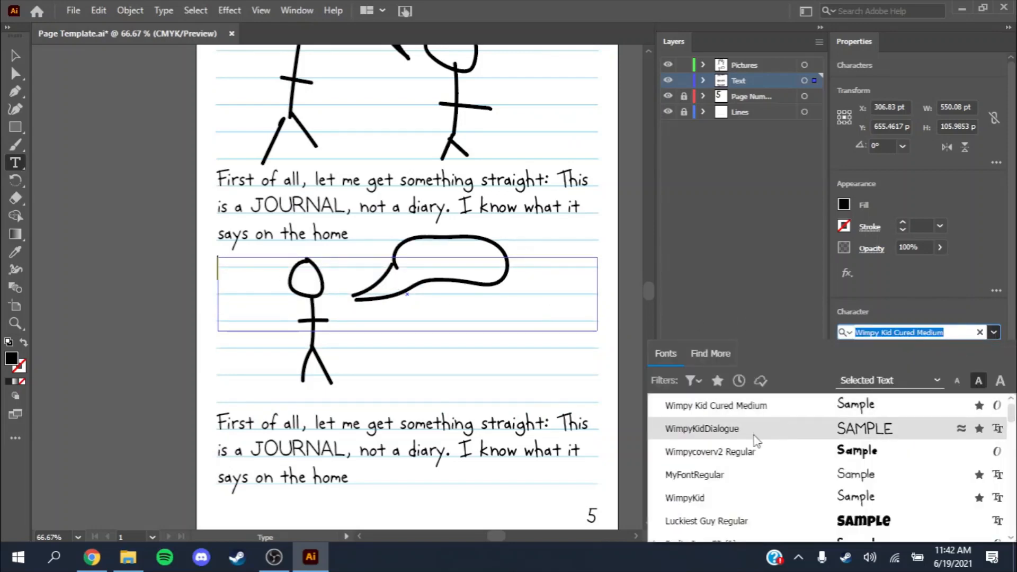
{"action": "mouse_move", "coordinate": [806, 437]}
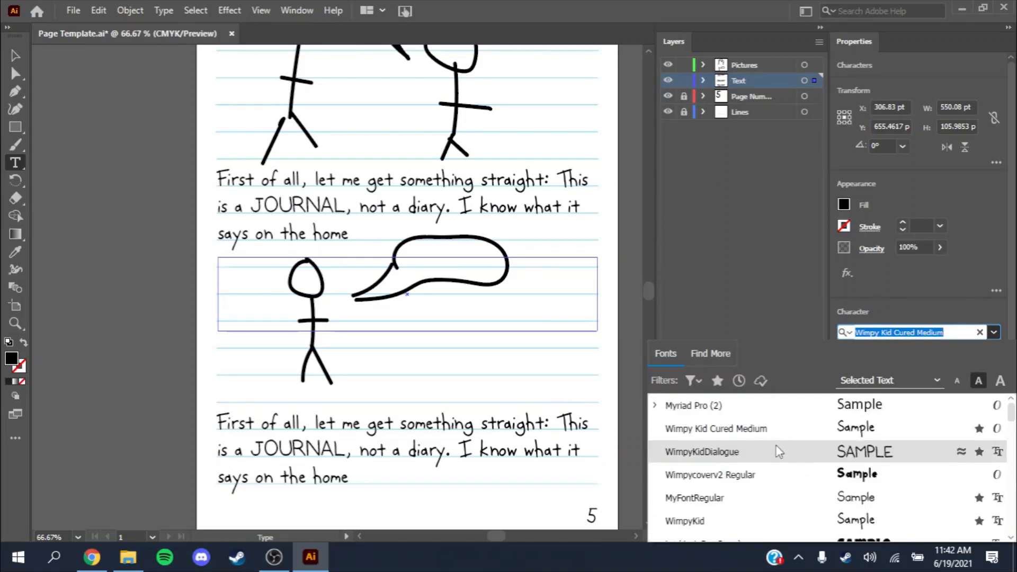
{"action": "left_click", "coordinate": [702, 451]}
{"action": "type", "text": "L"}
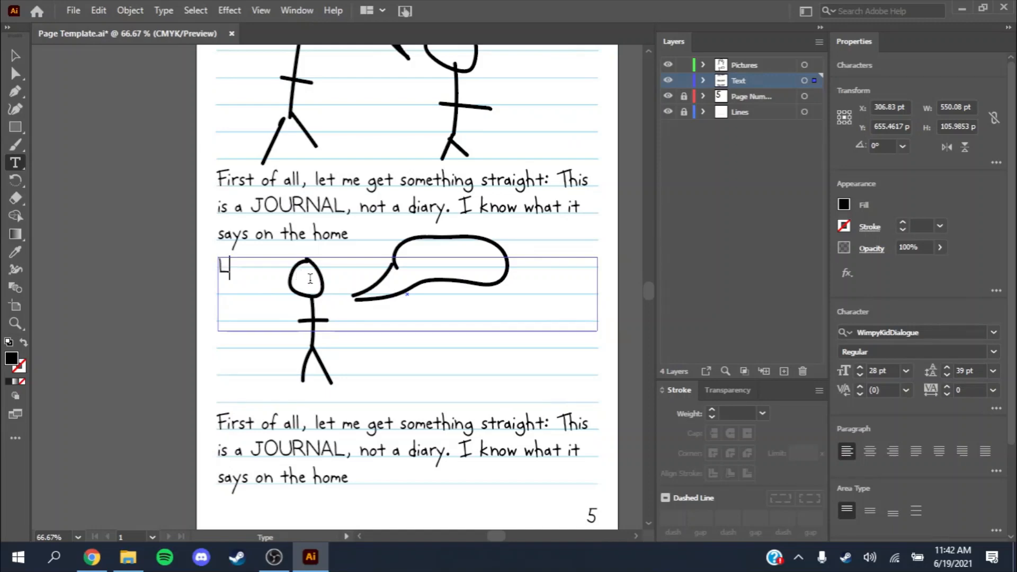
{"action": "type", "text": "PL"}
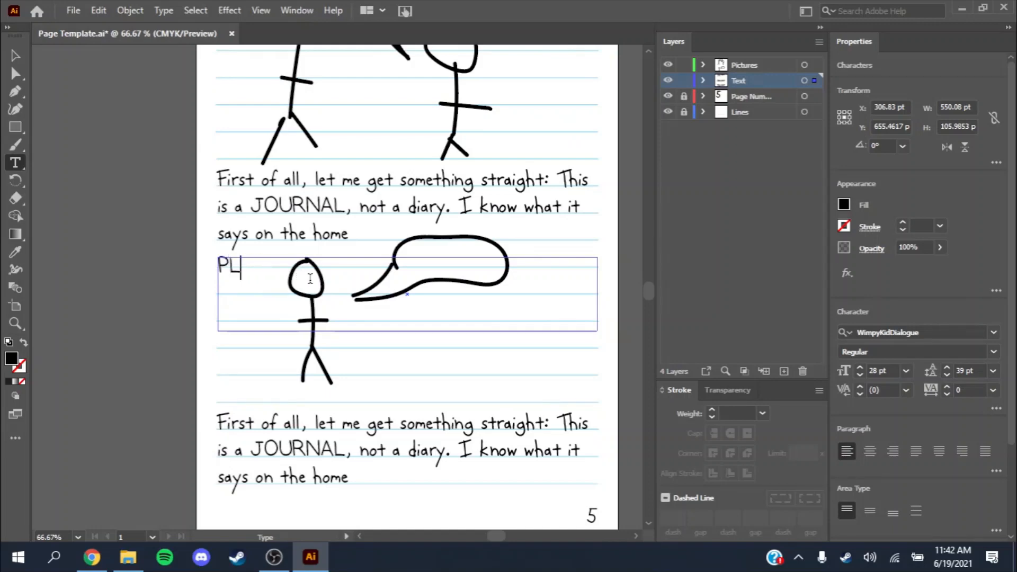
{"action": "type", "text": "OOPY!"}
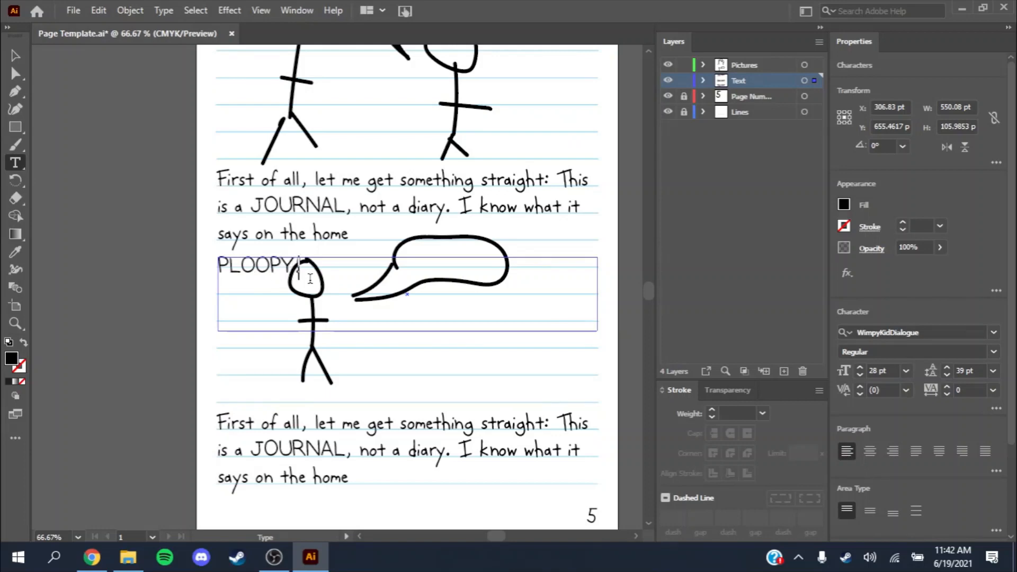
{"action": "left_click", "coordinate": [15, 56]}
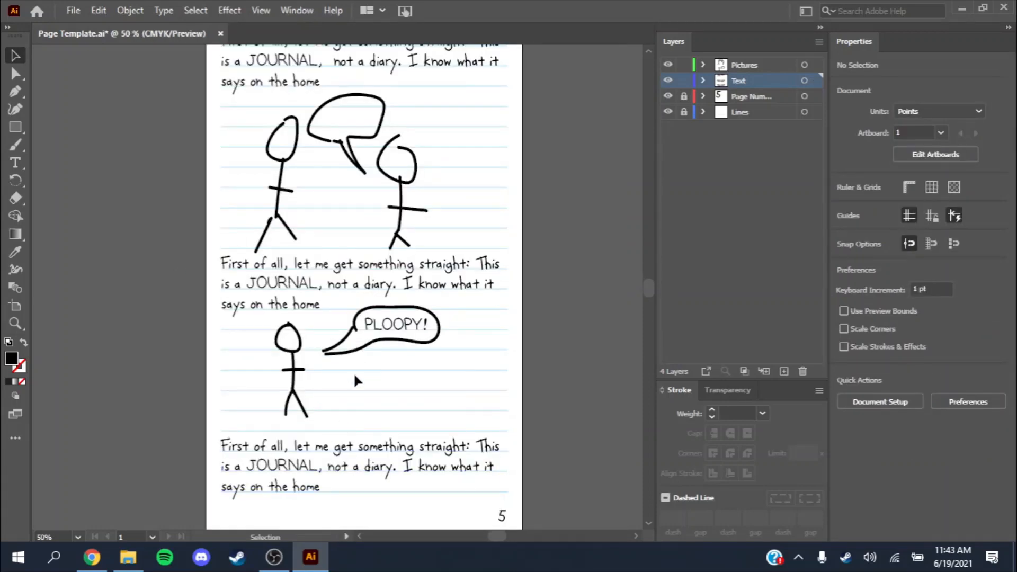
{"action": "scroll", "scroll_direction": "up", "scroll_amount": 3}
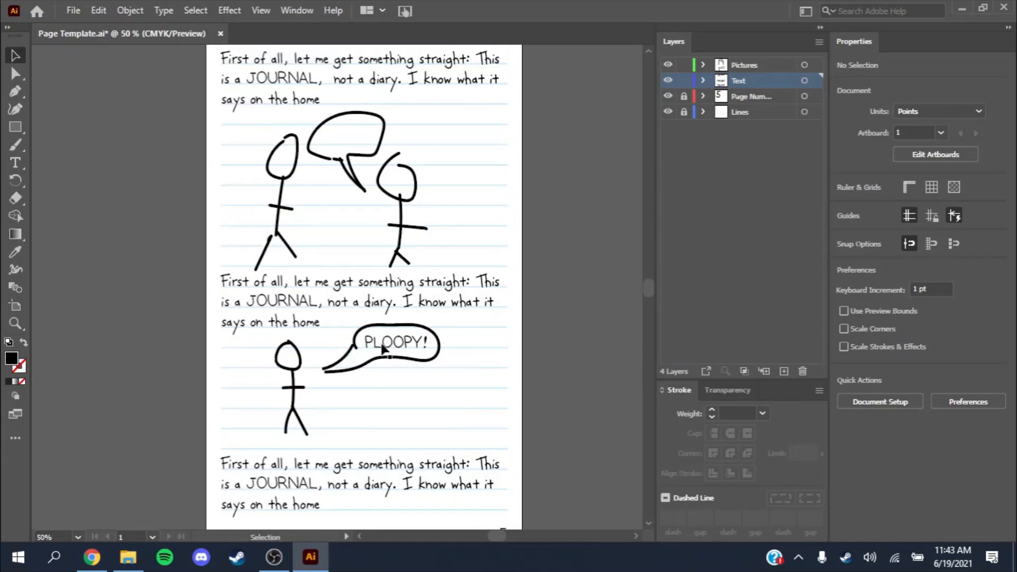
{"action": "scroll", "scroll_direction": "down", "scroll_amount": 3}
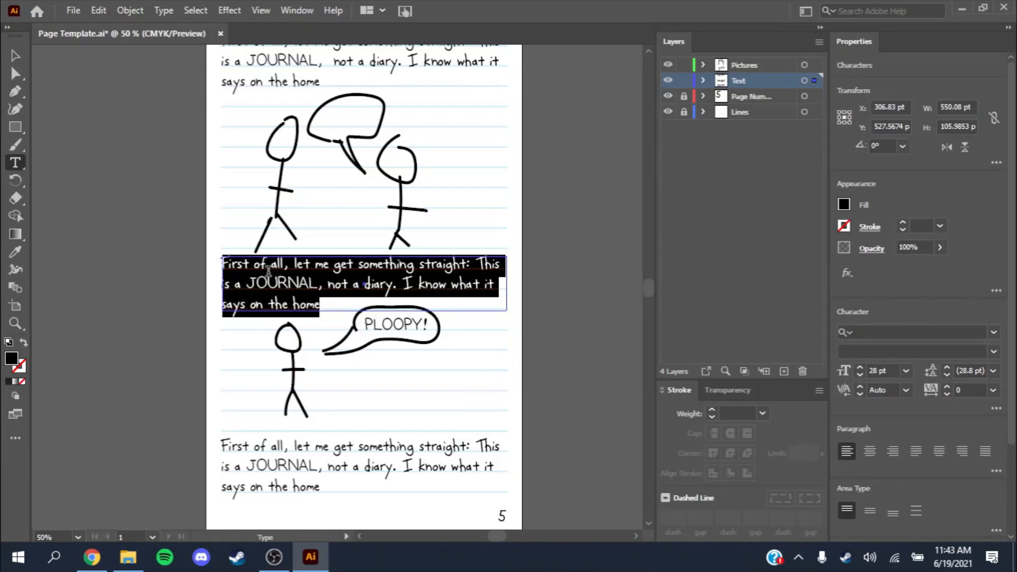
Complete the middle paragraph so it reads 'Rowley said a funny joke today, and I said ploopy!'
{"action": "type", "text": "Greg and R"}
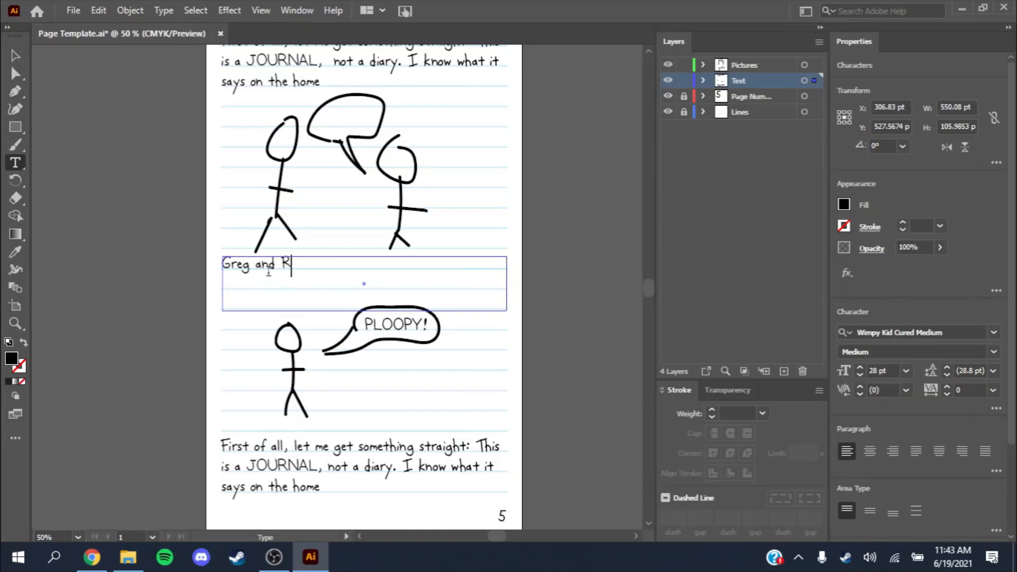
{"action": "type", "text": "owley said a"}
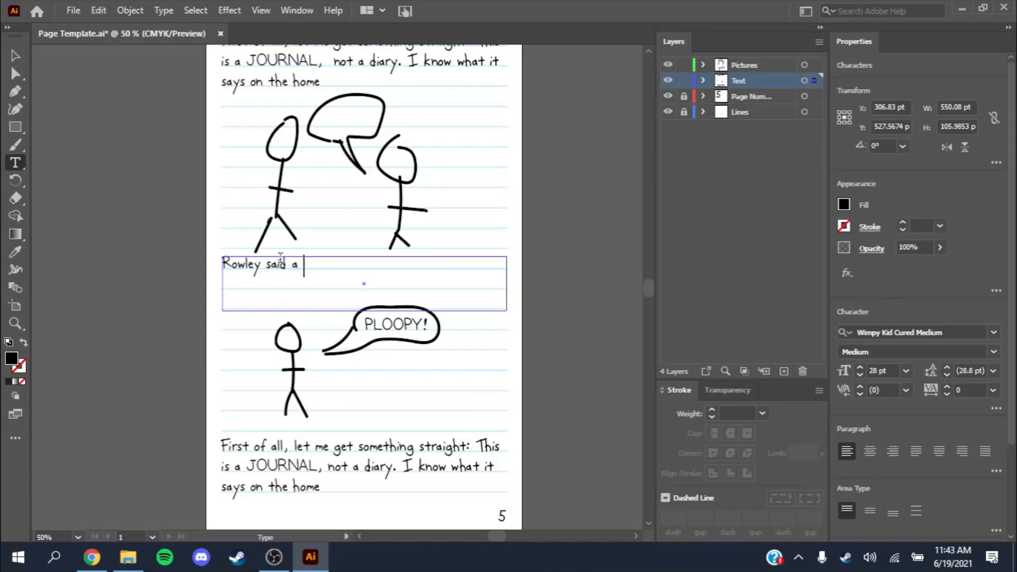
{"action": "type", "text": "funny joke"}
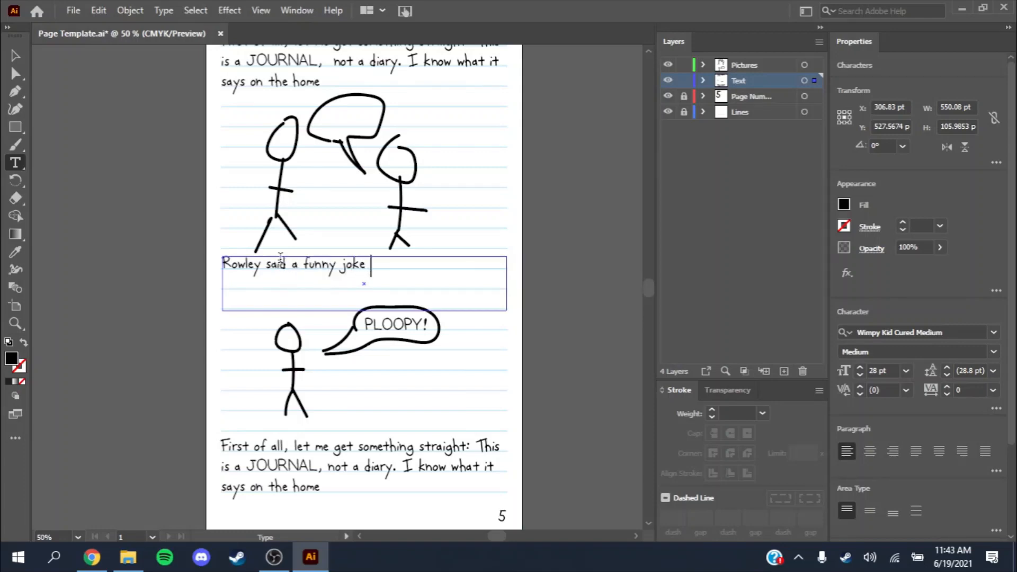
{"action": "type", "text": "today,"}
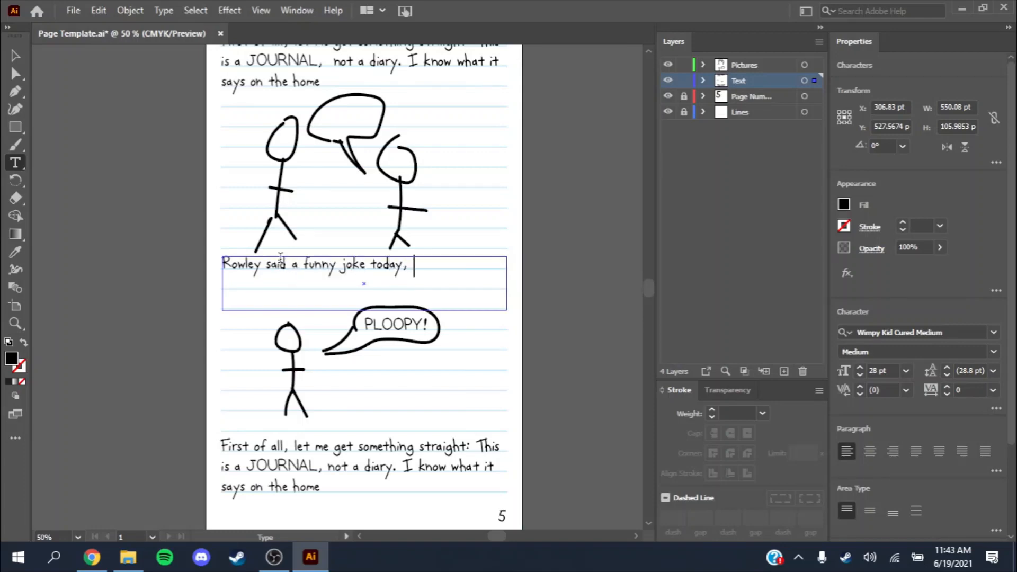
{"action": "type", "text": "a"}
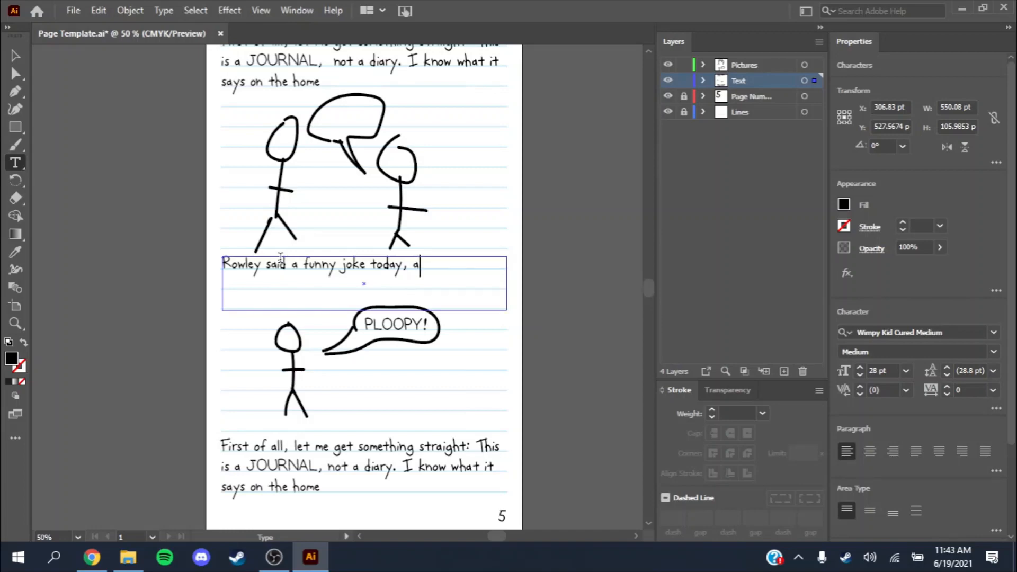
{"action": "type", "text": "nd I said p"}
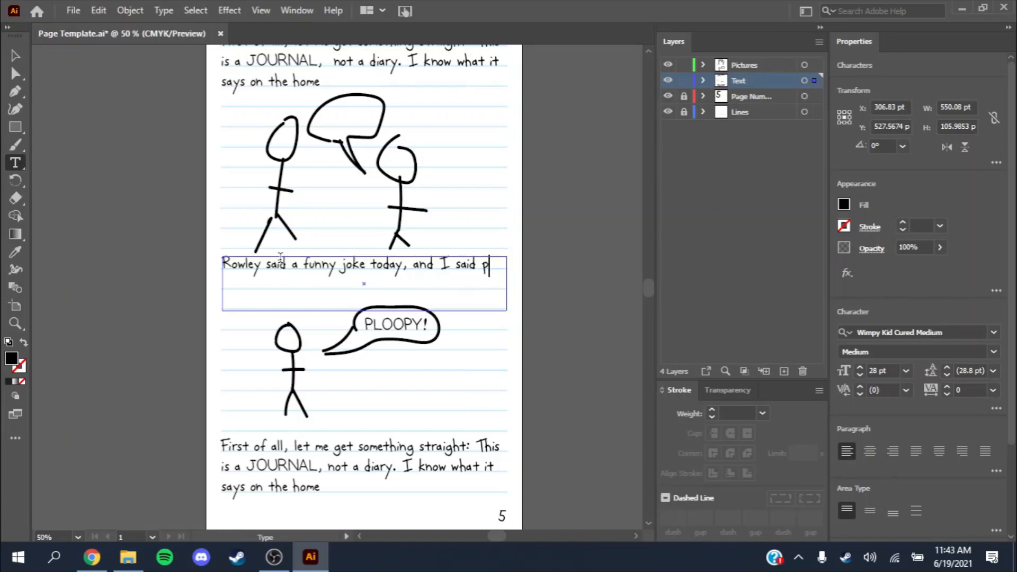
{"action": "type", "text": "loopy"}
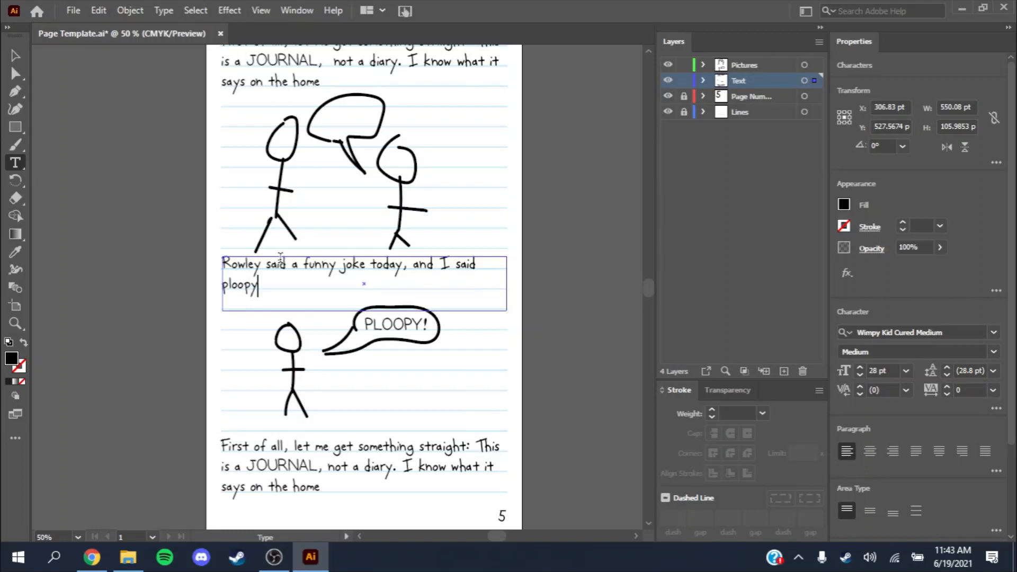
{"action": "type", "text": "!"}
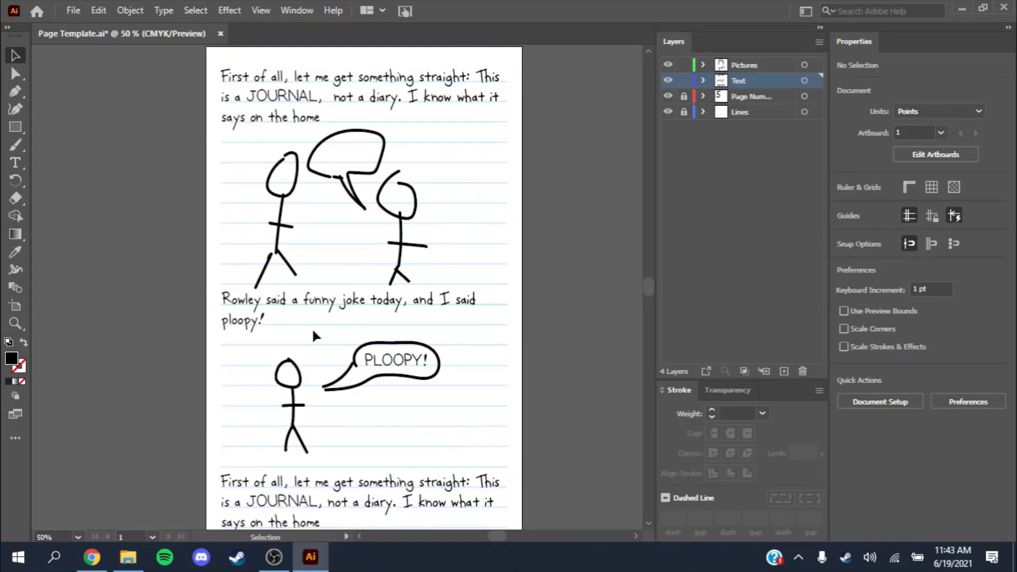
{"action": "mouse_move", "coordinate": [472, 454]}
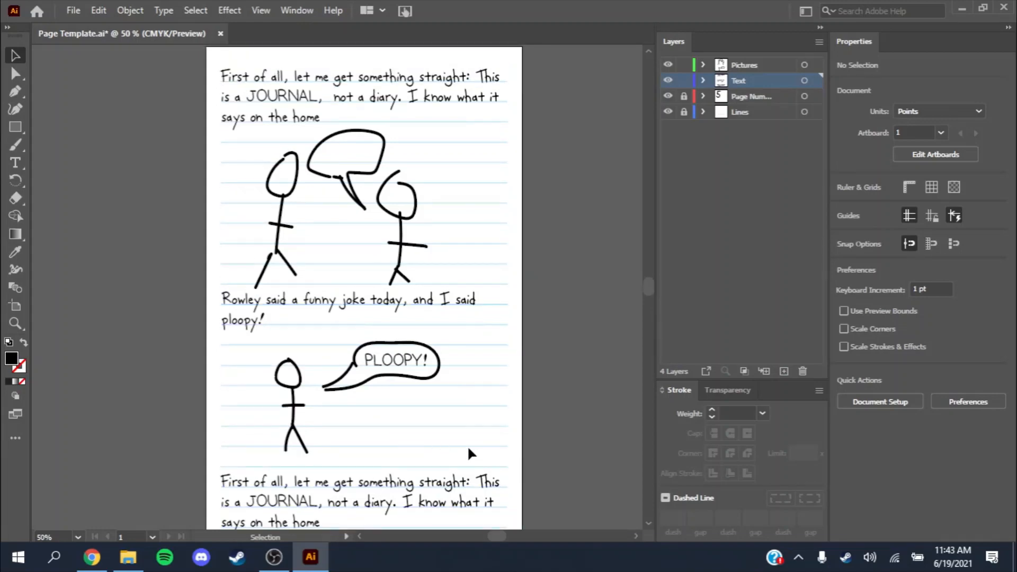
Scroll the artboard up and down to review the redrawn stick figures and speech bubbles
{"action": "scroll", "scroll_direction": "up", "scroll_amount": 3}
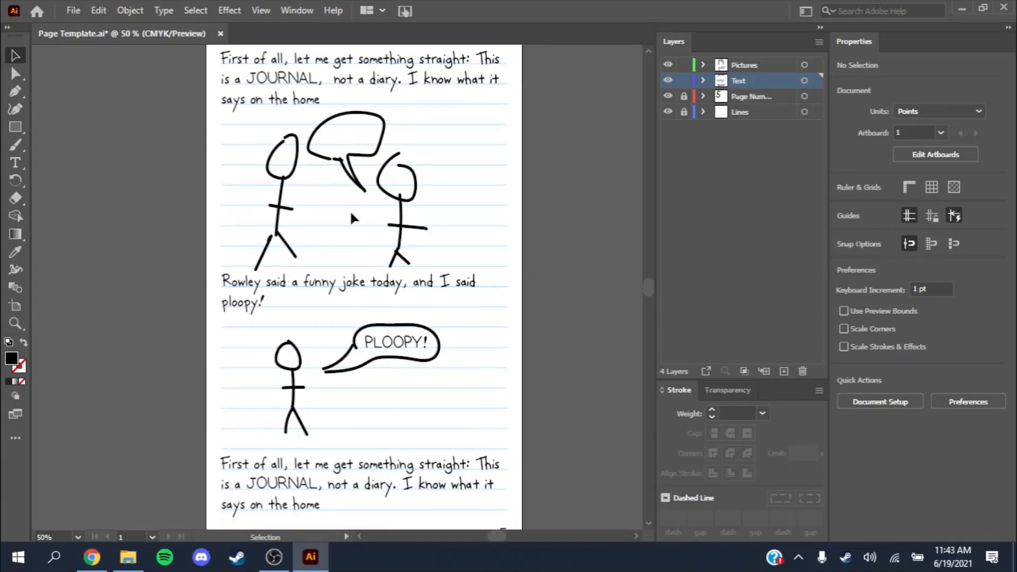
{"action": "mouse_move", "coordinate": [303, 185]}
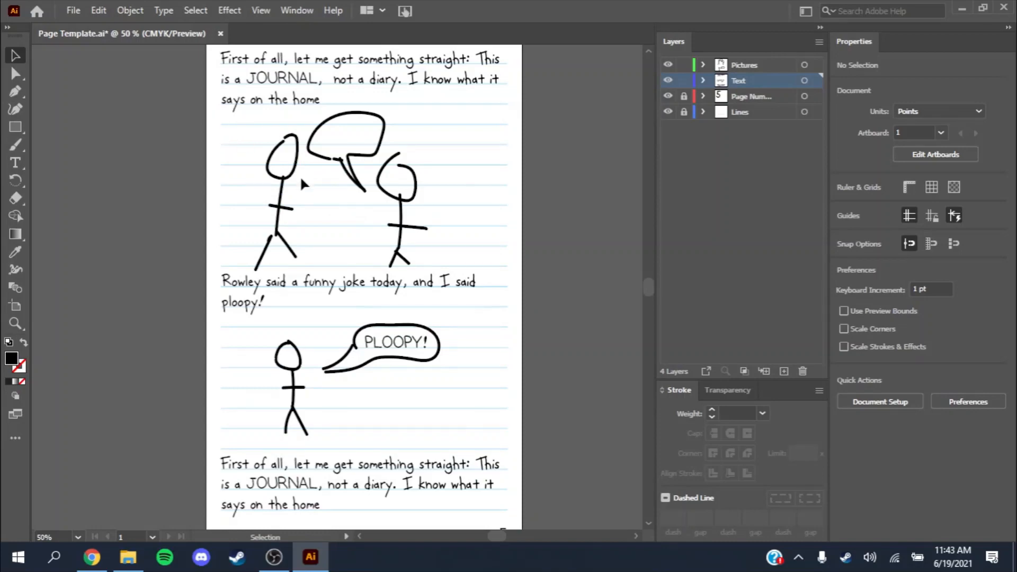
{"action": "mouse_move", "coordinate": [257, 206]}
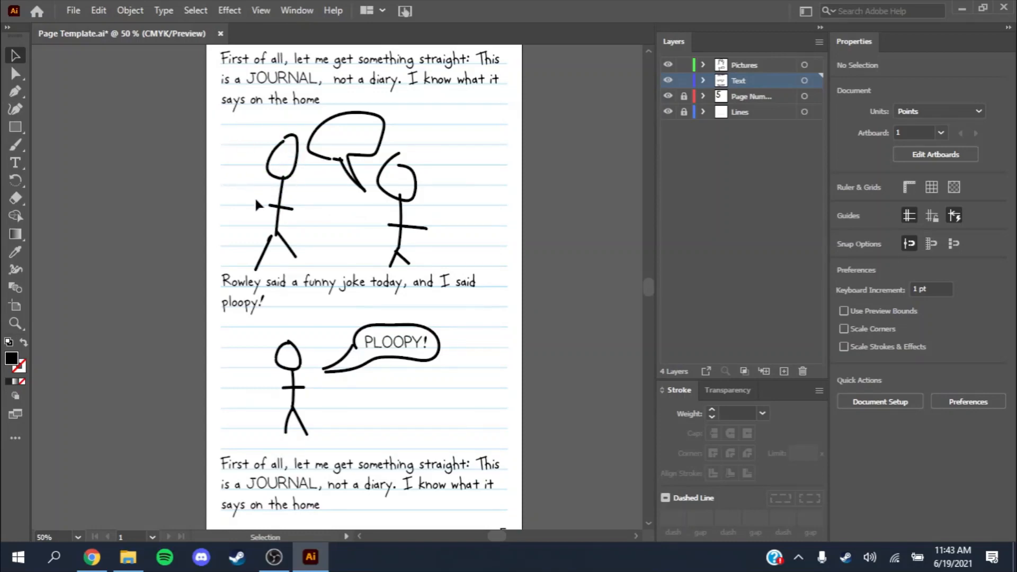
{"action": "scroll", "scroll_direction": "down", "scroll_amount": 3}
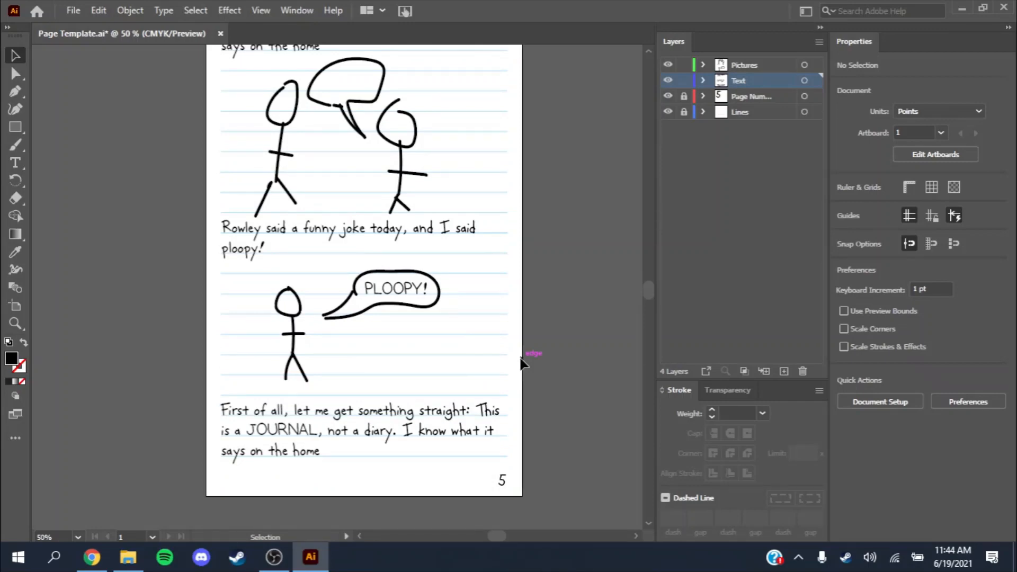
{"action": "mouse_move", "coordinate": [335, 181]}
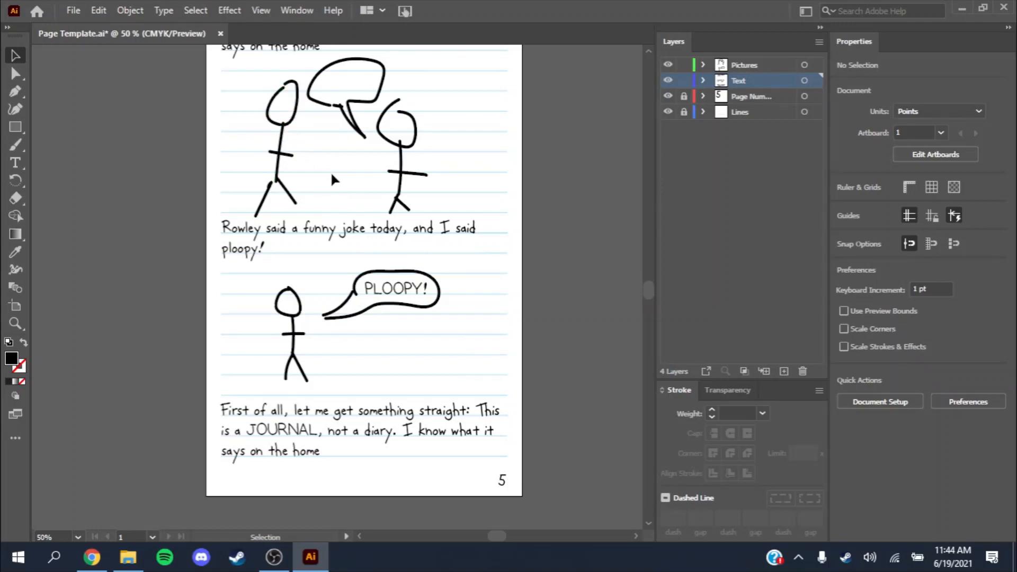
{"action": "mouse_move", "coordinate": [335, 174]}
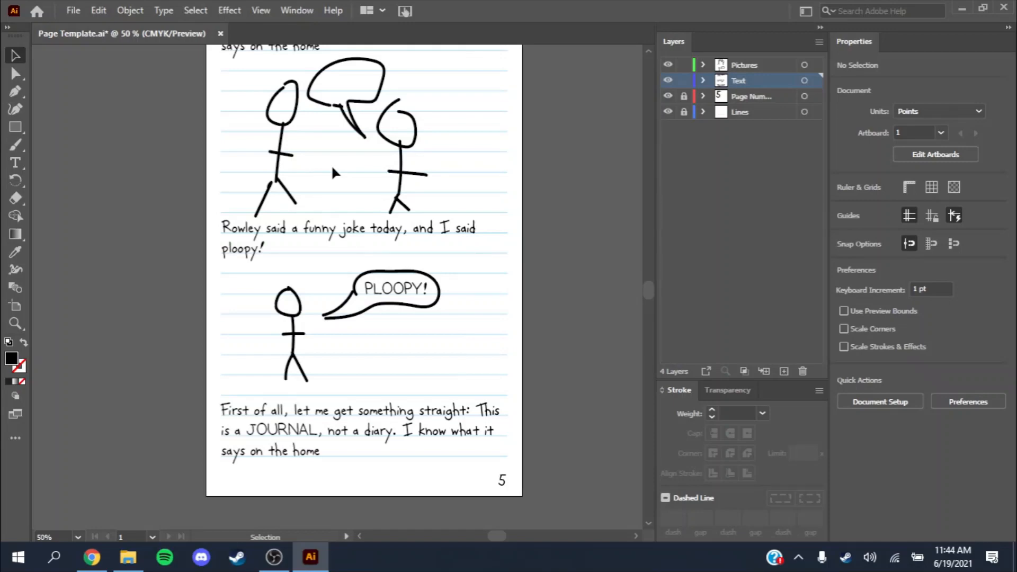
{"action": "scroll", "scroll_direction": "up", "scroll_amount": 3}
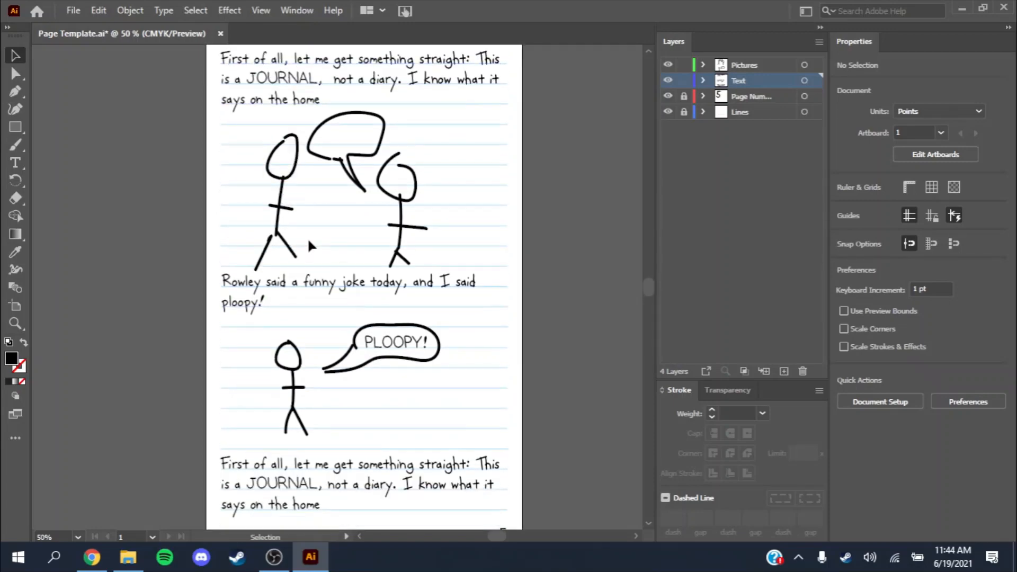
{"action": "scroll", "scroll_direction": "down", "scroll_amount": 3}
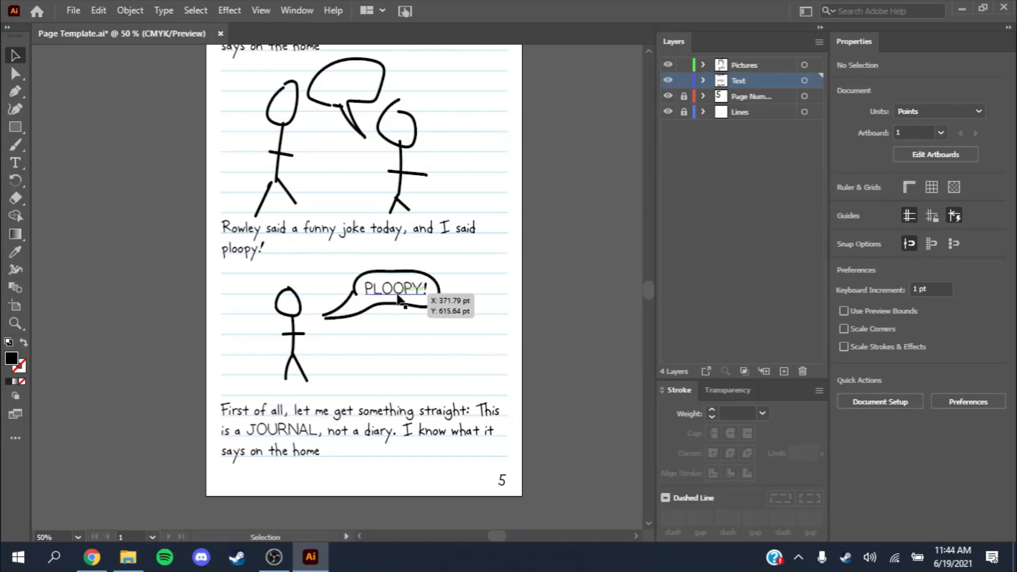
{"action": "scroll", "scroll_direction": "up", "scroll_amount": 3}
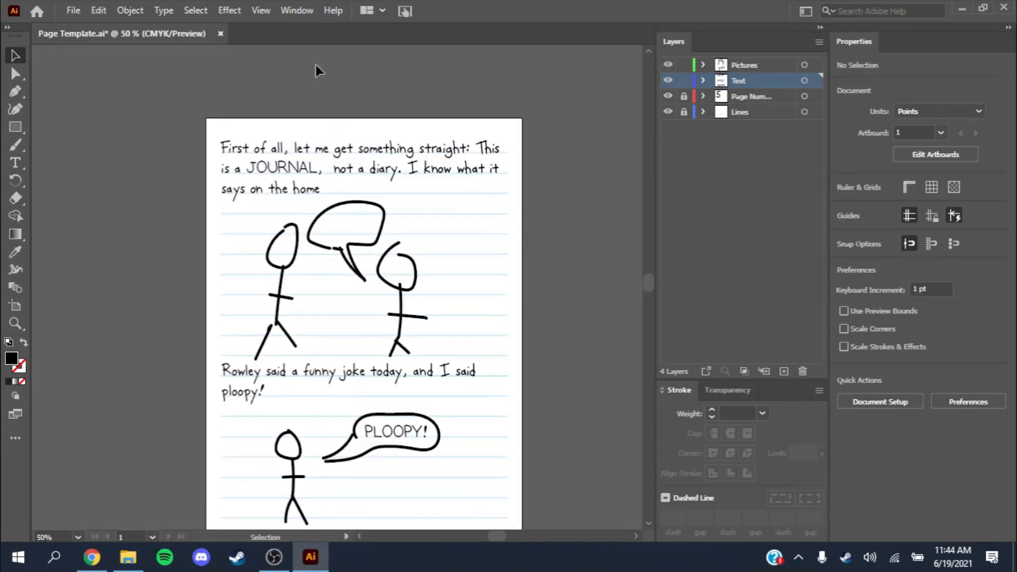
{"action": "scroll", "scroll_direction": "up", "scroll_amount": 3}
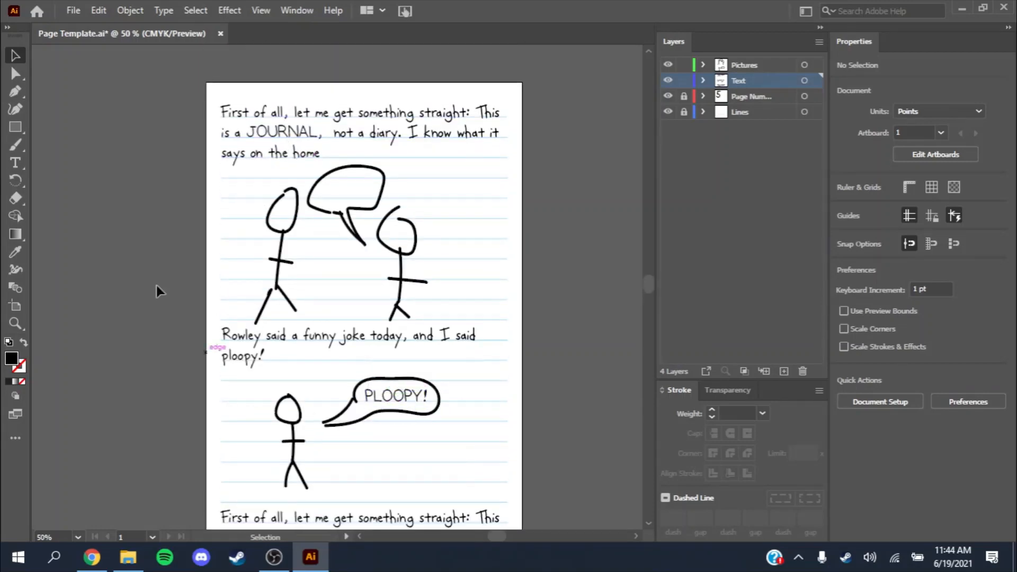
{"action": "scroll", "scroll_direction": "down", "scroll_amount": 3}
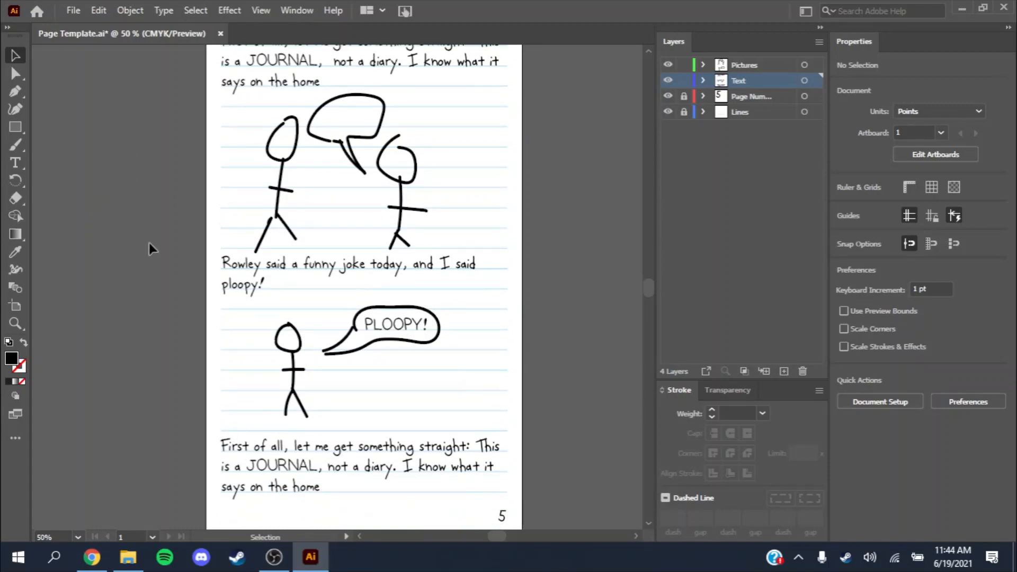
{"action": "scroll", "scroll_direction": "up", "scroll_amount": 3}
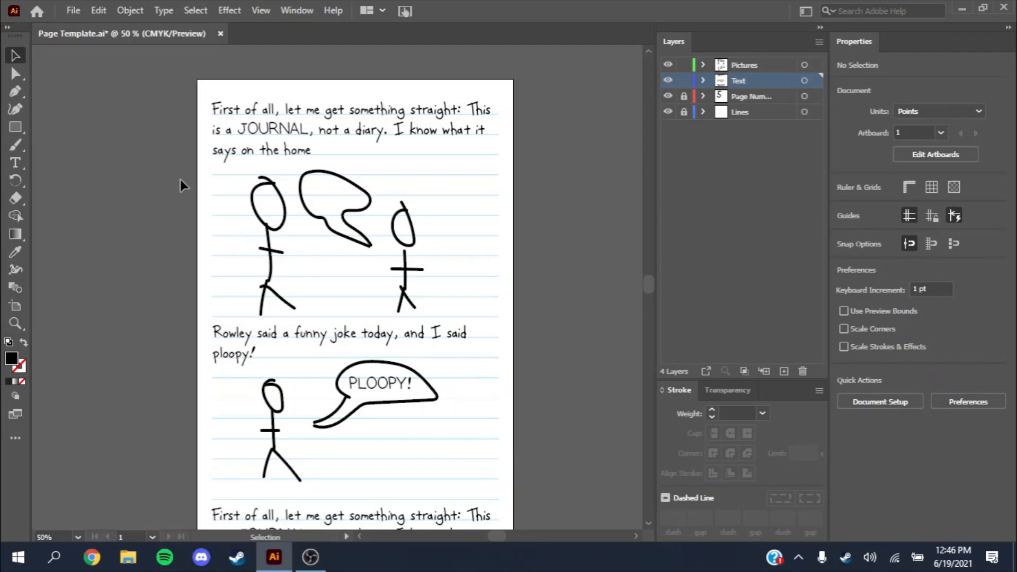
{"action": "mouse_move", "coordinate": [110, 159]}
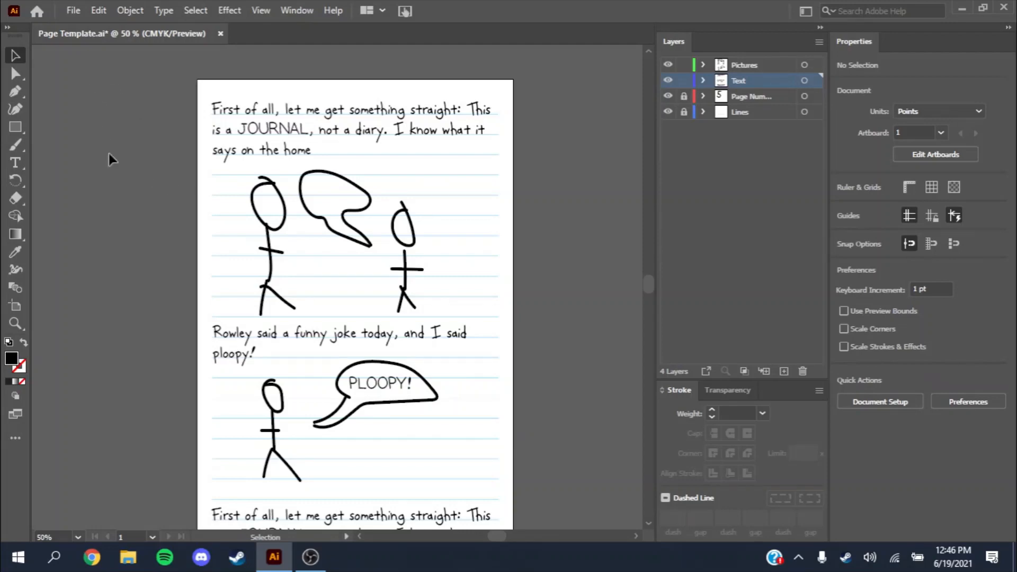
Start exporting the page as a JPEG to the Desktop, selecting the file name for renaming
{"action": "left_click", "coordinate": [73, 10]}
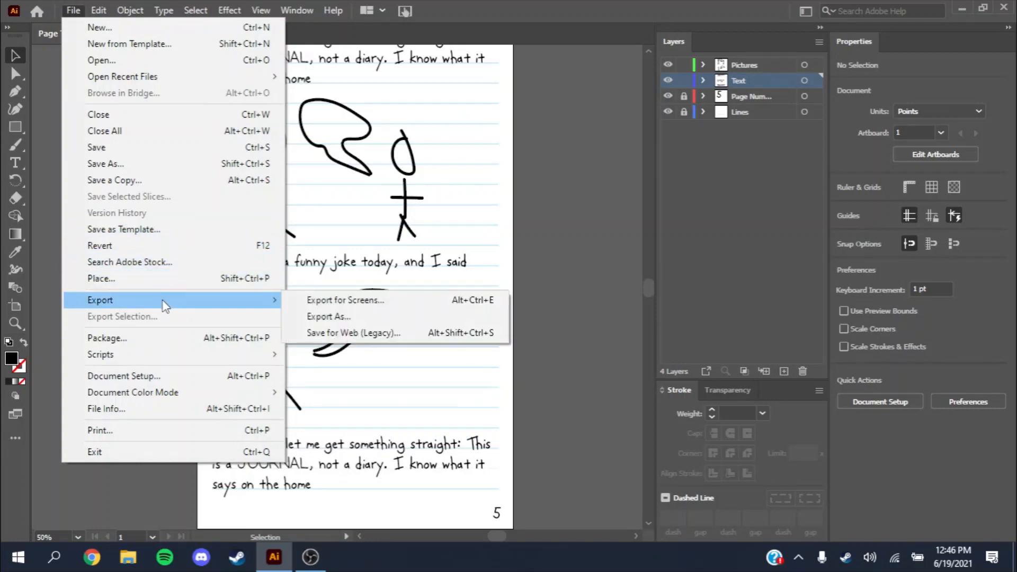
{"action": "left_click", "coordinate": [329, 317]}
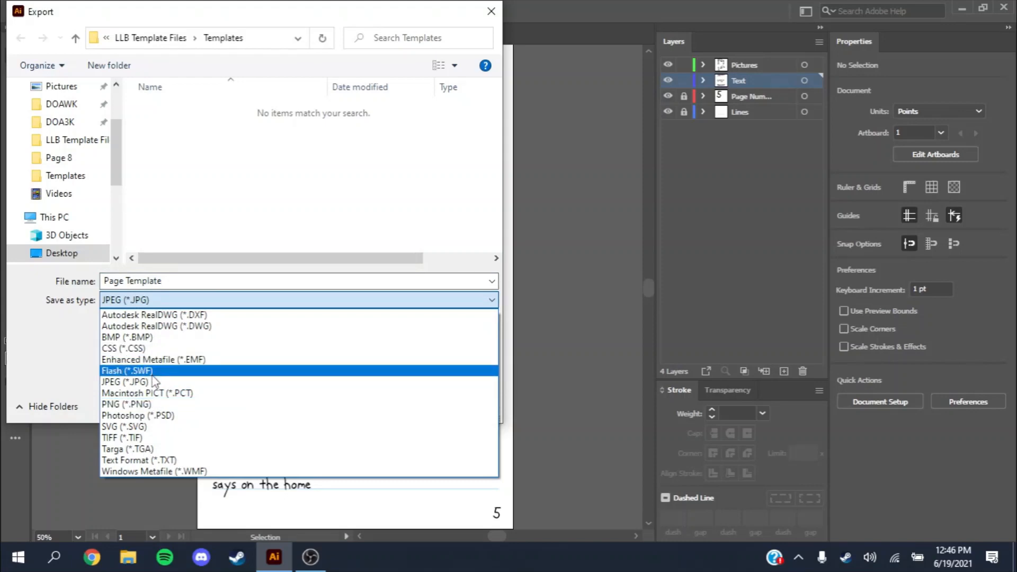
{"action": "left_click", "coordinate": [124, 382]}
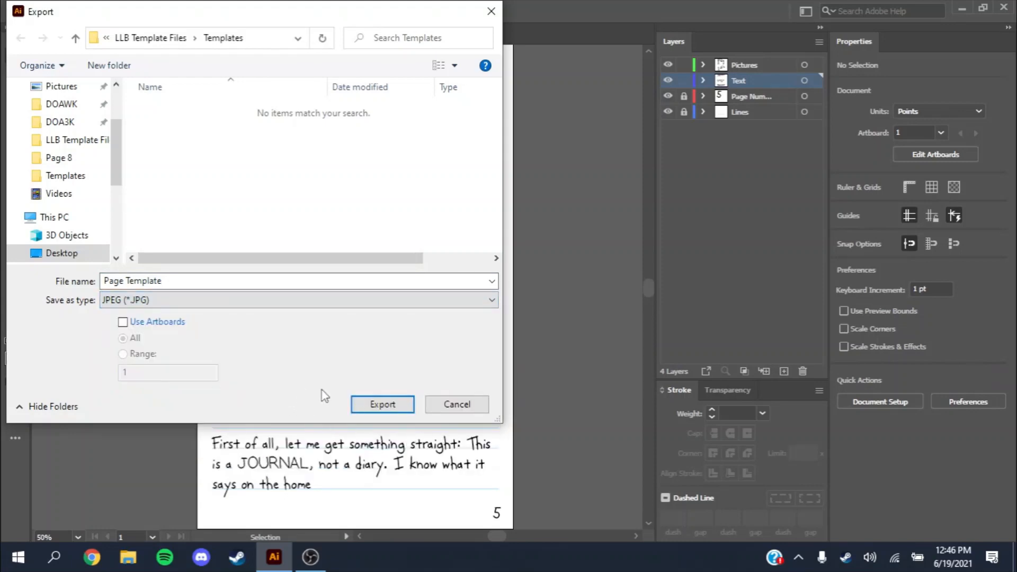
{"action": "left_click", "coordinate": [61, 252]}
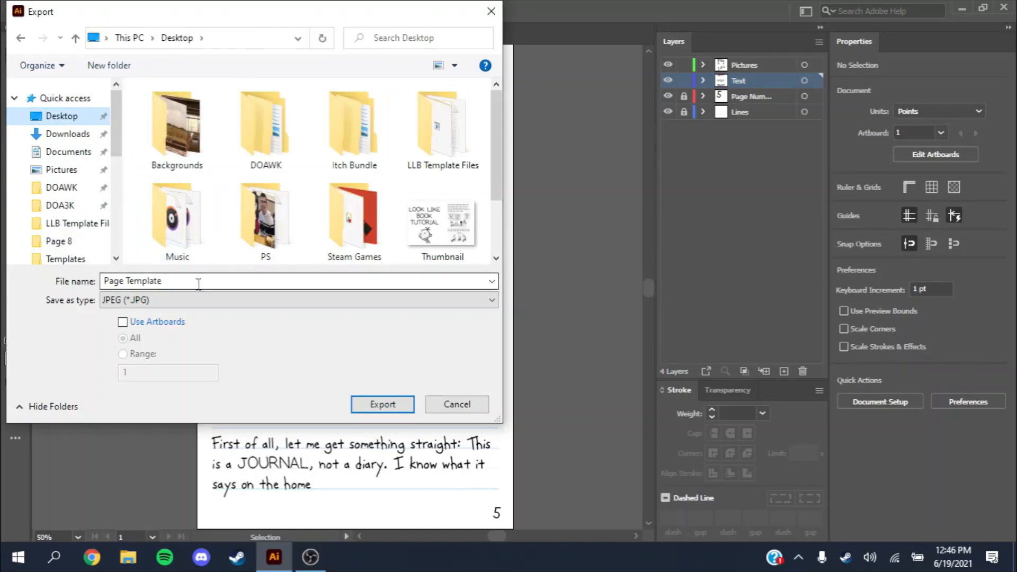
{"action": "triple_click", "coordinate": [149, 281]}
{"action": "type", "text": "Page"}
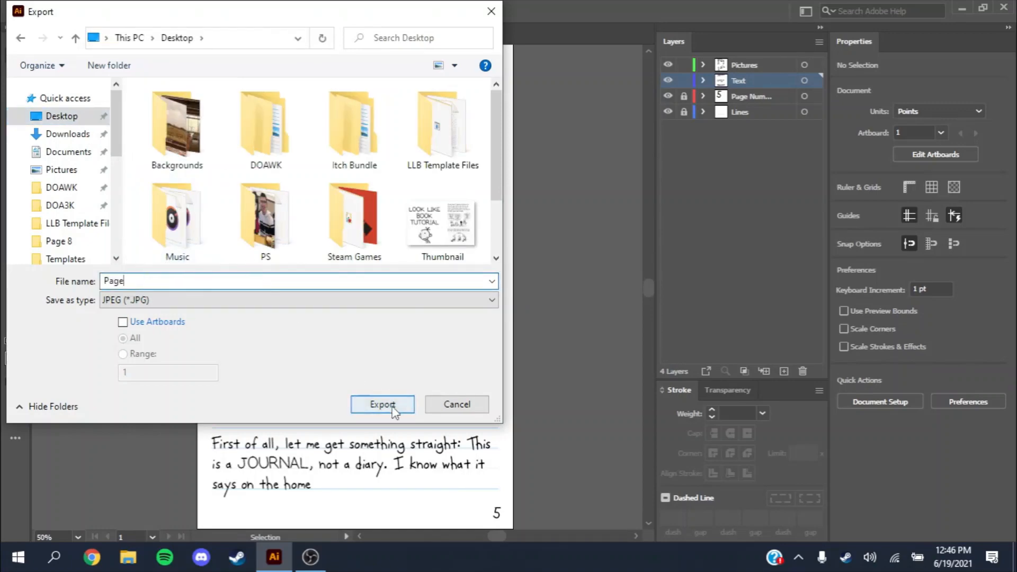
Export Page.jpg at High (300 ppi) resolution, then open it from the Desktop
{"action": "left_click", "coordinate": [382, 404]}
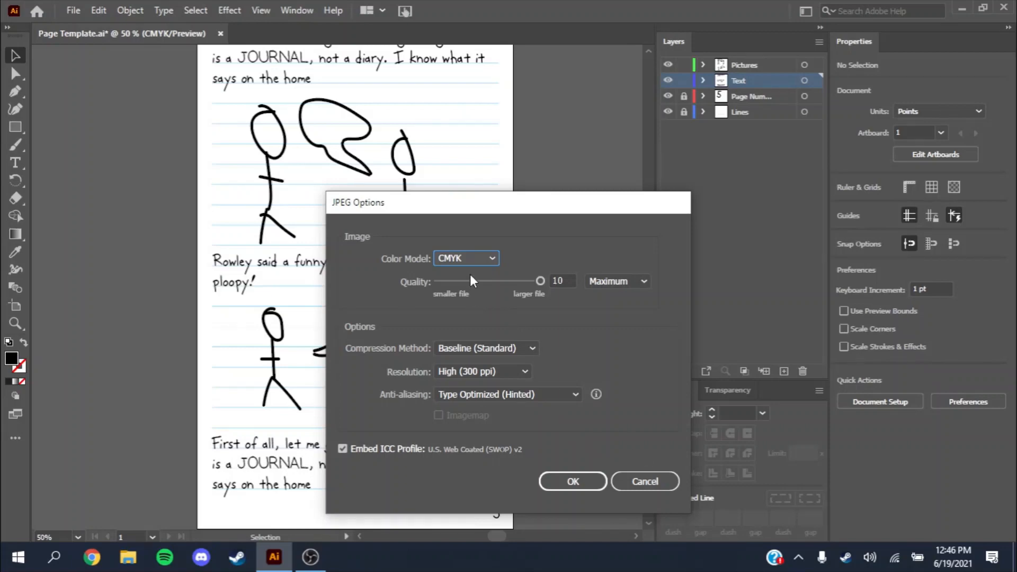
{"action": "left_click", "coordinate": [465, 258]}
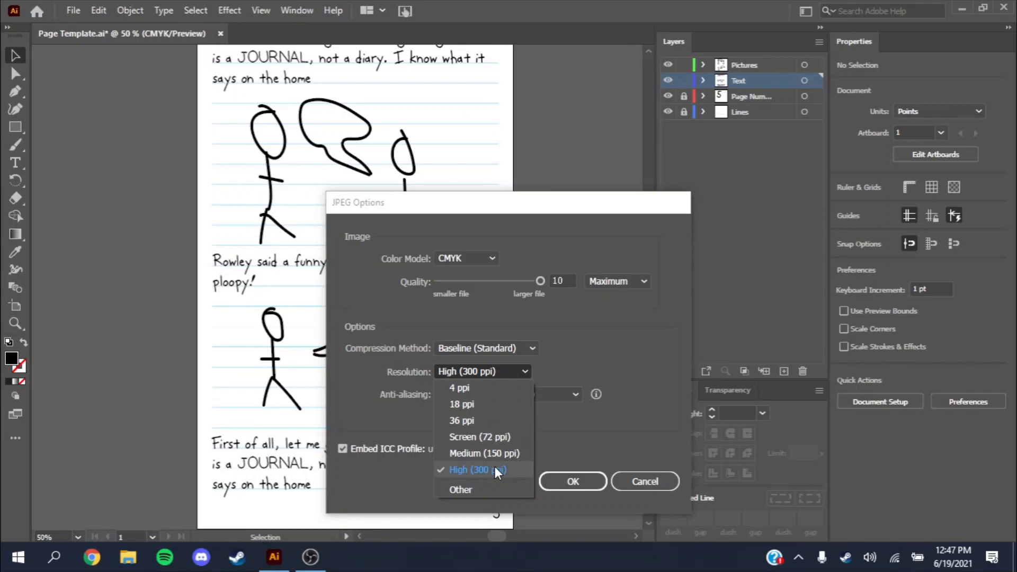
{"action": "left_click", "coordinate": [477, 470]}
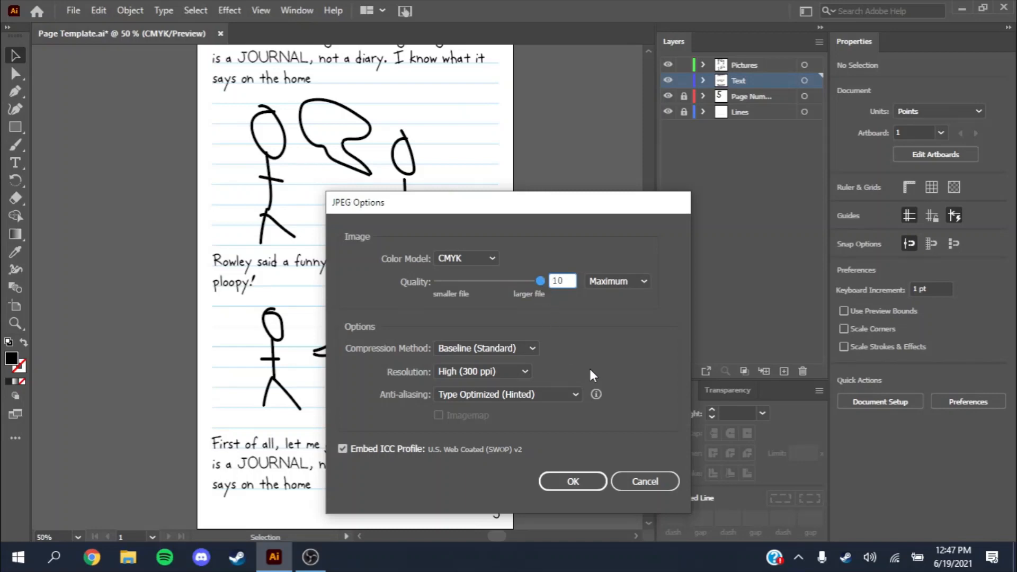
{"action": "mouse_move", "coordinate": [573, 481]}
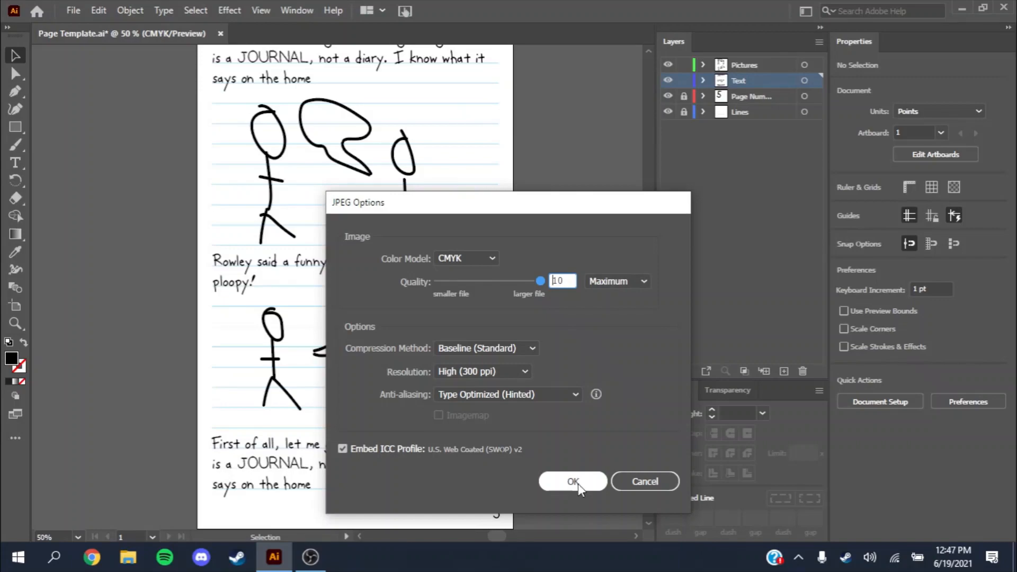
{"action": "left_click", "coordinate": [573, 482]}
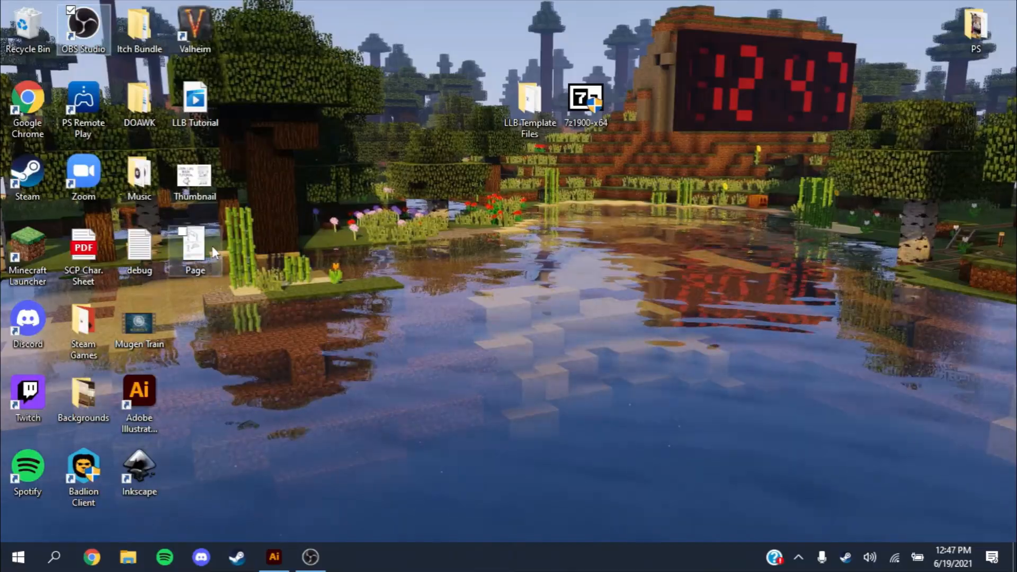
{"action": "double_click", "coordinate": [194, 250]}
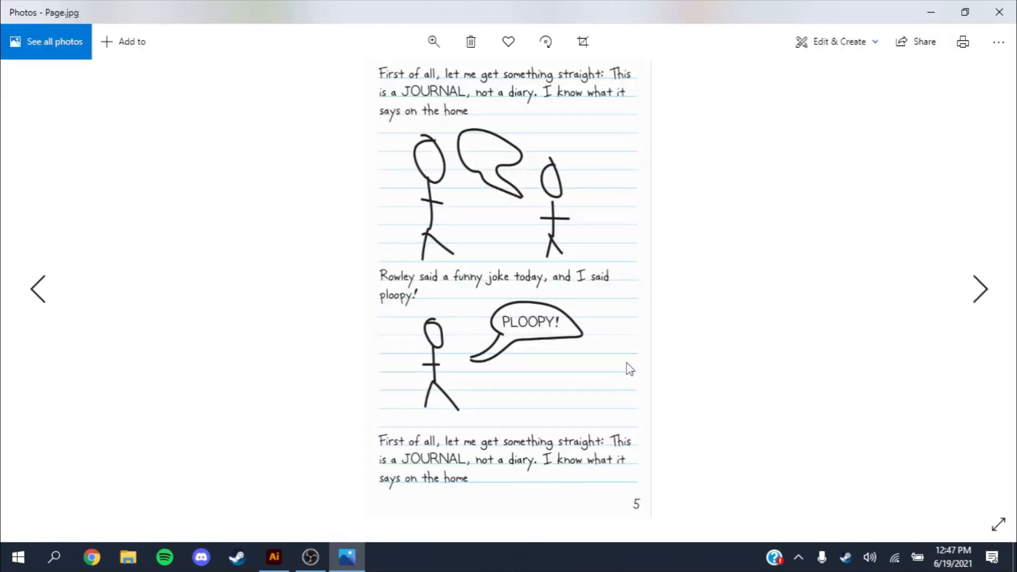
{"action": "mouse_move", "coordinate": [486, 279]}
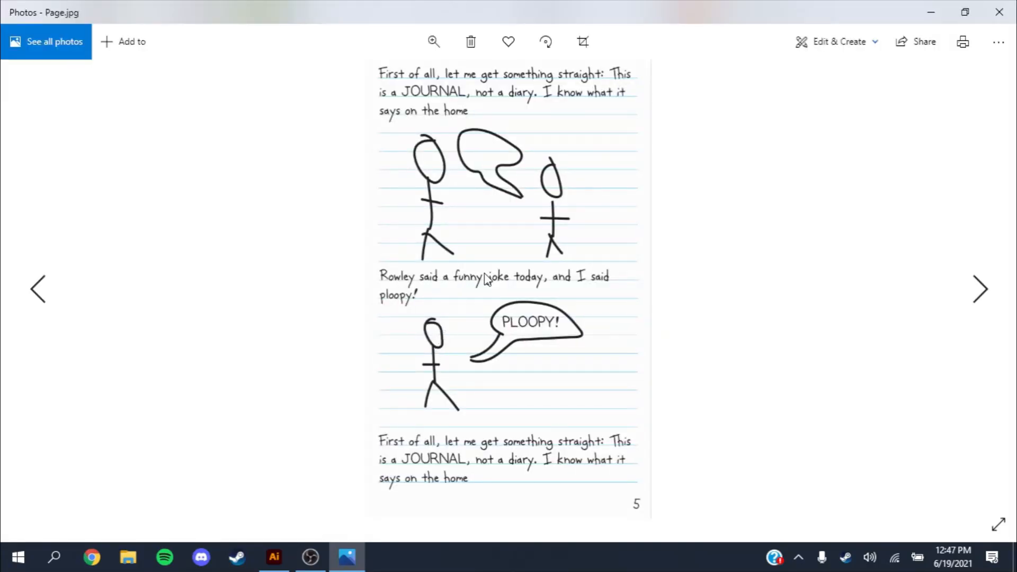